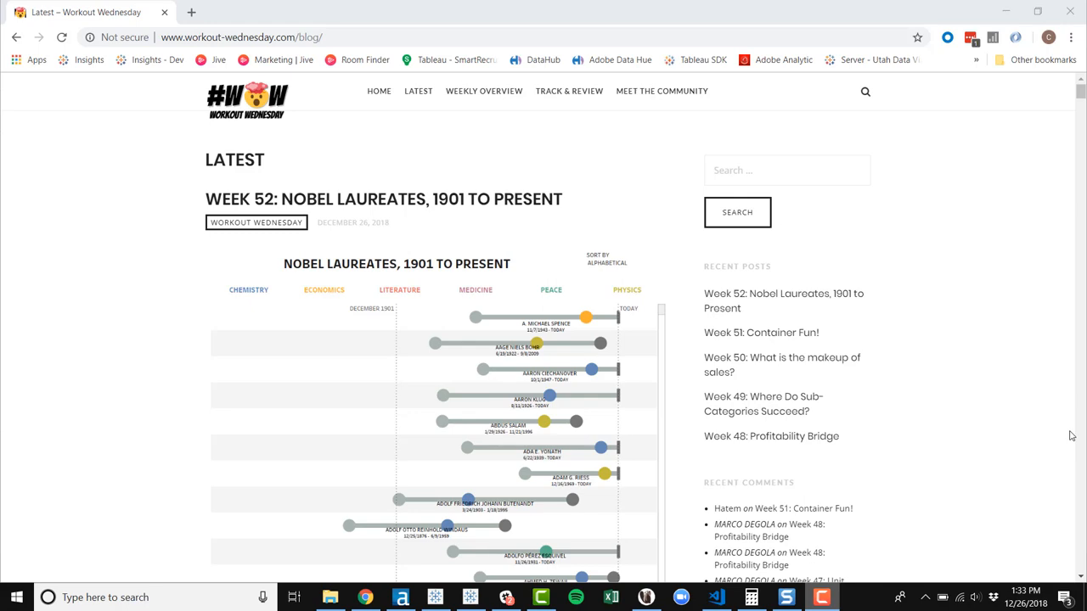
- Scroll through the Week 52 Nobel Laureates post to its sample timeline and requirements
scroll("down", 3)
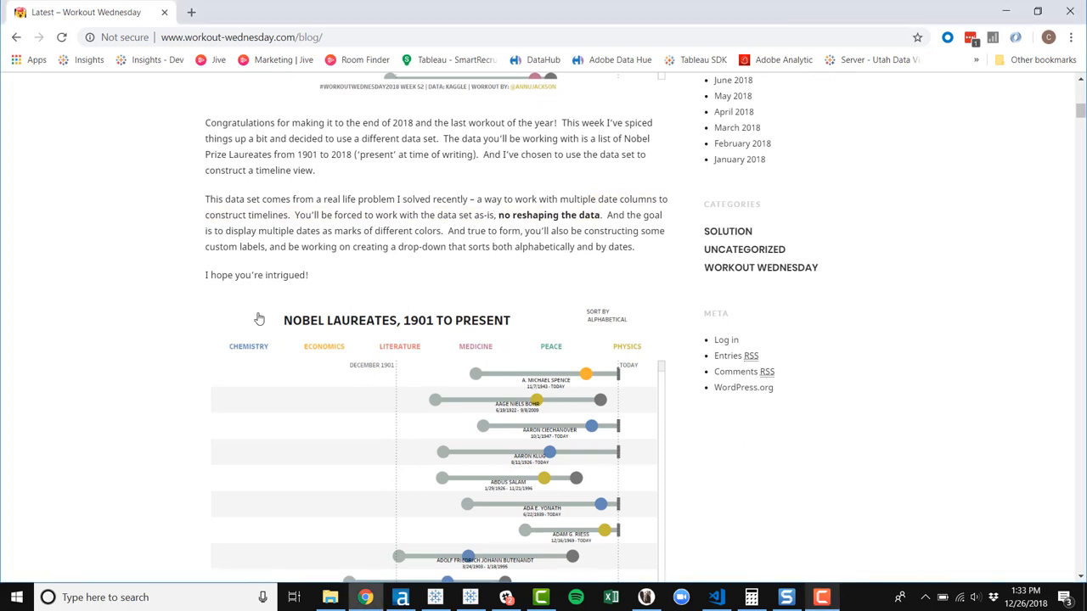
scroll("down", 3)
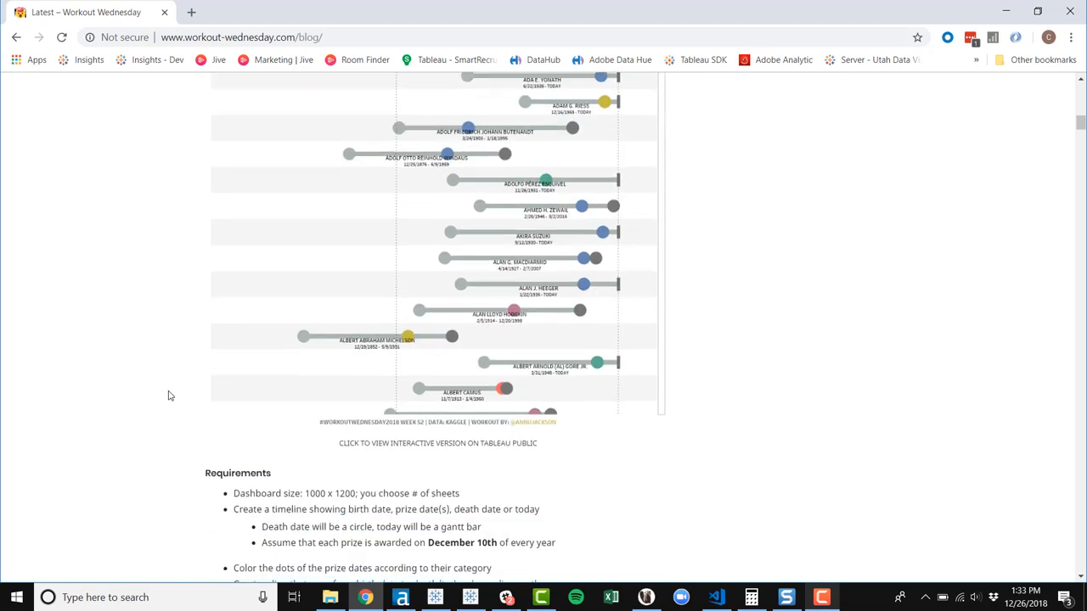
scroll("down", 3)
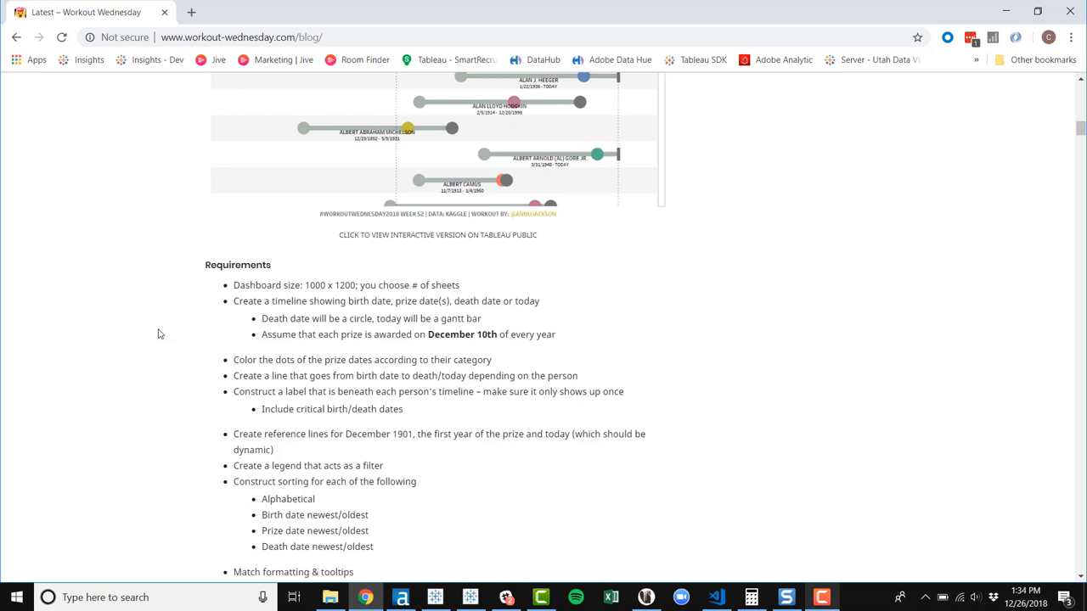
mouse_move(627, 215)
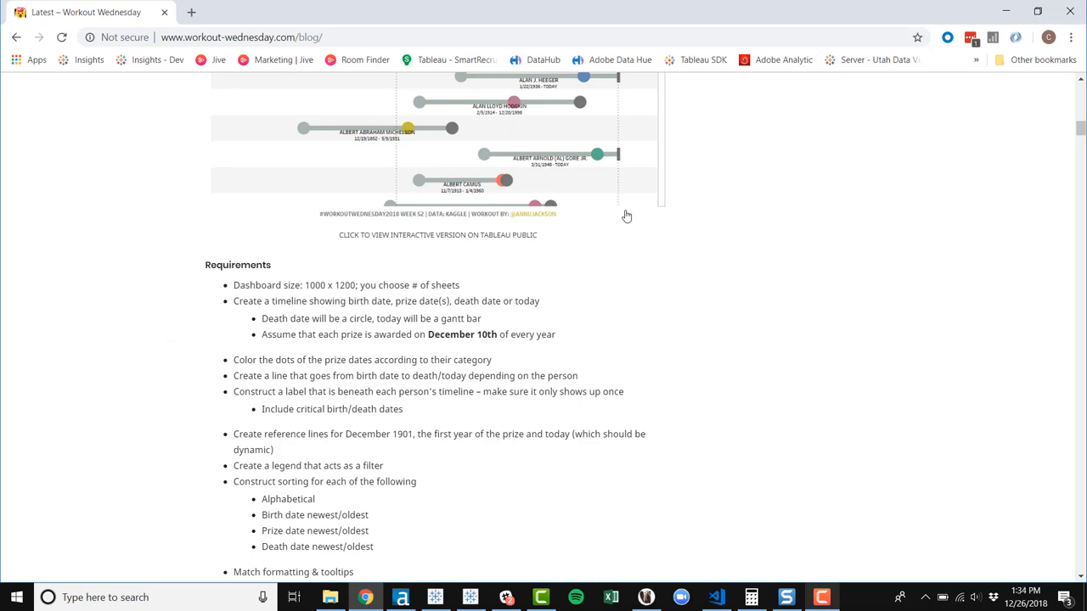
mouse_move(598, 111)
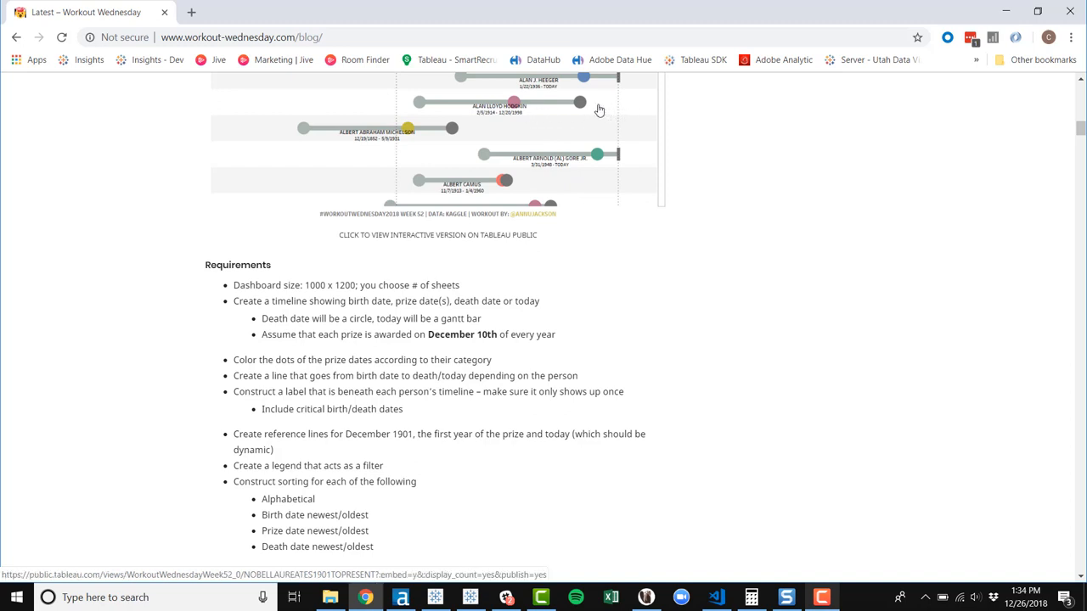
mouse_move(581, 111)
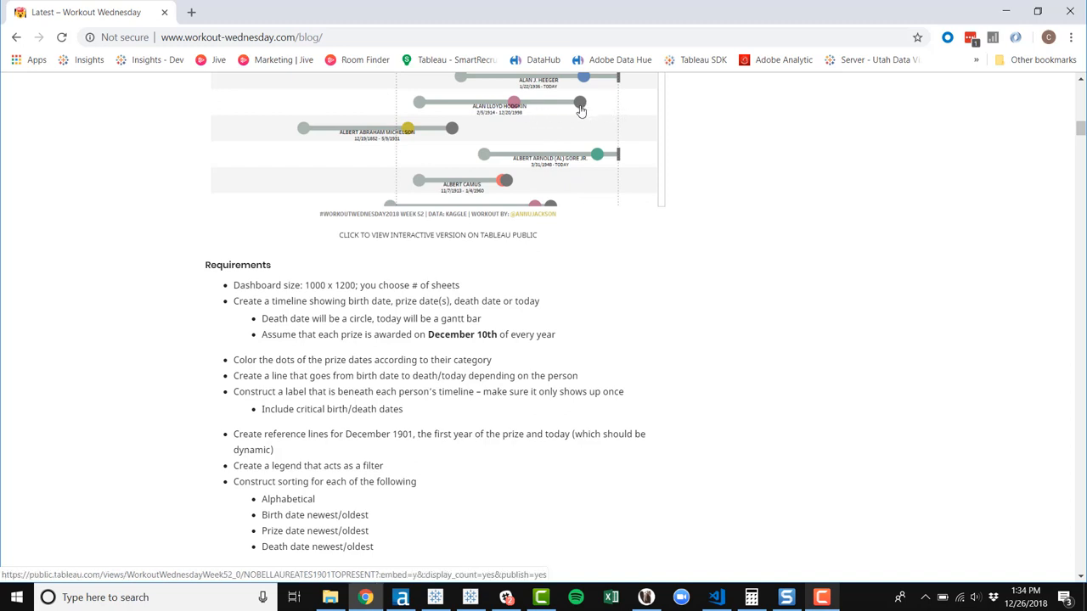
mouse_move(581, 108)
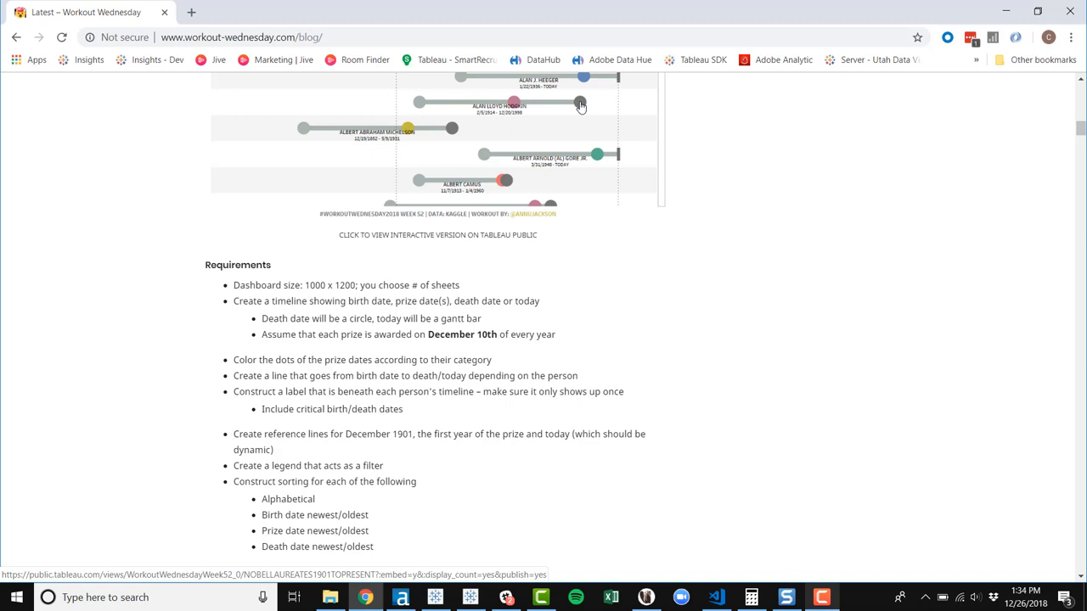
mouse_move(621, 161)
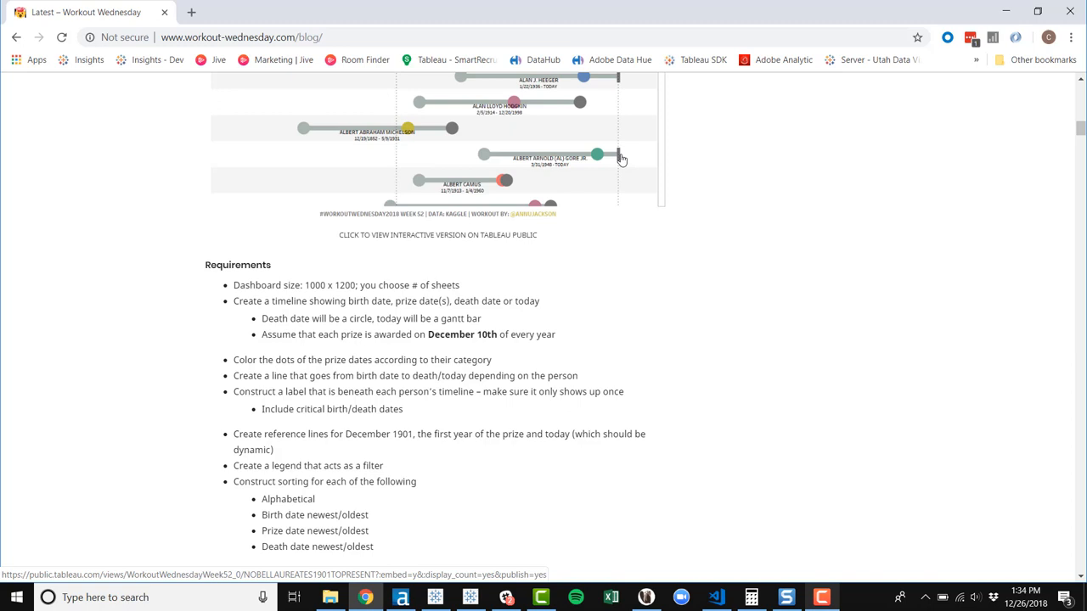
mouse_move(625, 168)
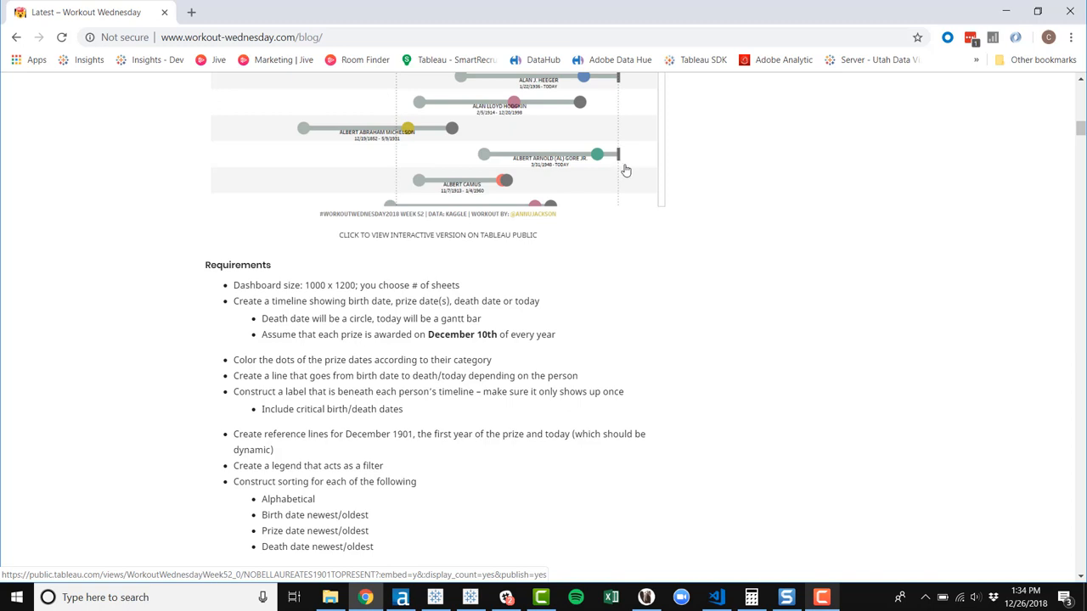
mouse_move(623, 209)
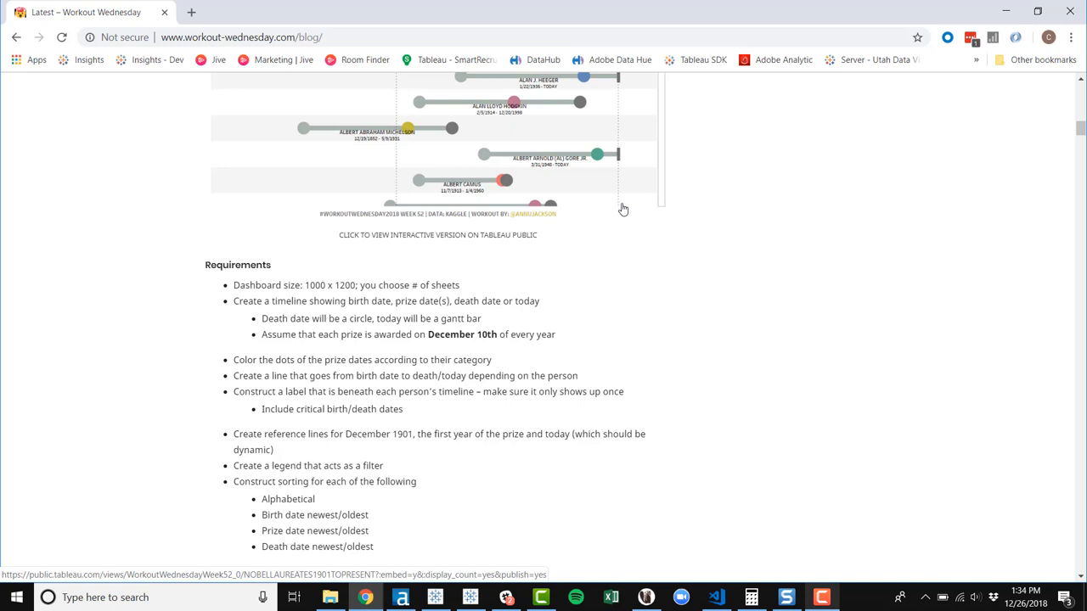
mouse_move(479, 192)
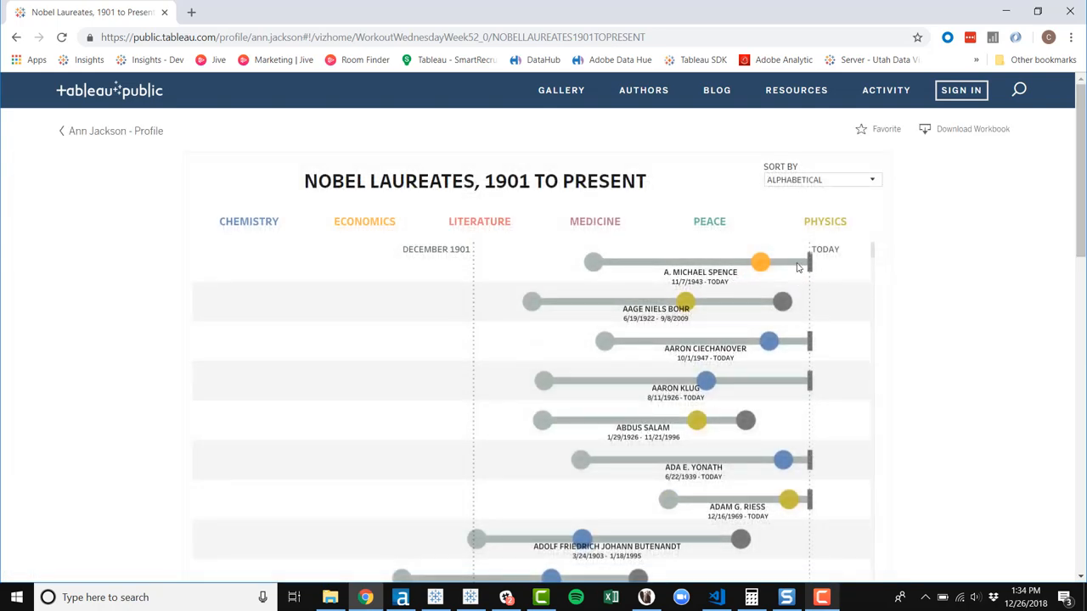
- Scroll the Nobel Laureates viz on Tableau Public, then return to the challenge post
scroll("down", 3)
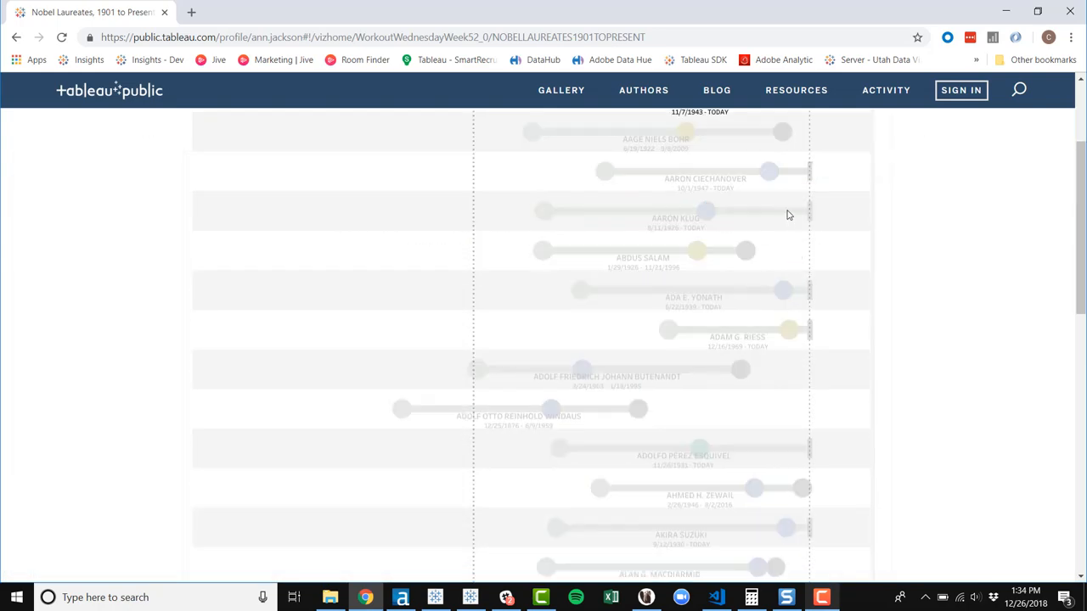
mouse_move(785, 211)
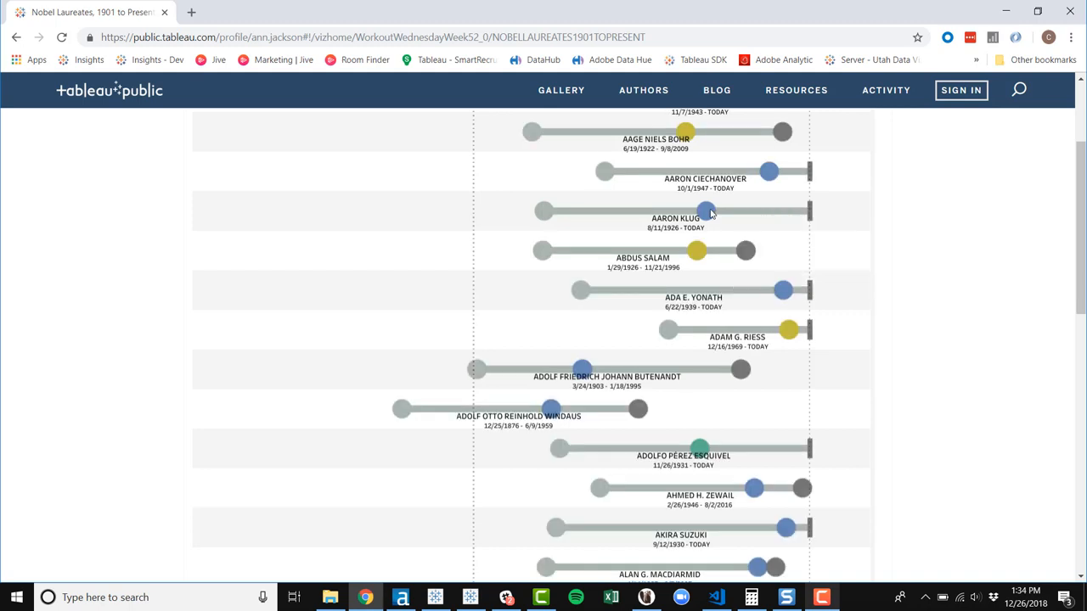
mouse_move(704, 211)
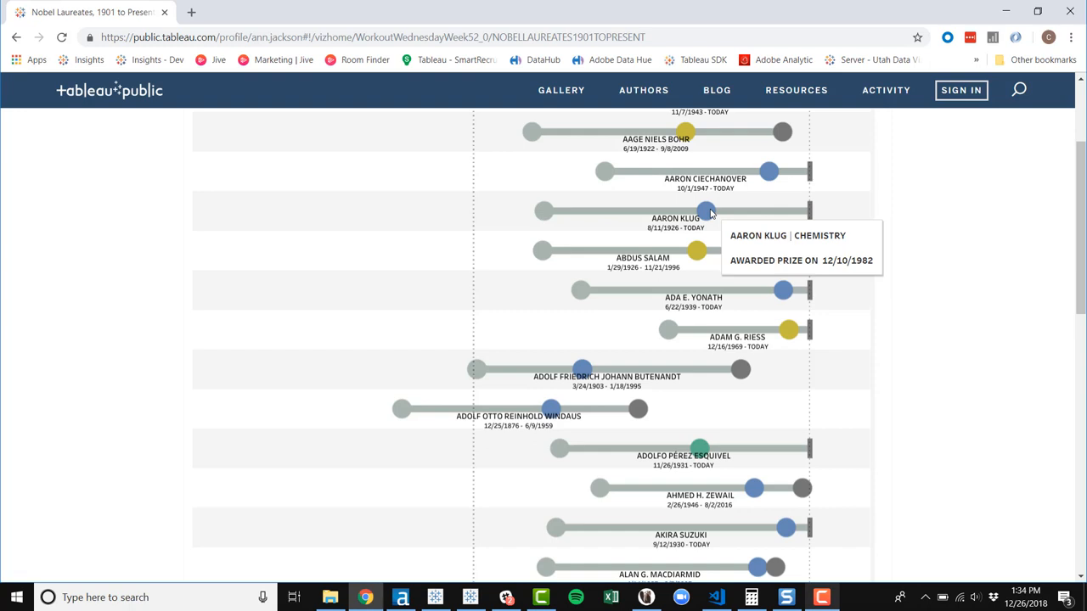
mouse_move(815, 209)
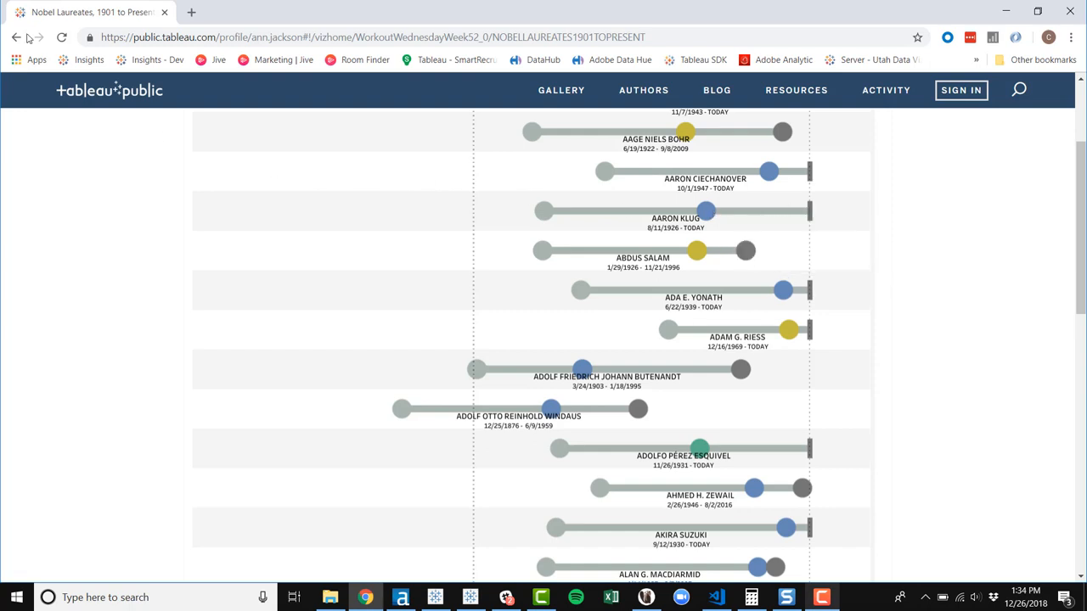
left_click(15, 37)
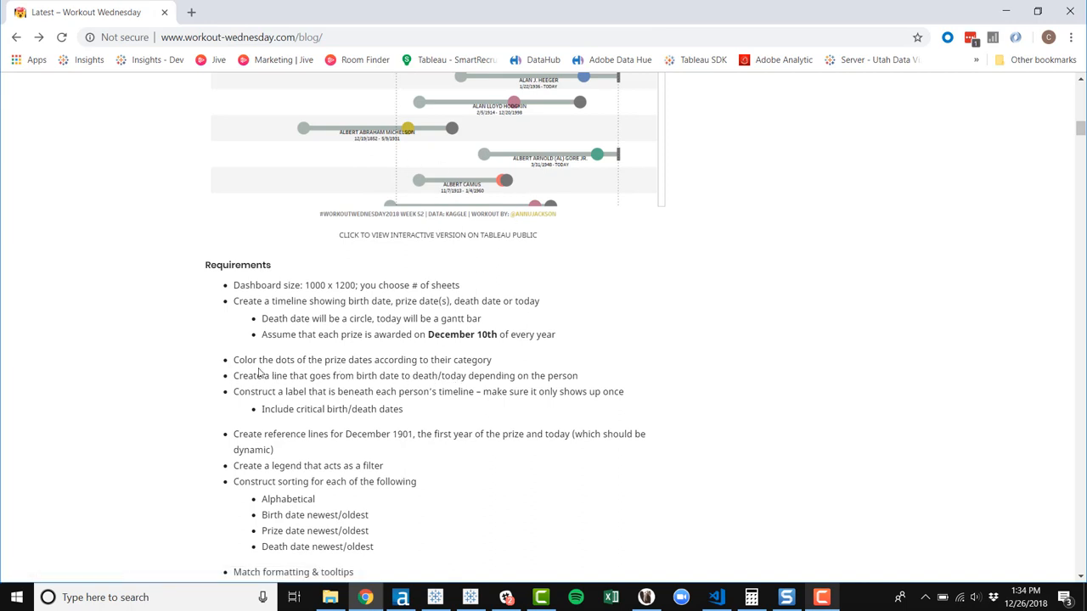
mouse_move(200, 368)
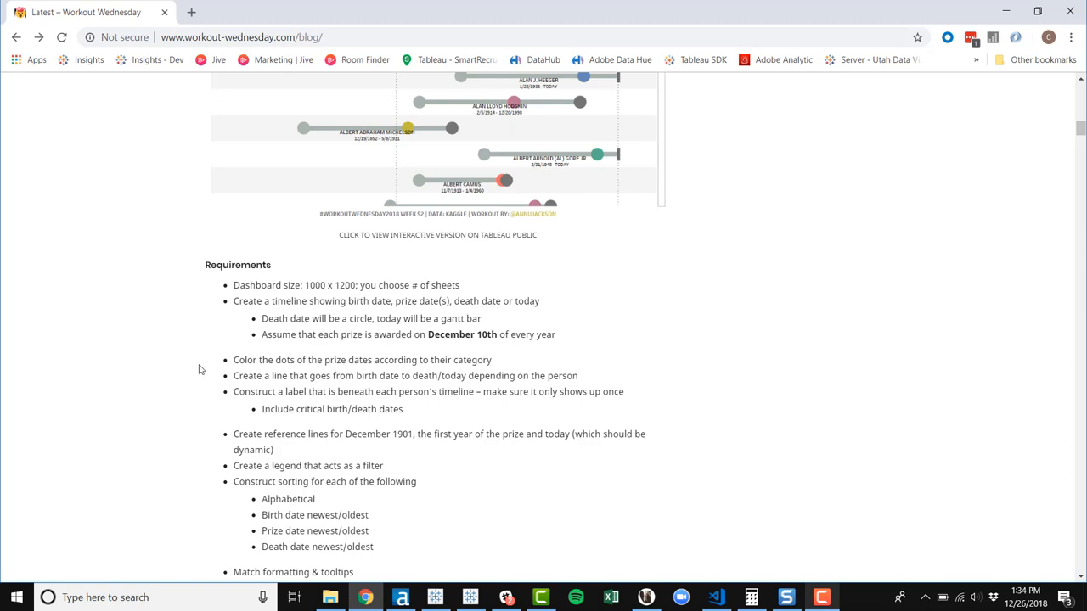
mouse_move(489, 348)
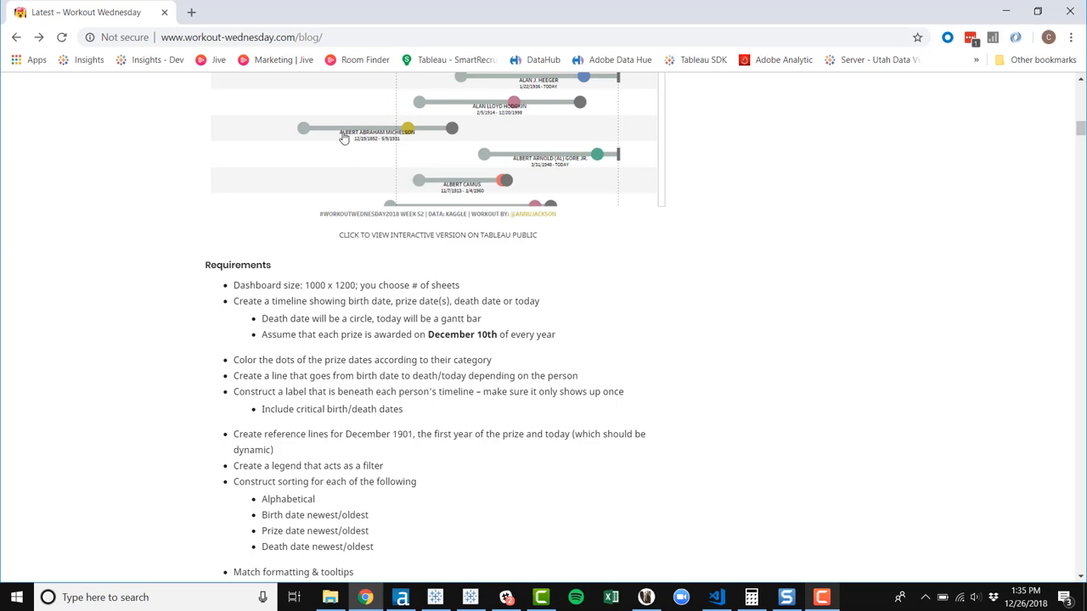
mouse_move(425, 125)
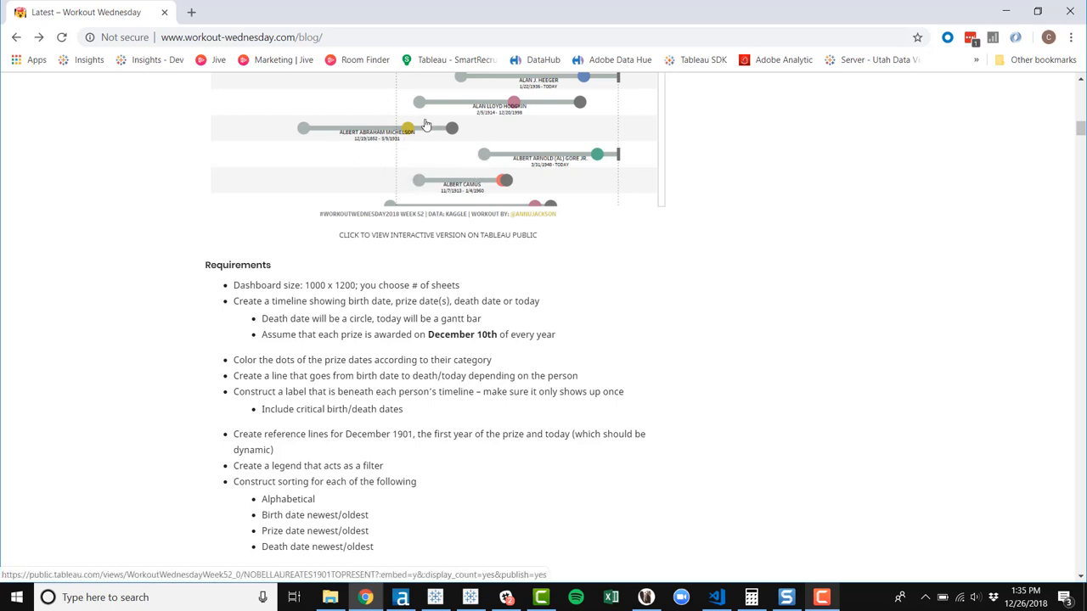
mouse_move(351, 151)
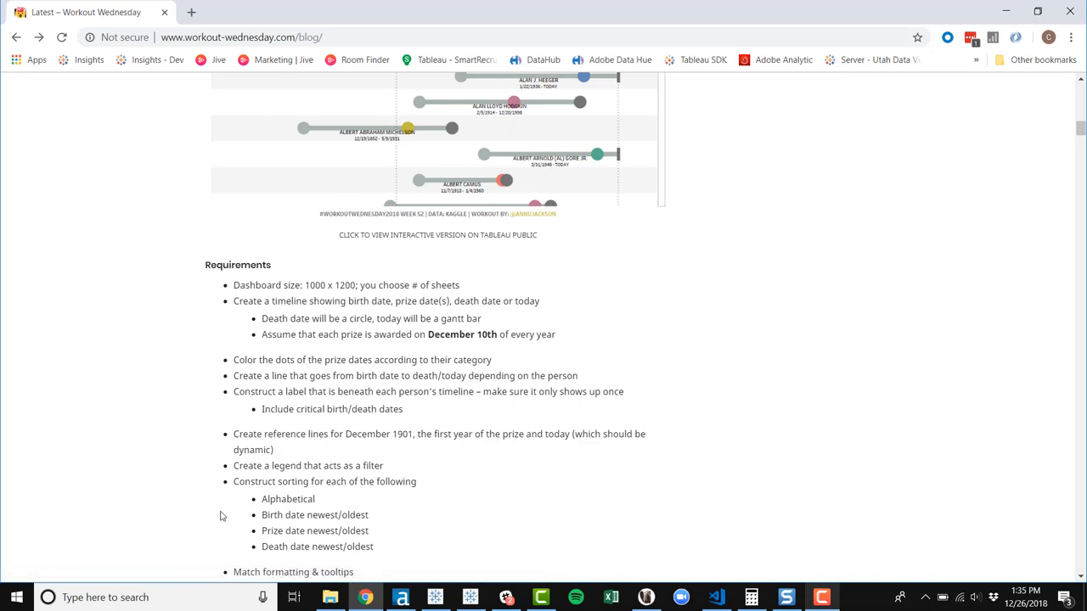
- Scroll on to the formatting notes, Tableau Medium/Bold fonts and Superfishel Stone colors
scroll("down", 3)
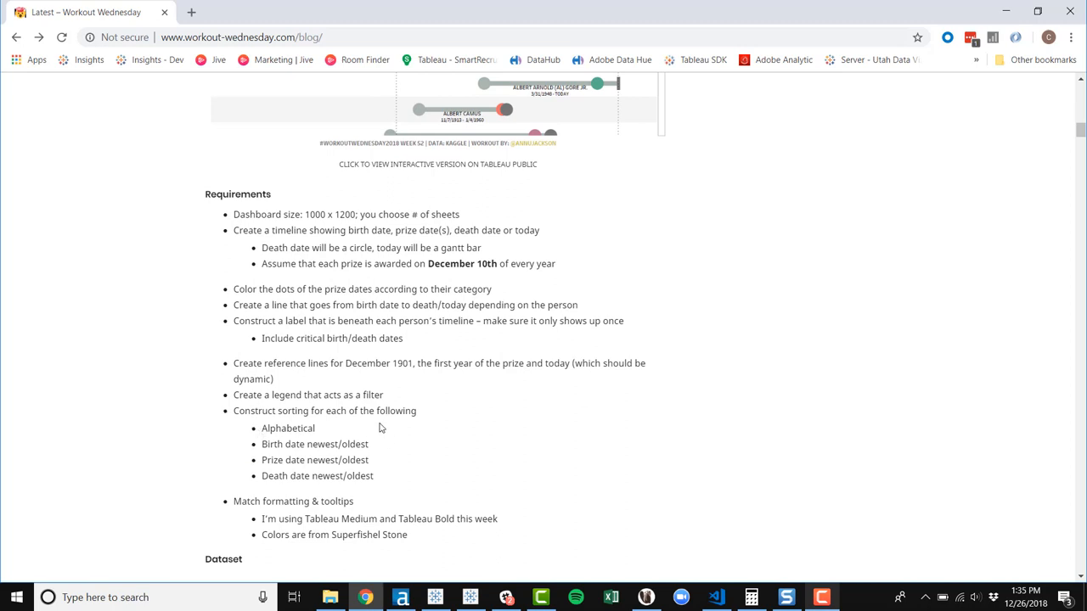
mouse_move(420, 452)
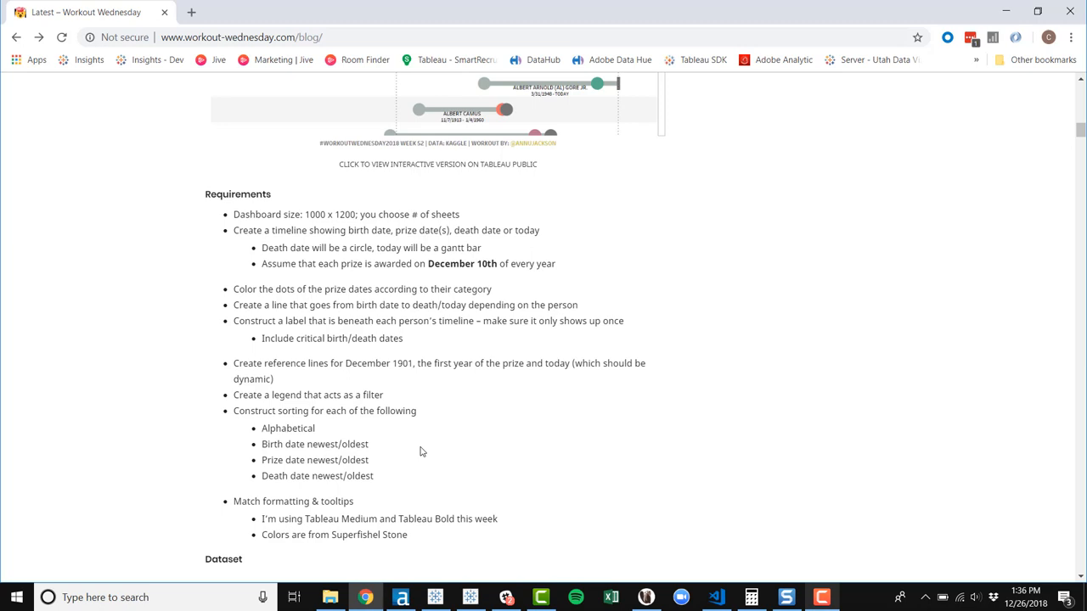
mouse_move(472, 581)
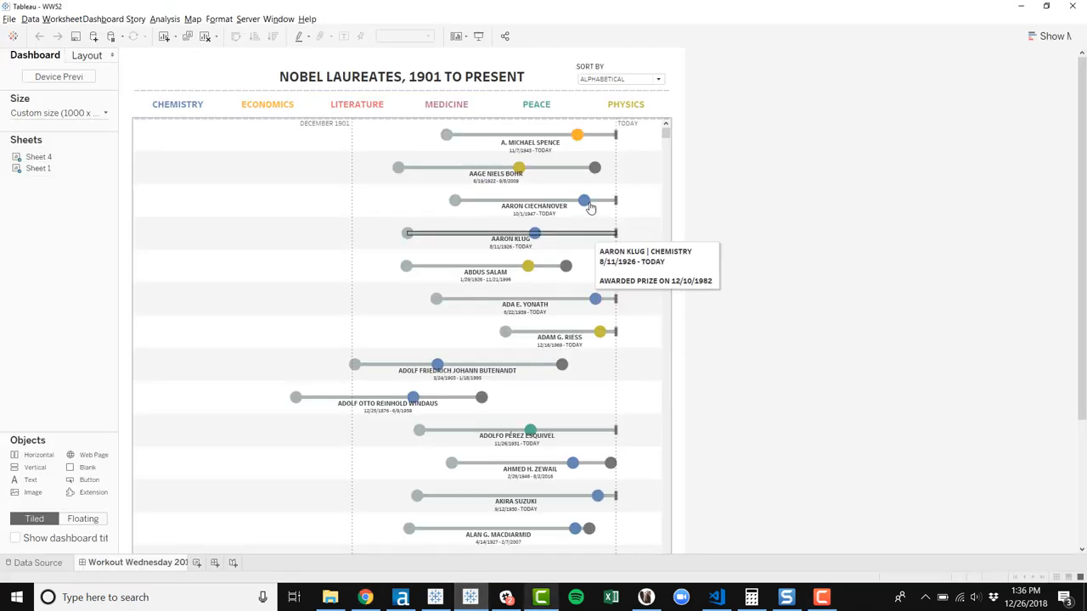
mouse_move(702, 163)
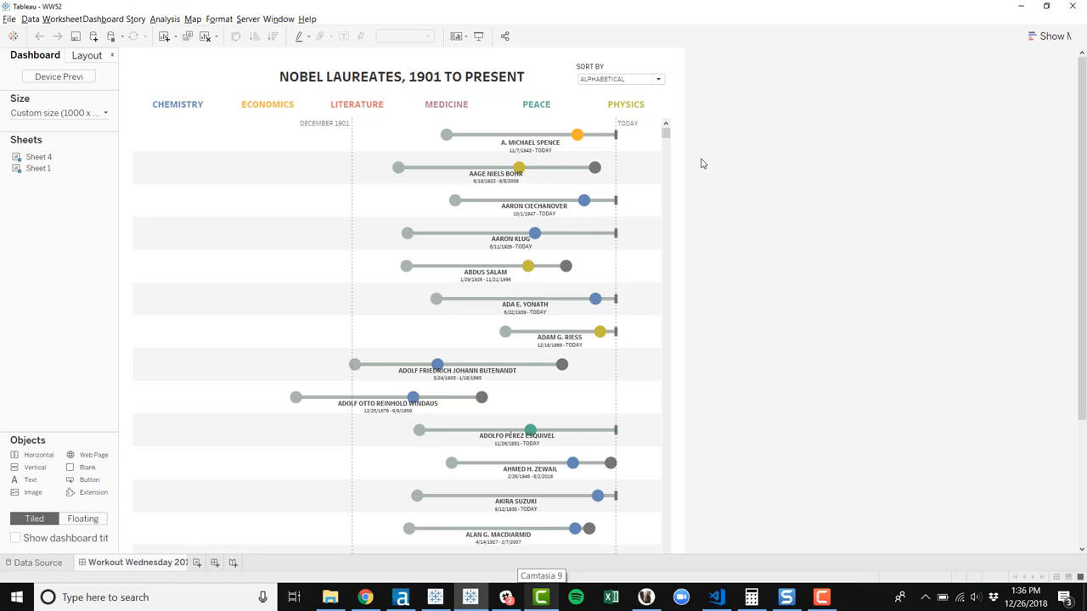
mouse_move(691, 142)
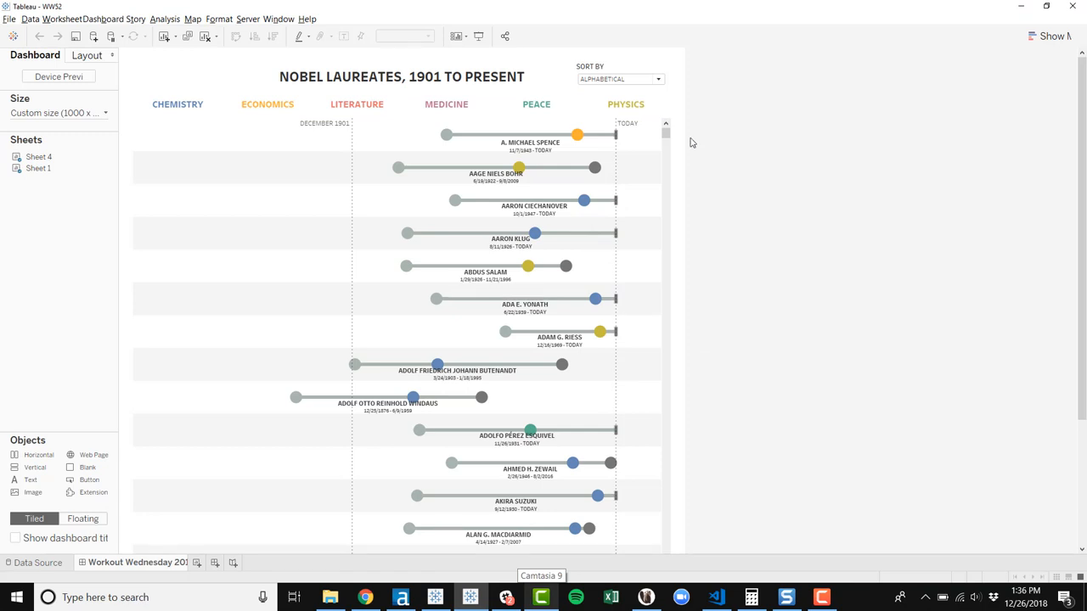
mouse_move(715, 177)
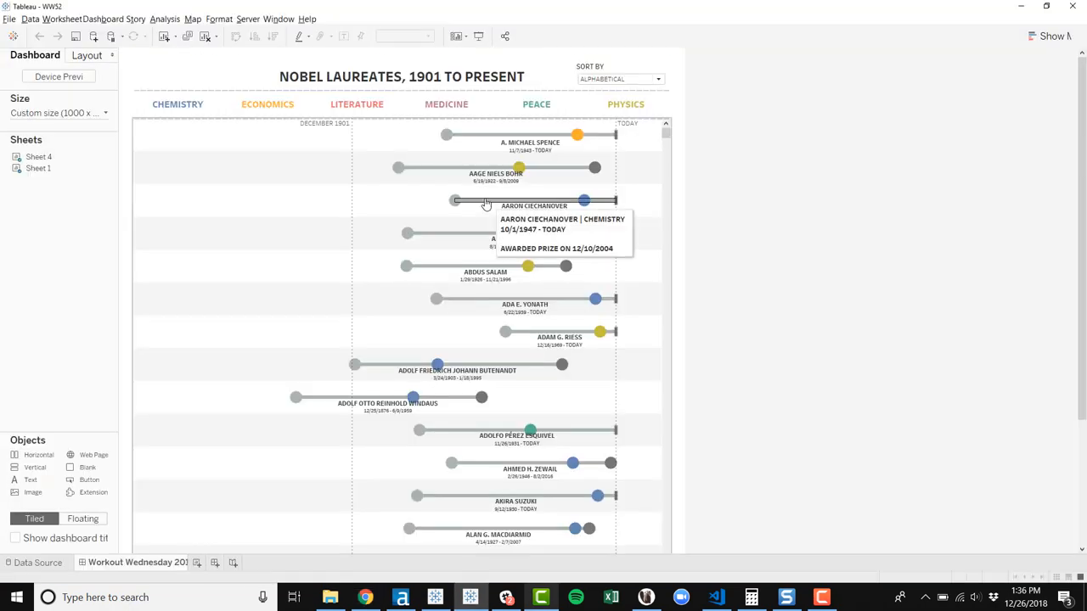
mouse_move(396, 174)
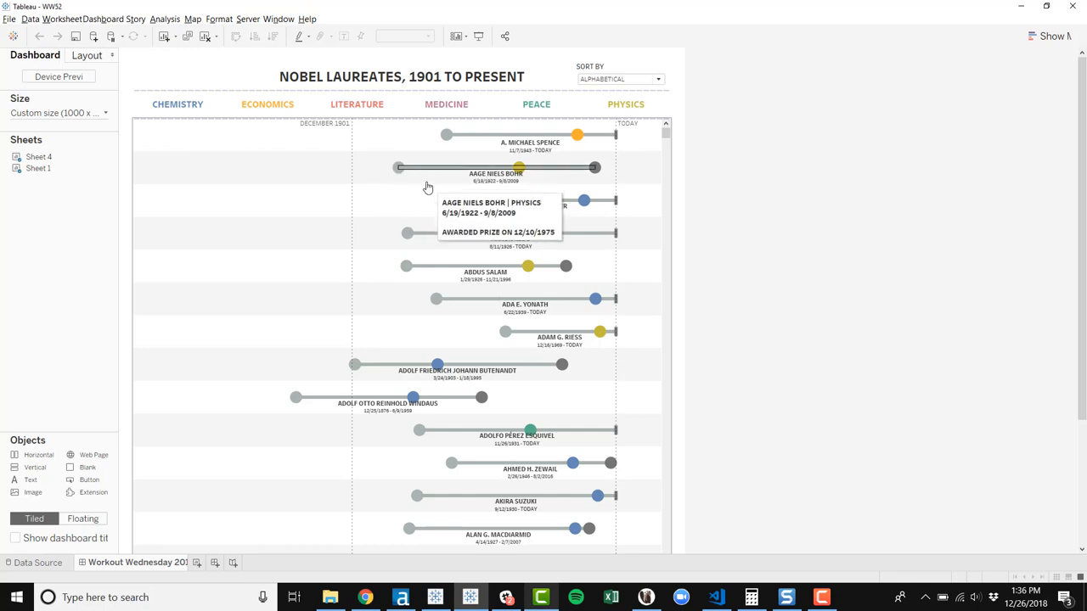
mouse_move(416, 190)
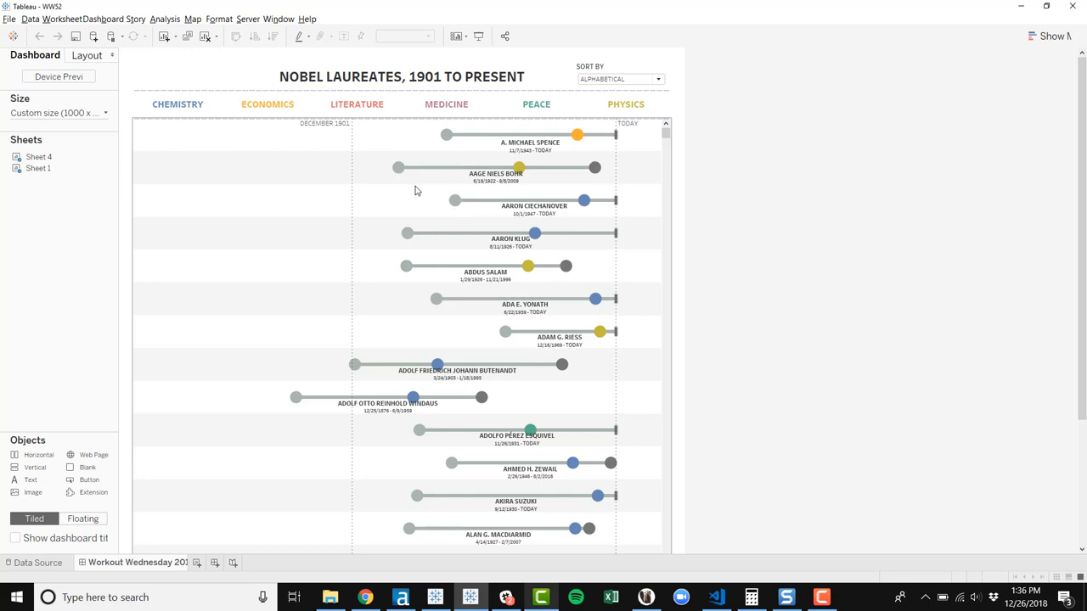
mouse_move(615, 204)
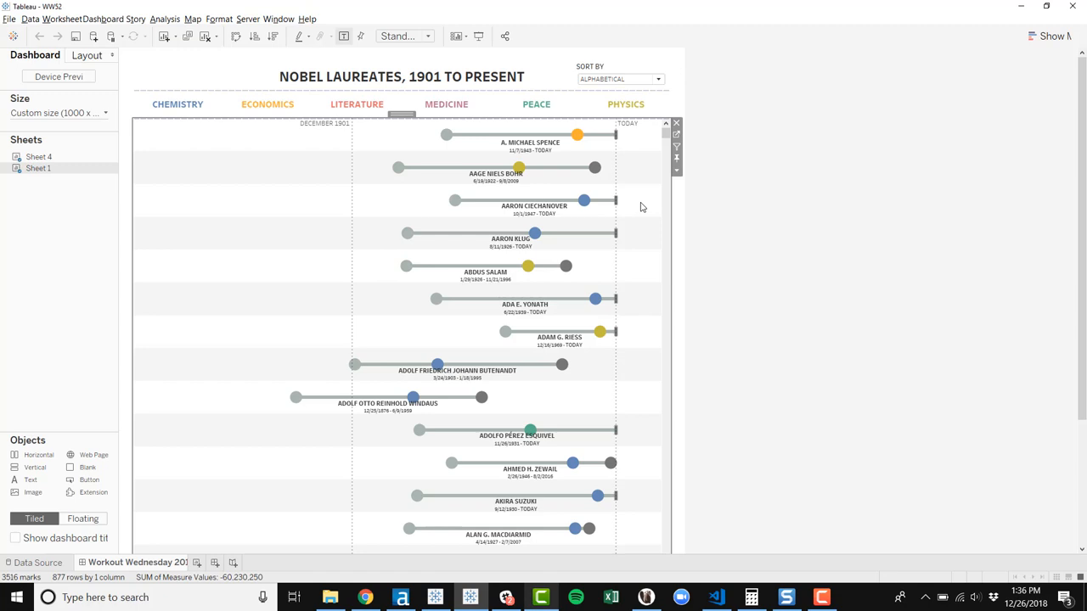
mouse_move(627, 154)
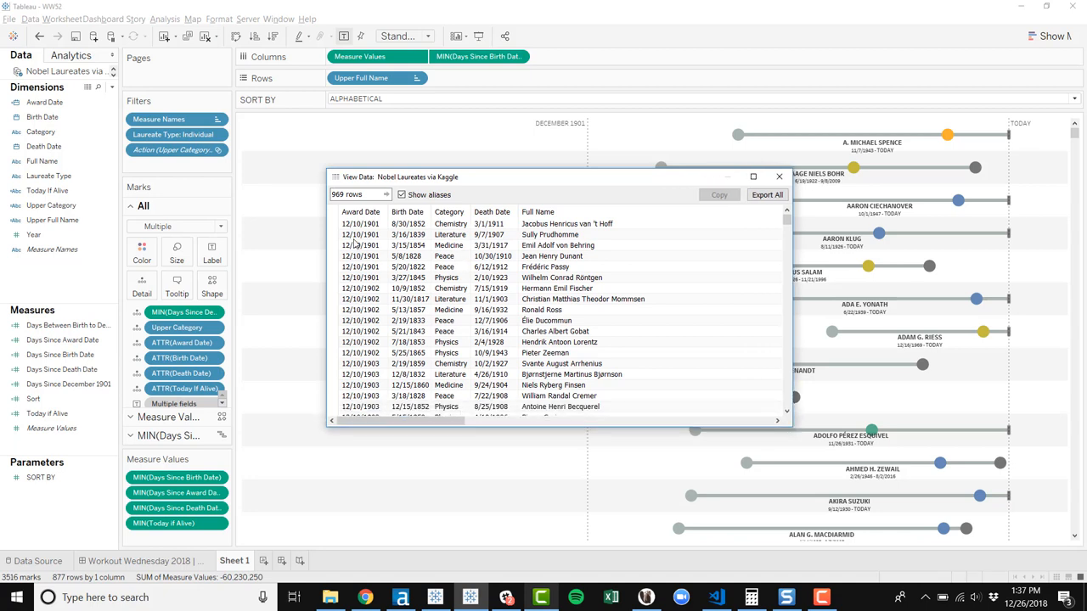
left_click(561, 223)
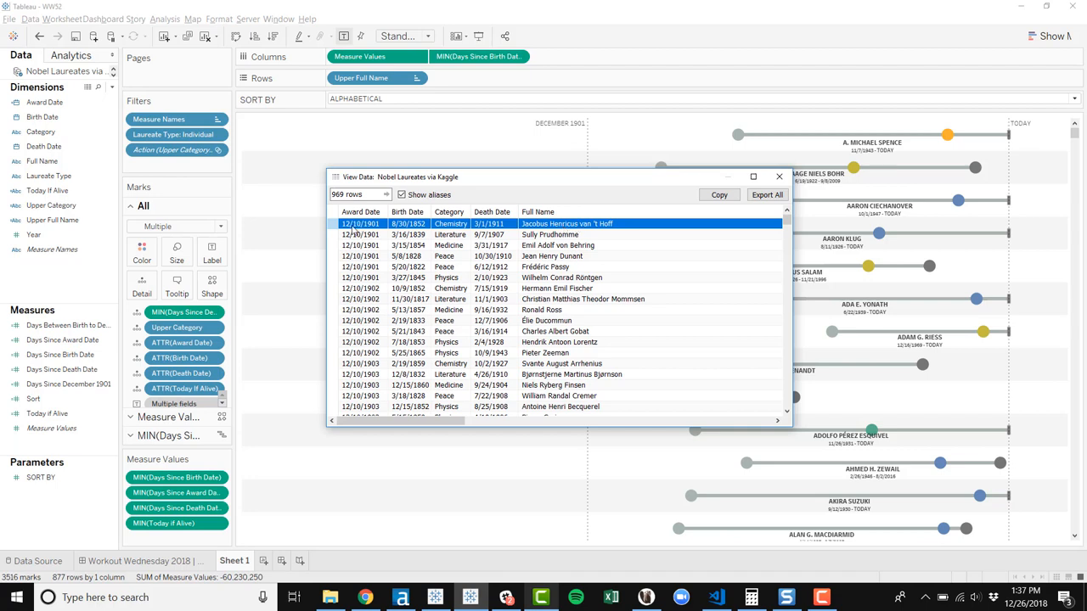
mouse_move(367, 230)
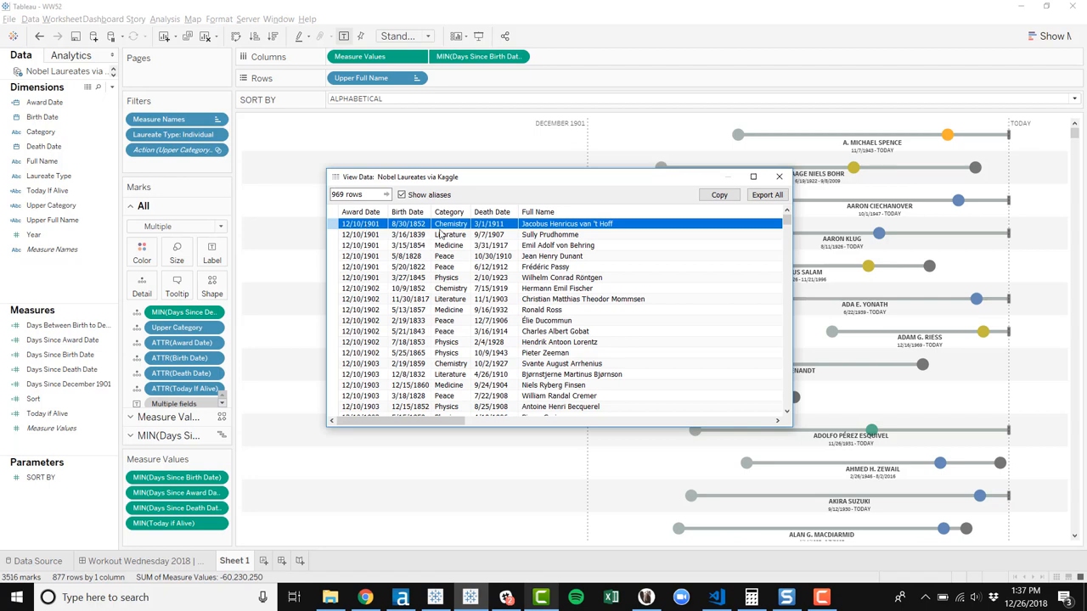
mouse_move(542, 238)
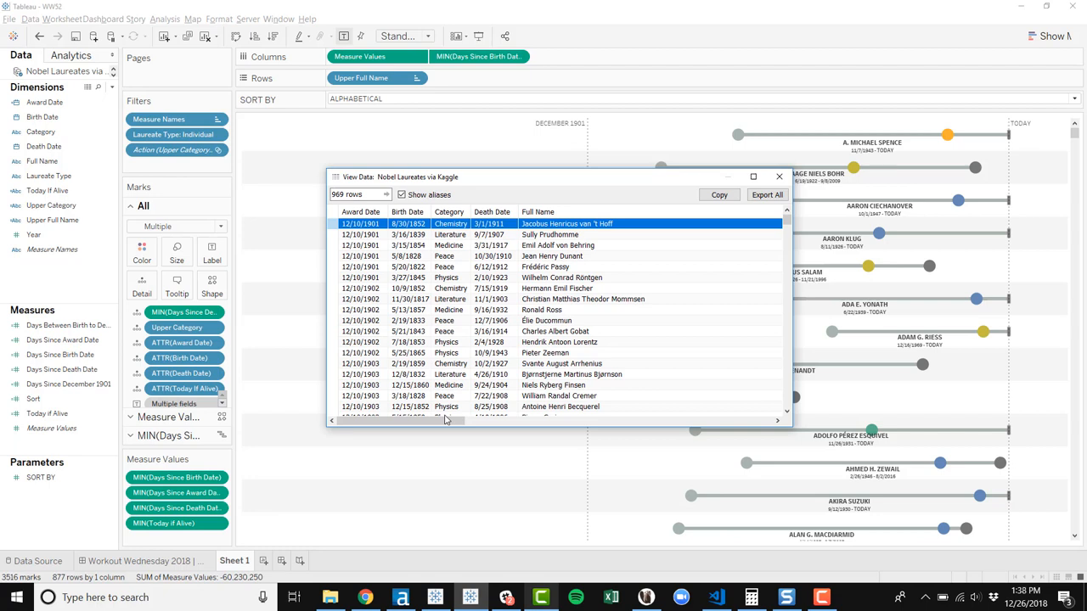
left_click(401, 194)
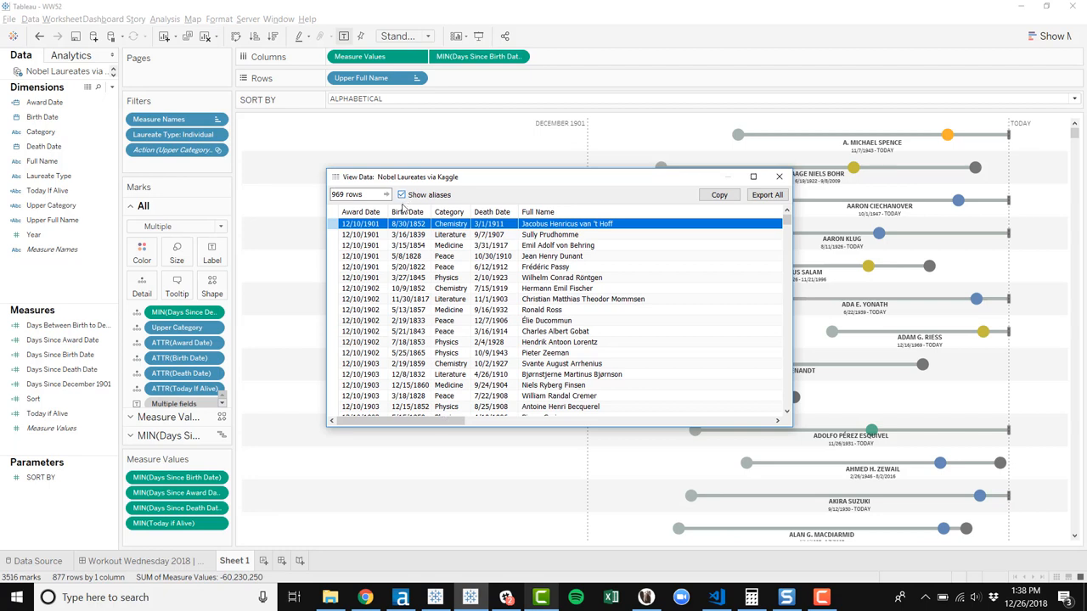
mouse_move(408, 211)
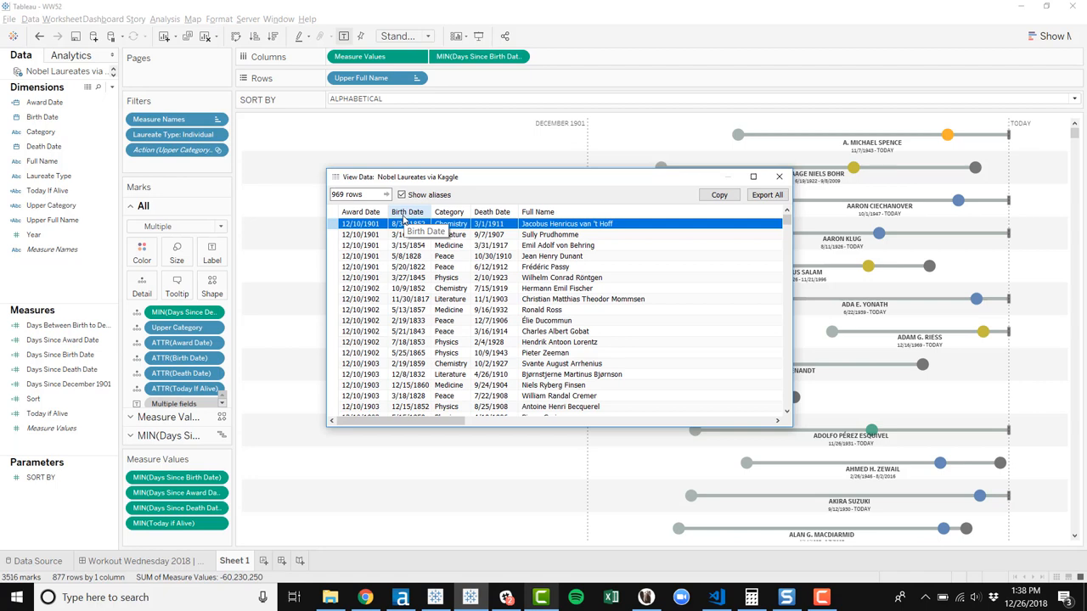
mouse_move(416, 218)
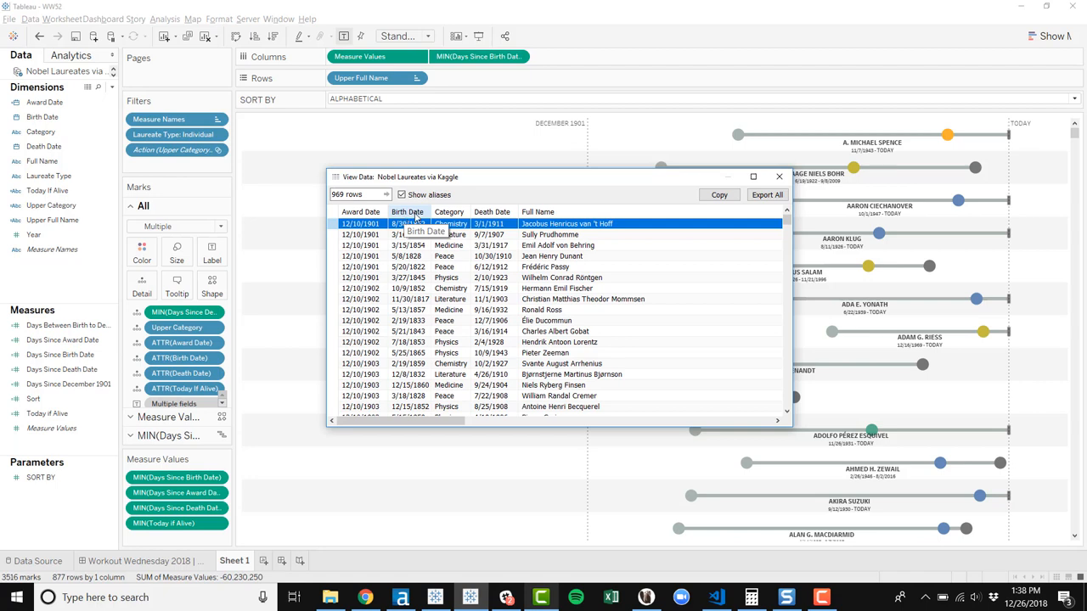
mouse_move(455, 380)
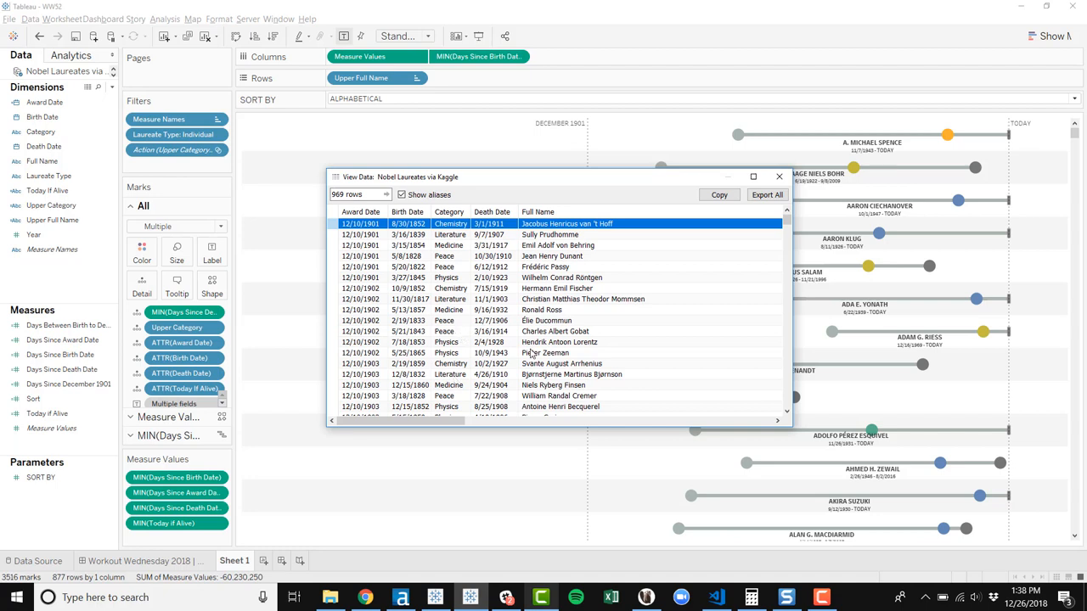
mouse_move(586, 316)
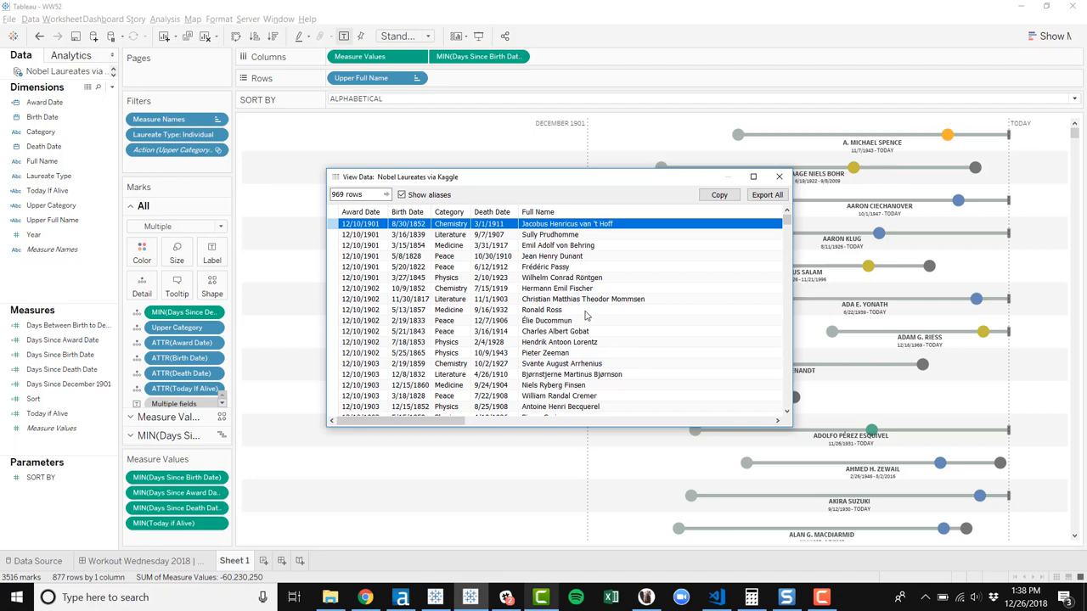
mouse_move(503, 225)
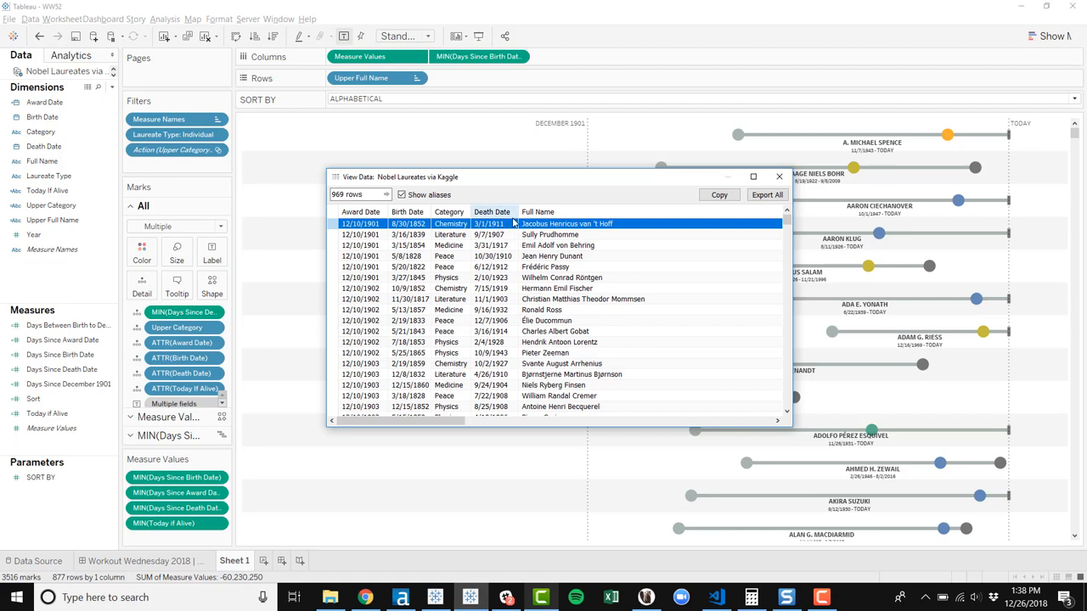
left_click(360, 224)
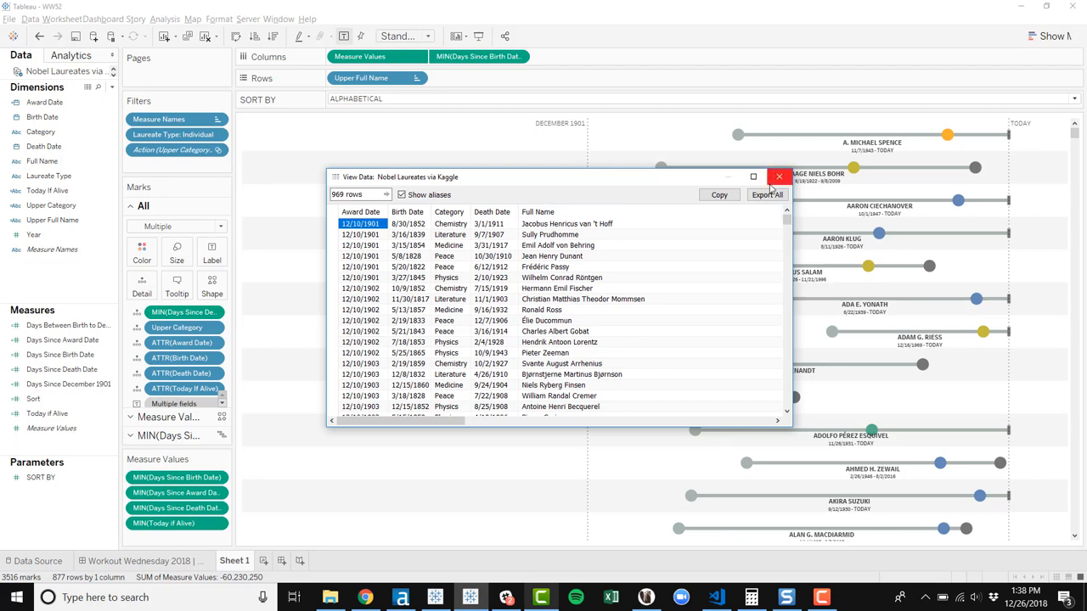
mouse_move(779, 176)
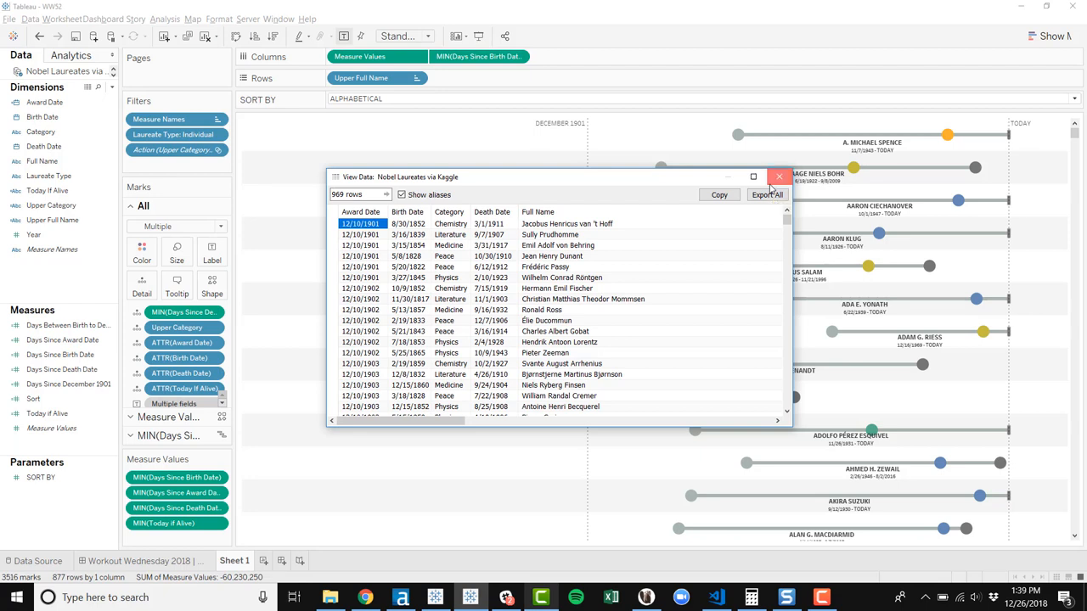
- Close the laureate data listing and bring up the Days Since Birth Date calculation
left_click(778, 176)
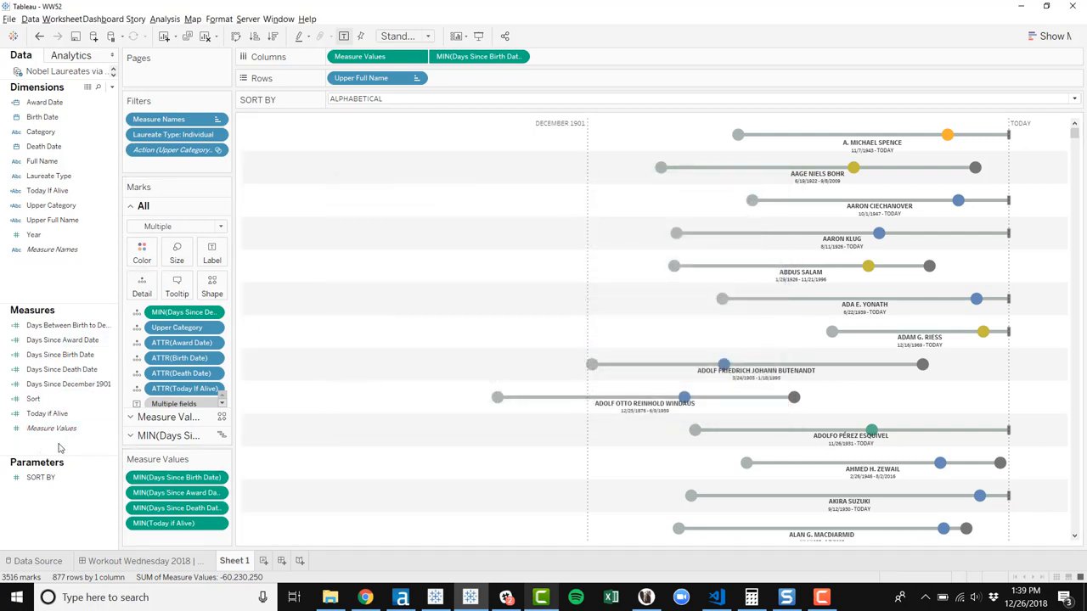
left_click(68, 384)
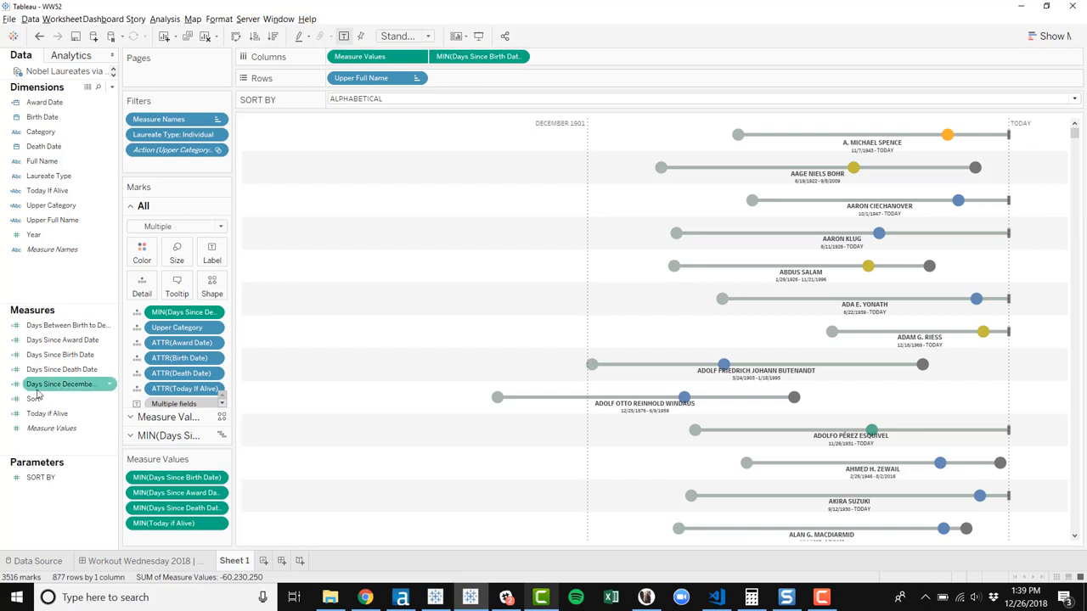
right_click(60, 354)
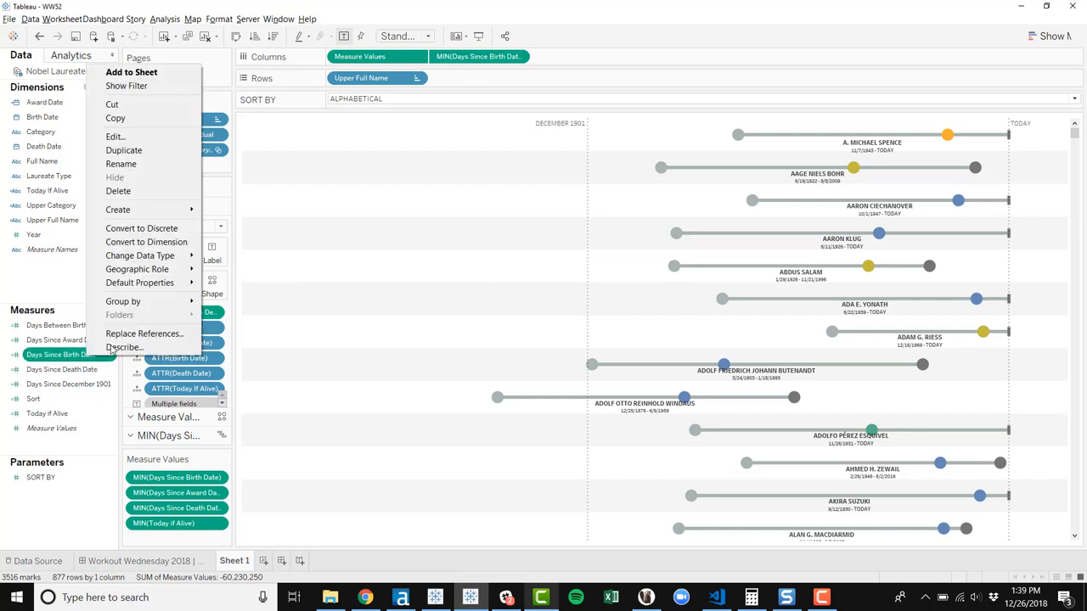
left_click(115, 137)
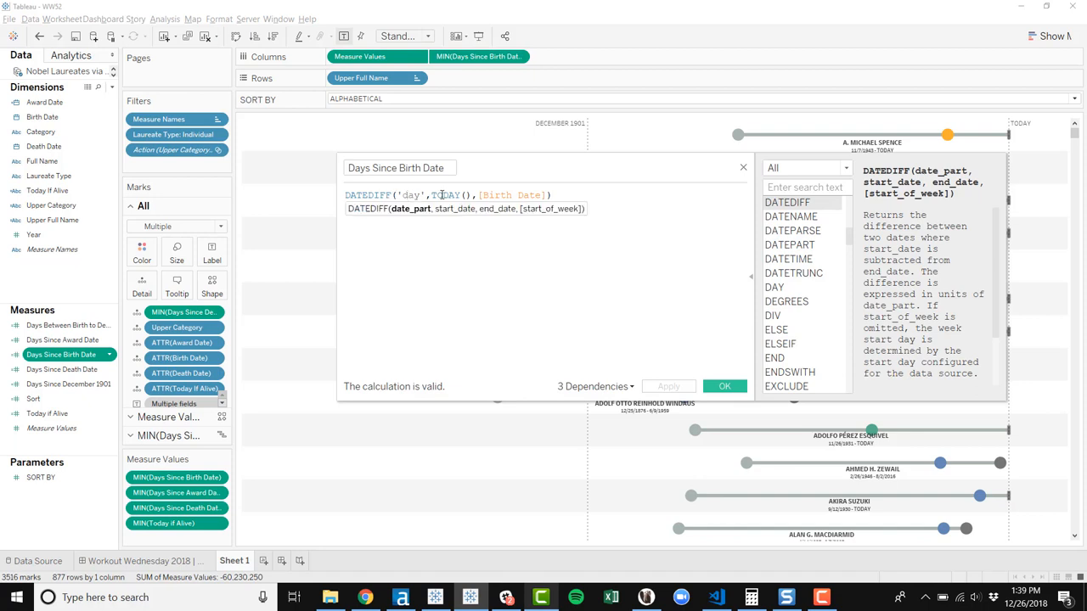
- Inspect the DATEDIFF formula's TODAY and Birth Date arguments, then close the editor
left_click(505, 196)
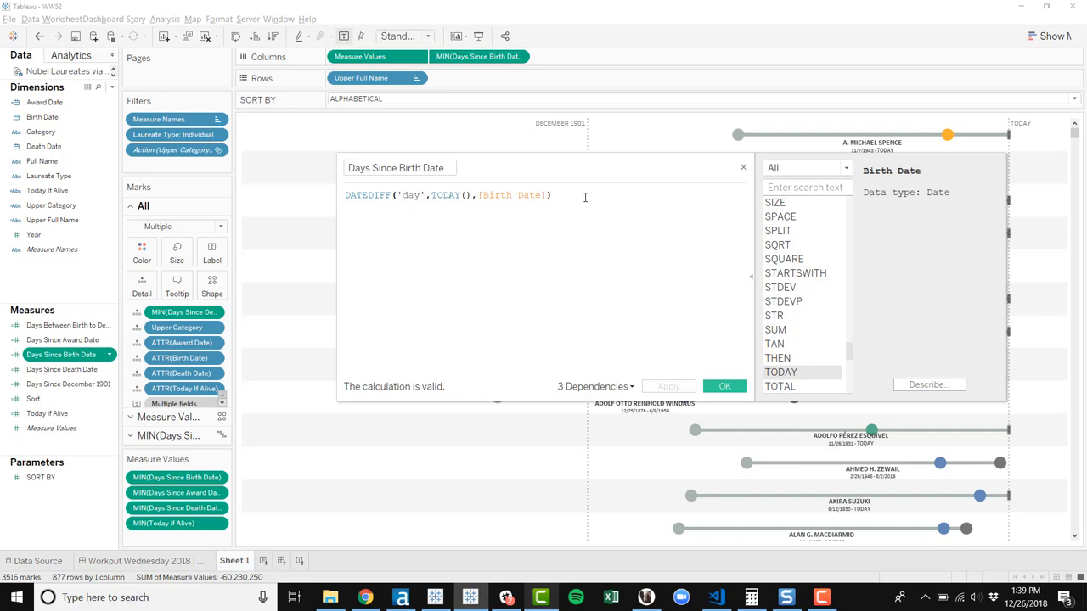
left_click(550, 195)
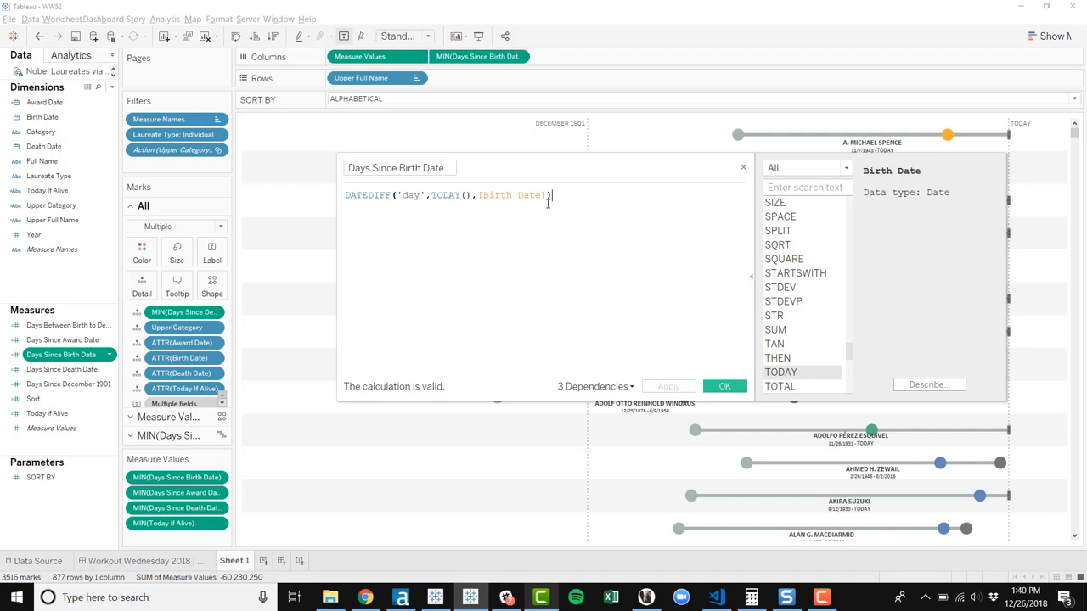
left_click(352, 195)
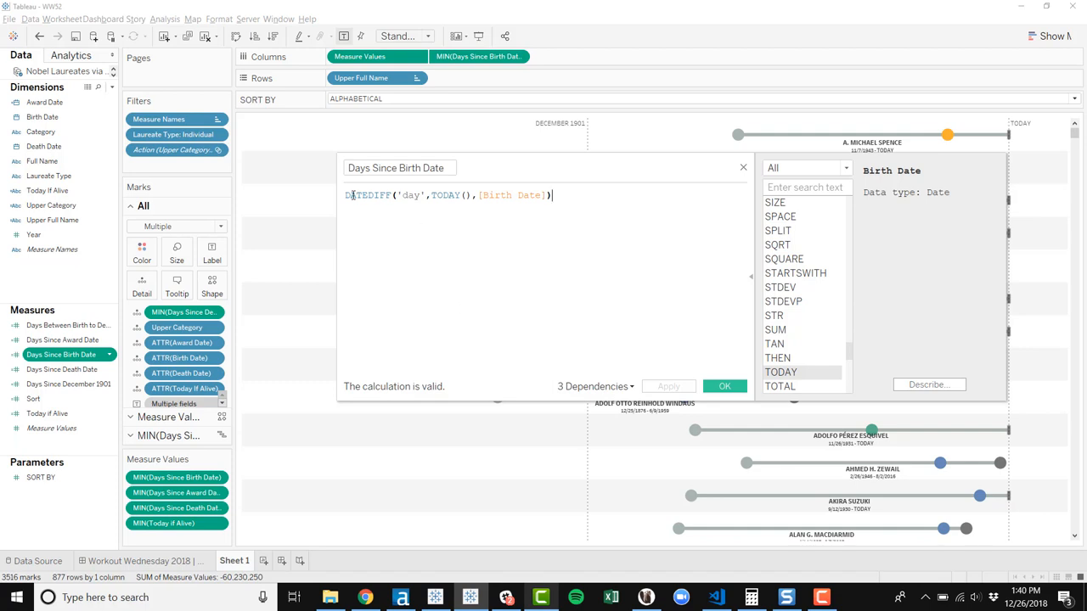
right_click(62, 340)
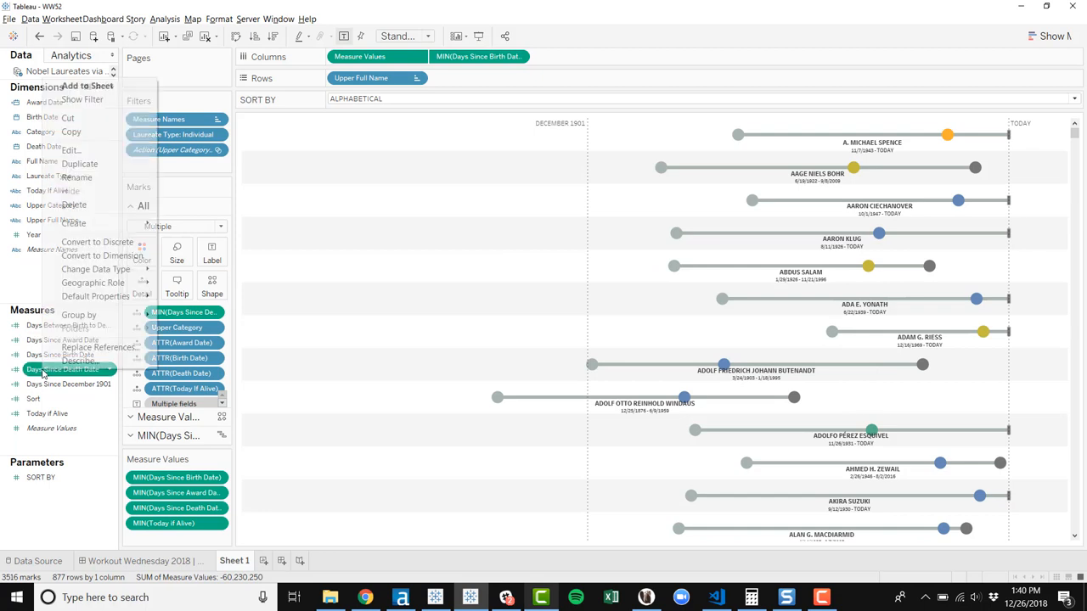
left_click(71, 150)
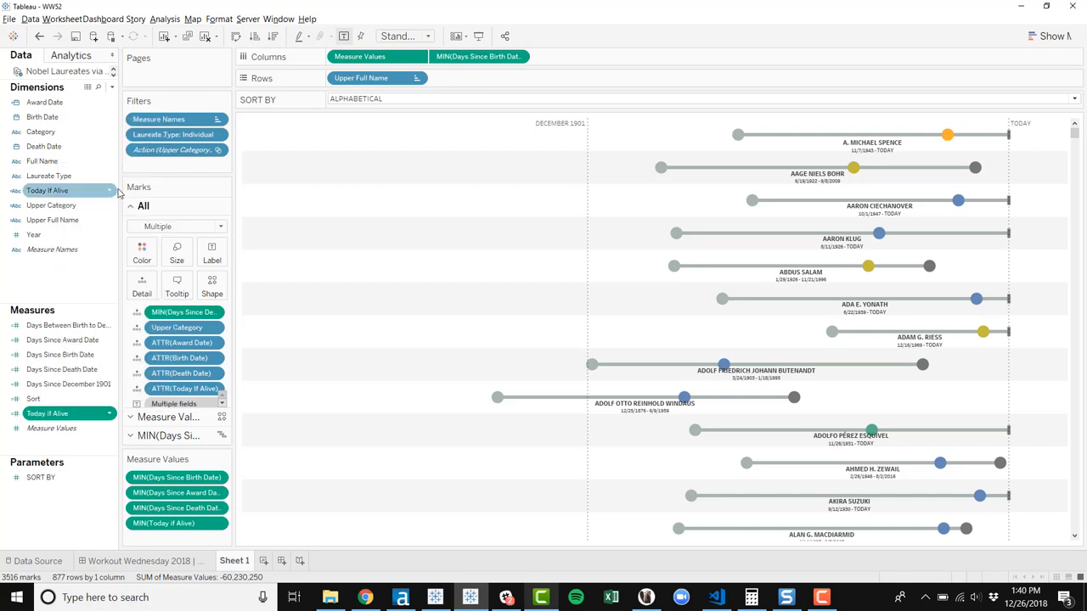
double_click(46, 190)
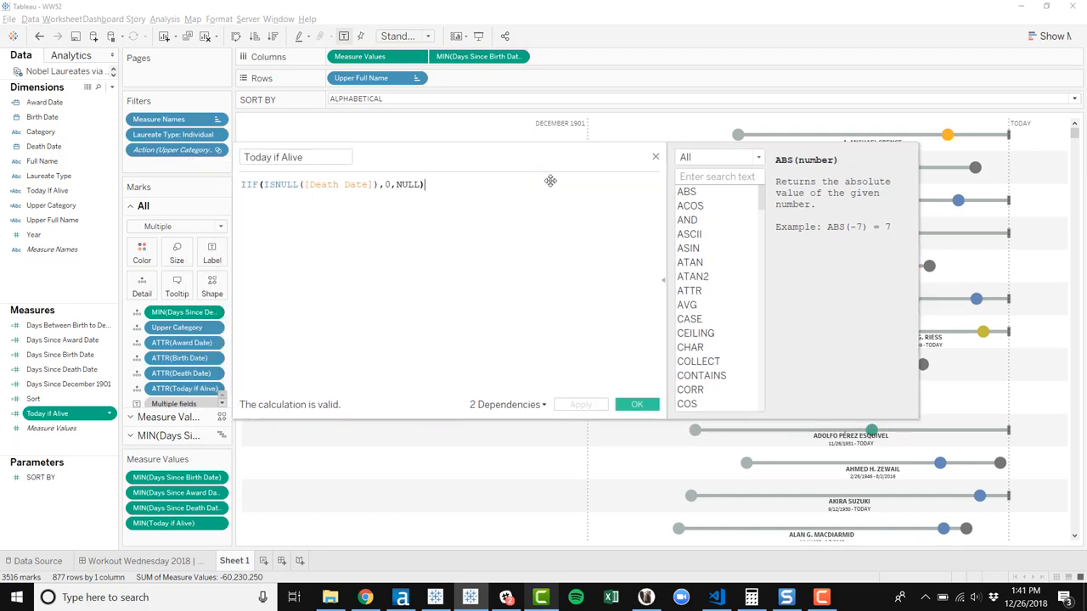
left_click(170, 523)
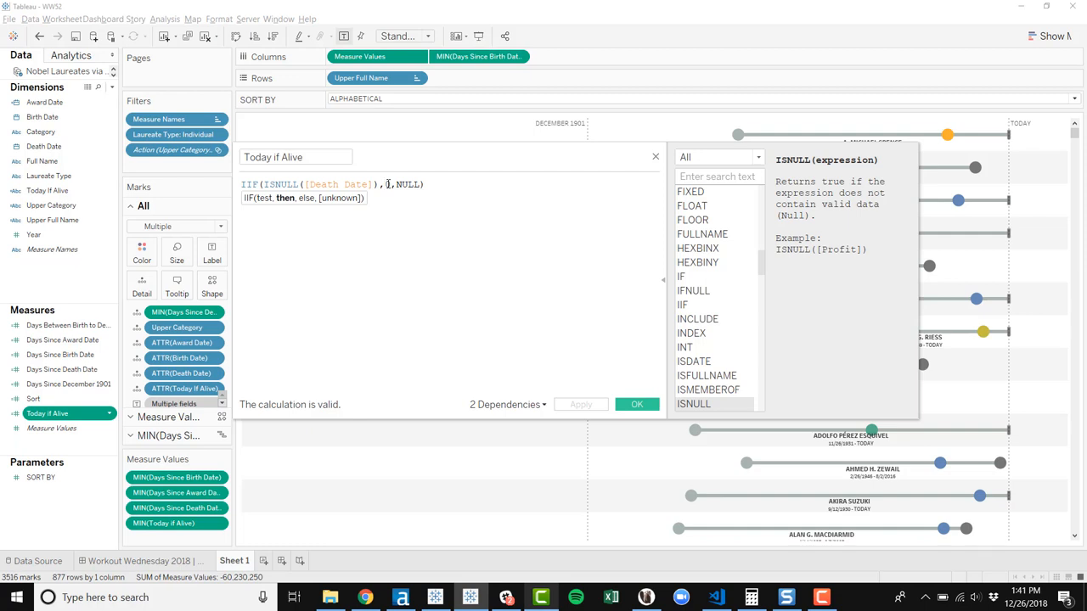
left_click(386, 184)
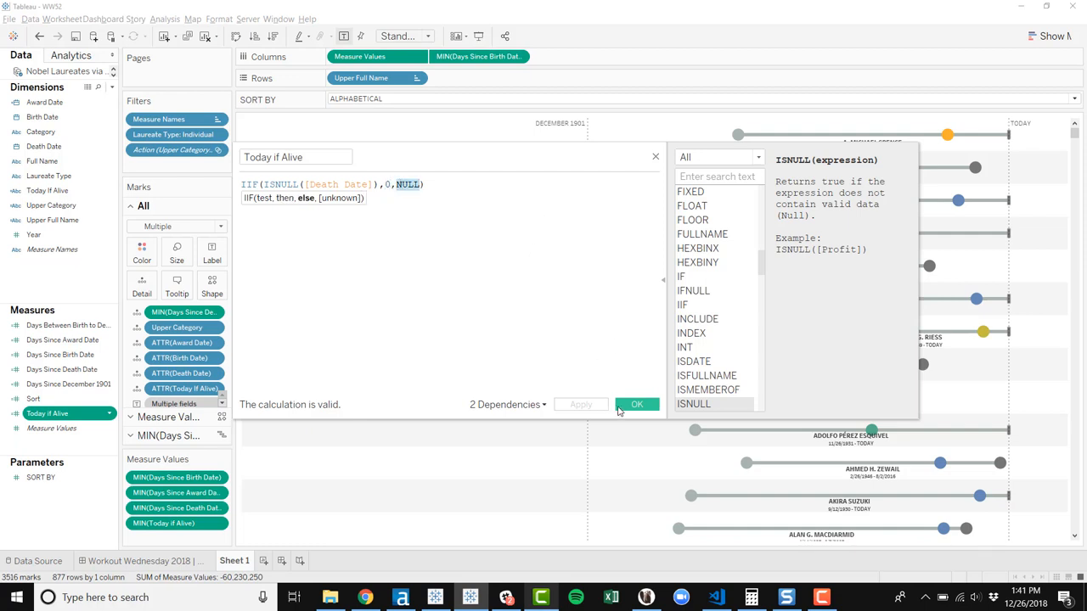
double_click(282, 184)
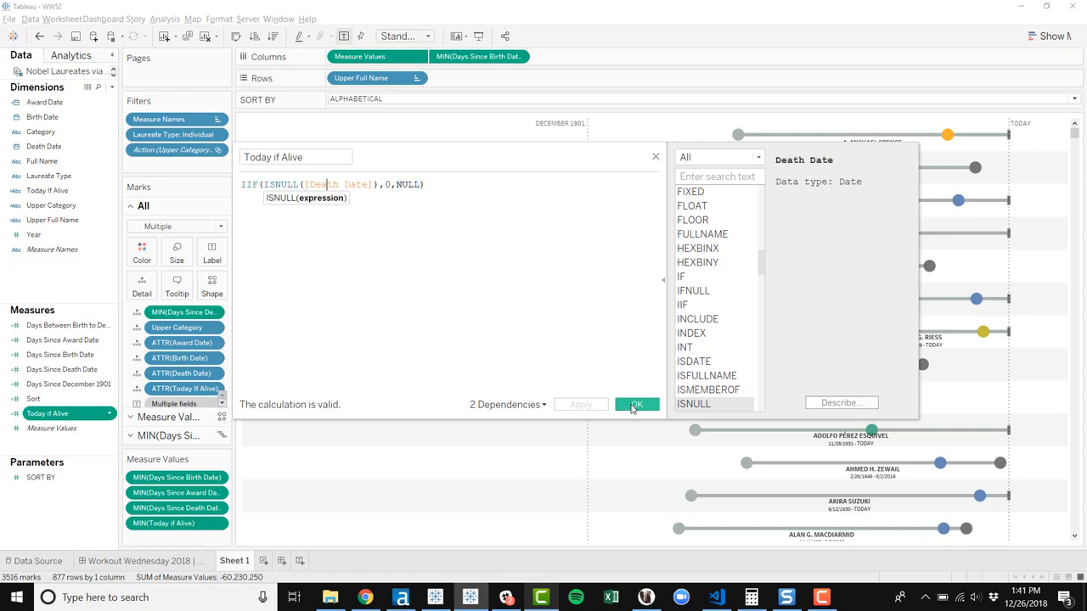
left_click(636, 404)
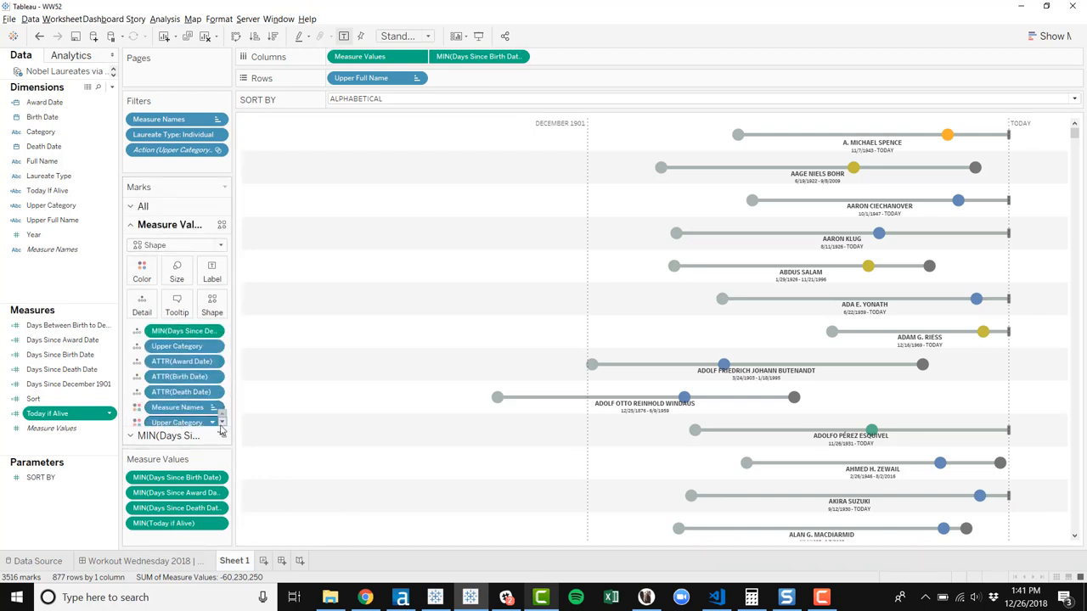
mouse_move(177, 407)
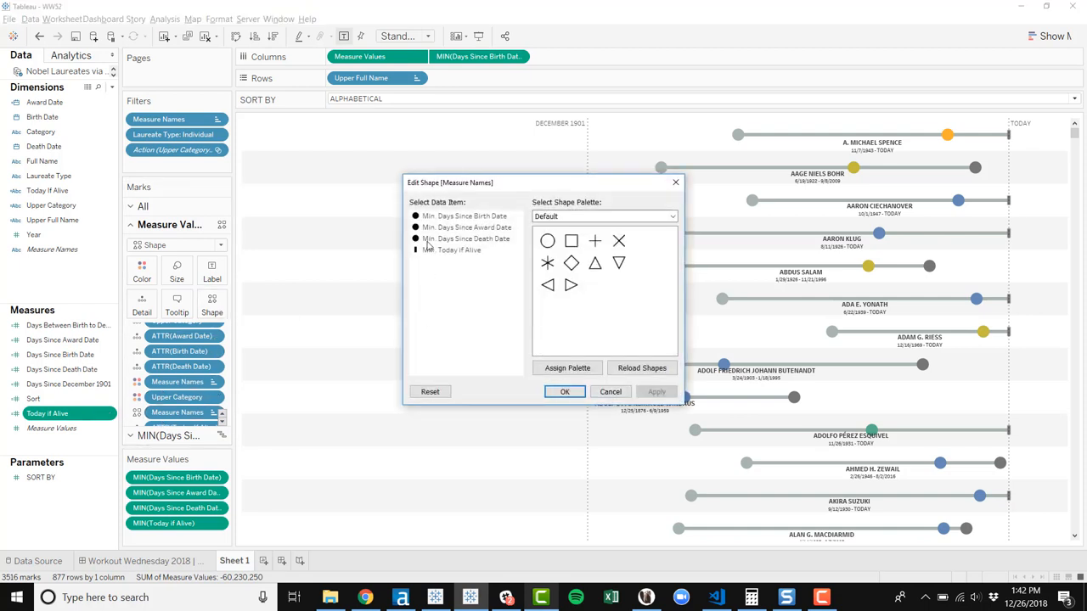
left_click(450, 250)
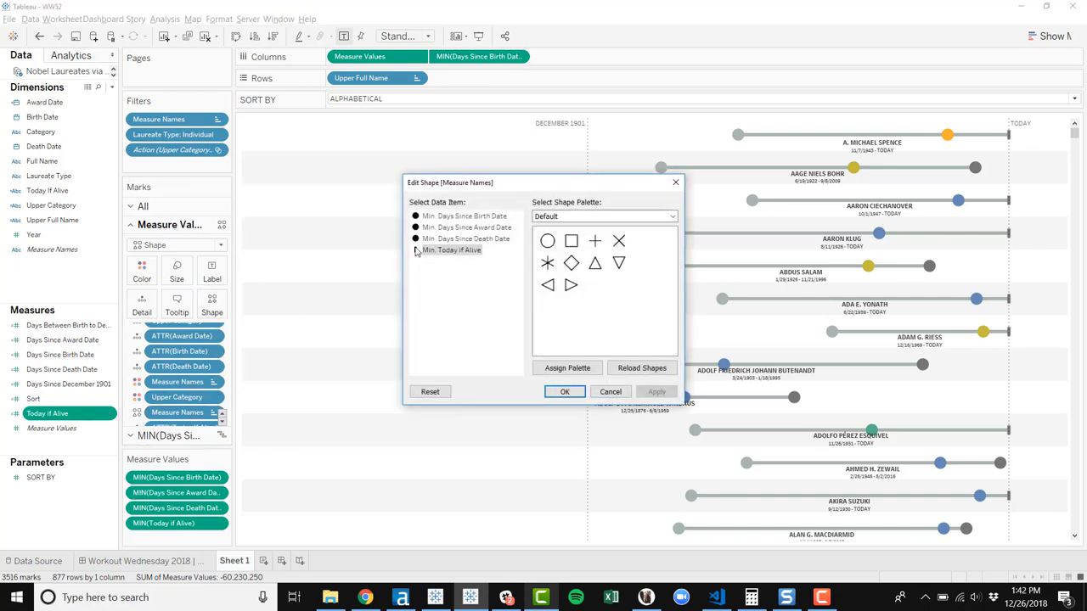
left_click(450, 250)
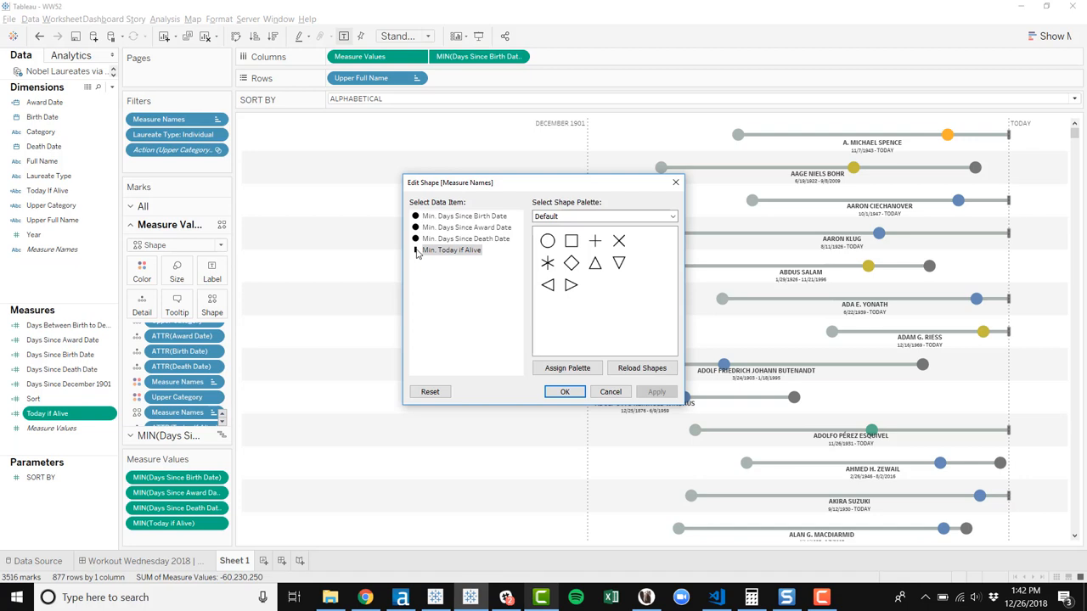
left_click(465, 215)
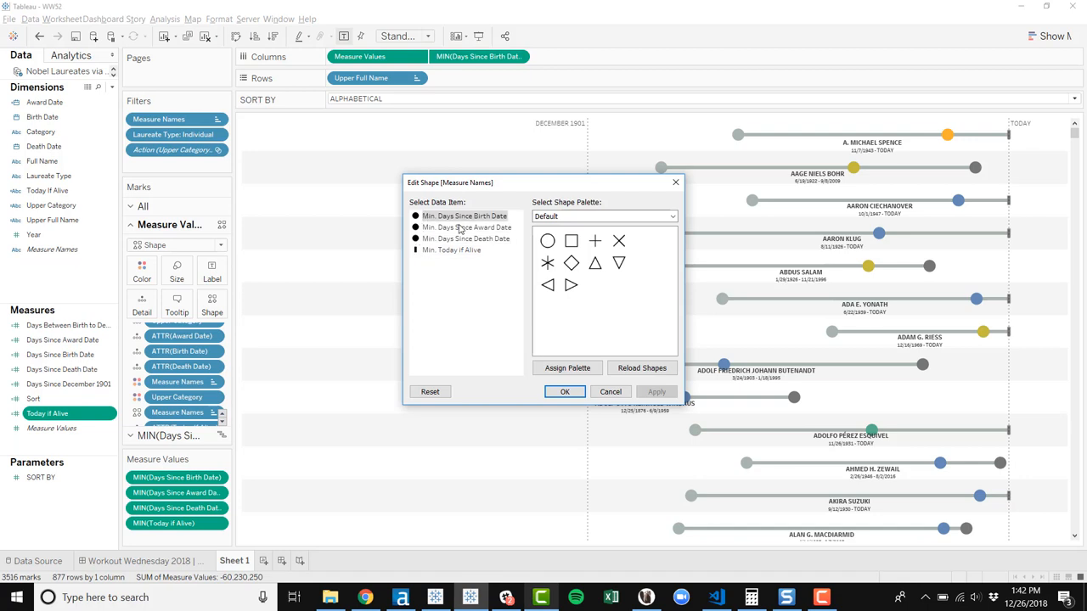
left_click(564, 392)
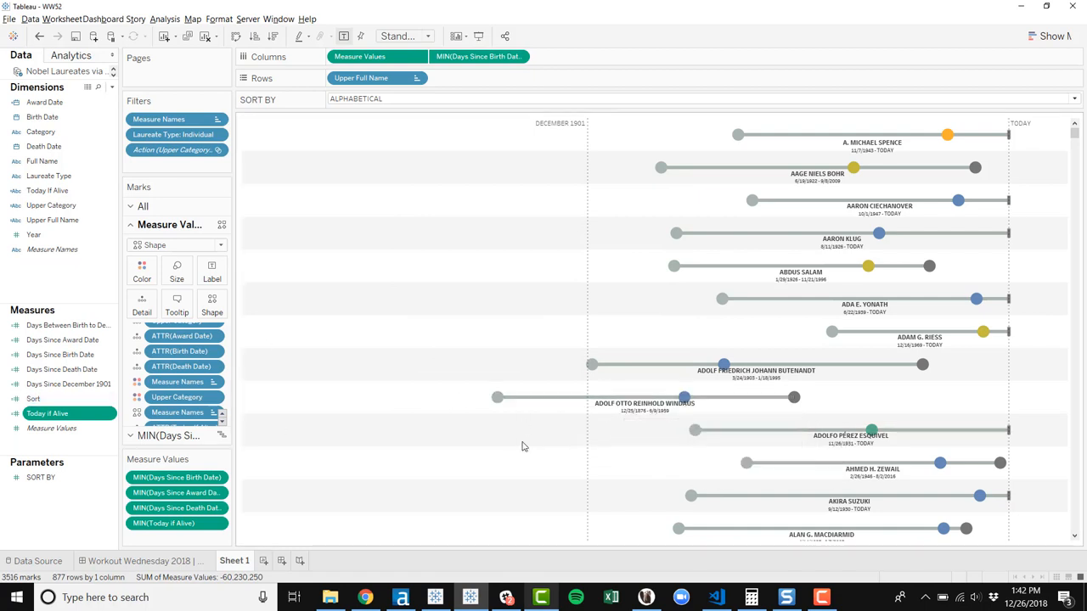
mouse_move(1000, 463)
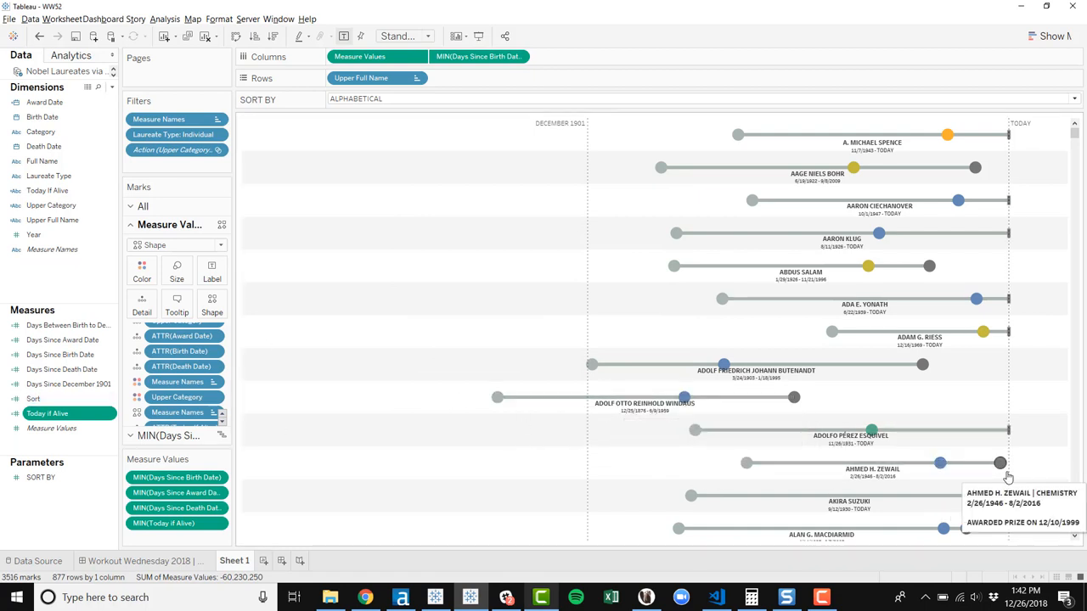
mouse_move(1040, 470)
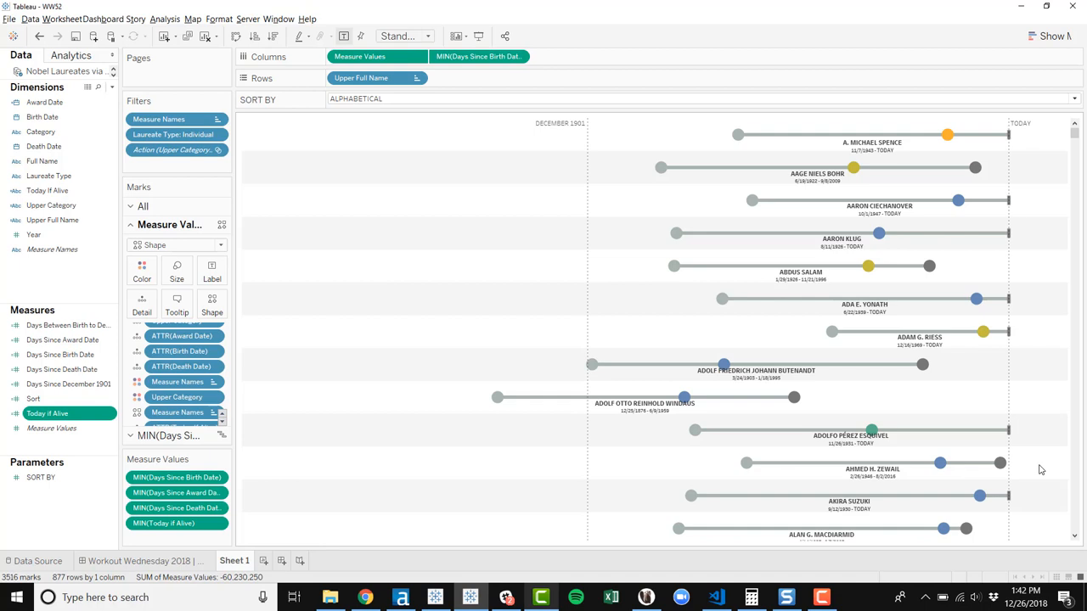
mouse_move(1022, 443)
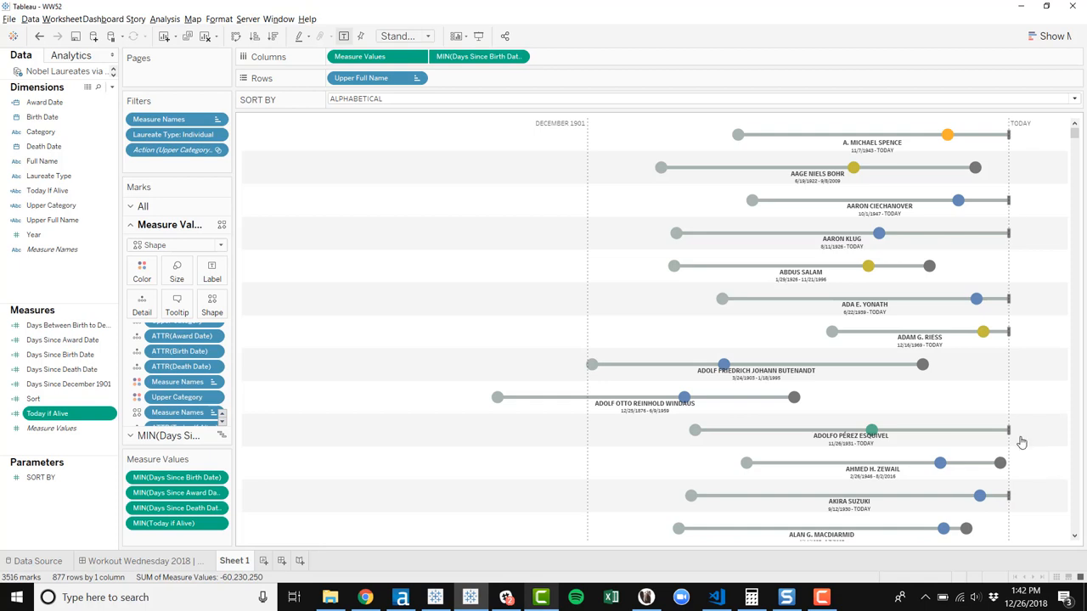
mouse_move(1008, 430)
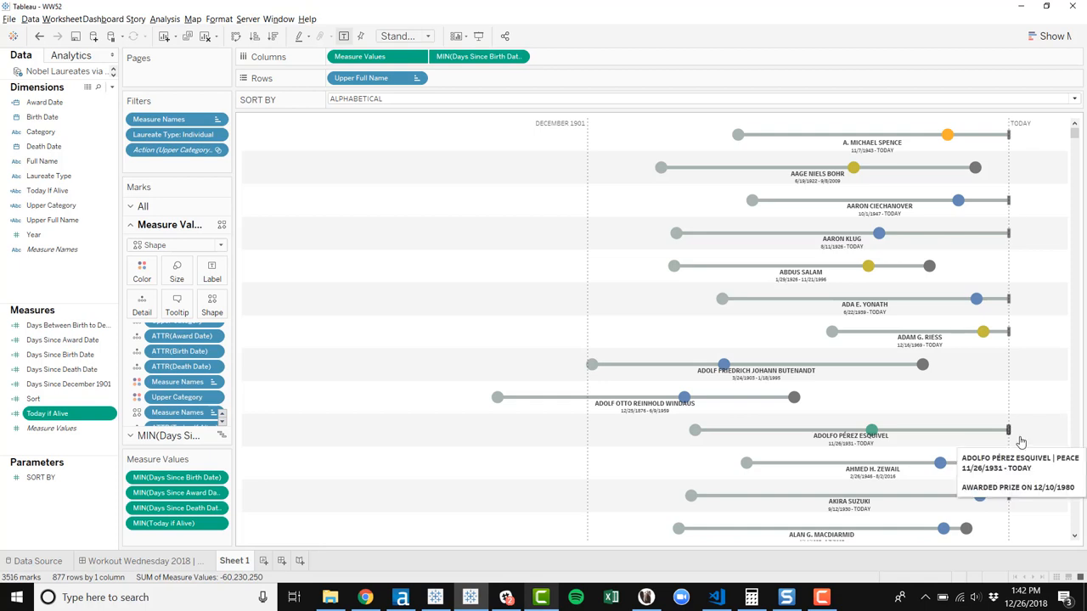
mouse_move(945, 404)
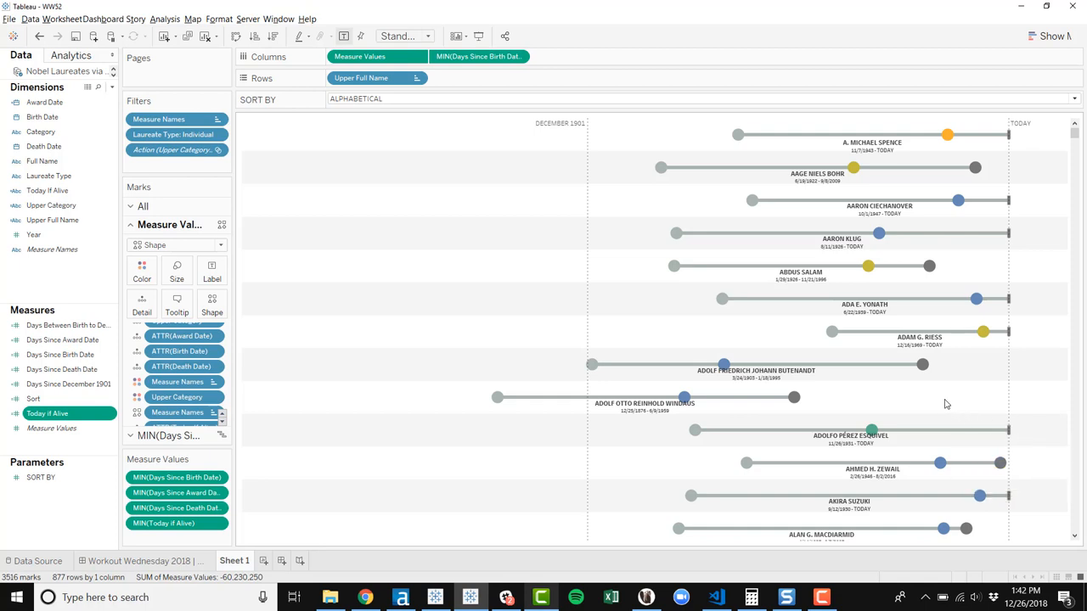
mouse_move(945, 402)
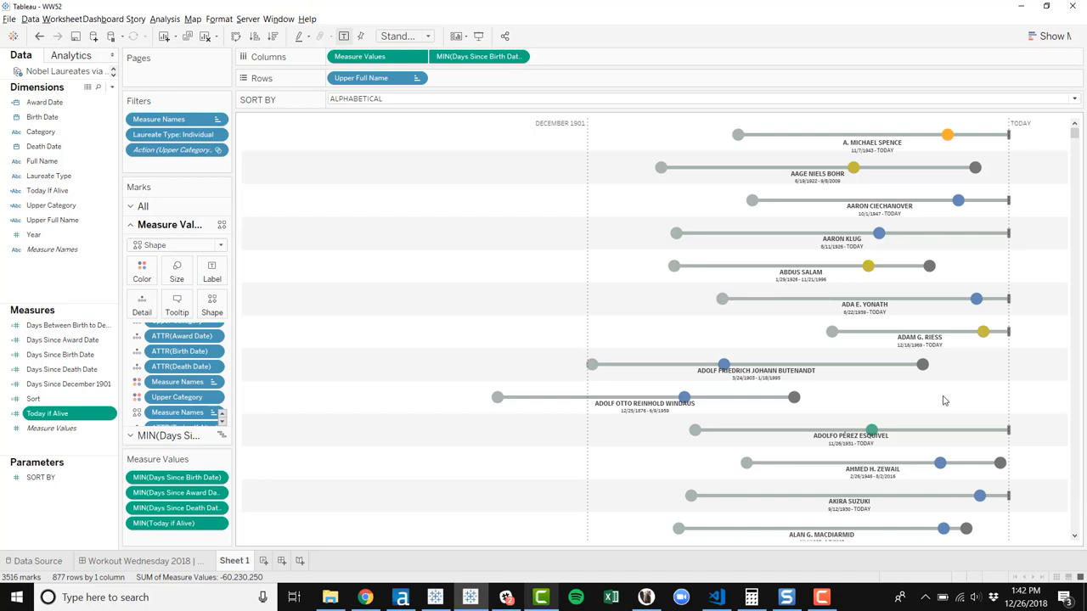
mouse_move(817, 400)
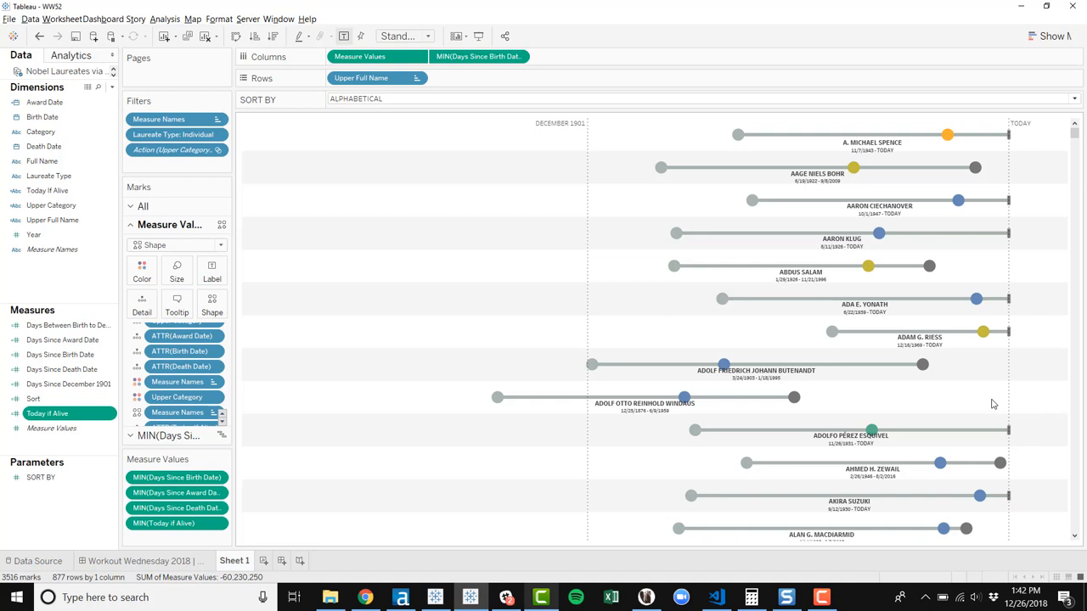
mouse_move(954, 404)
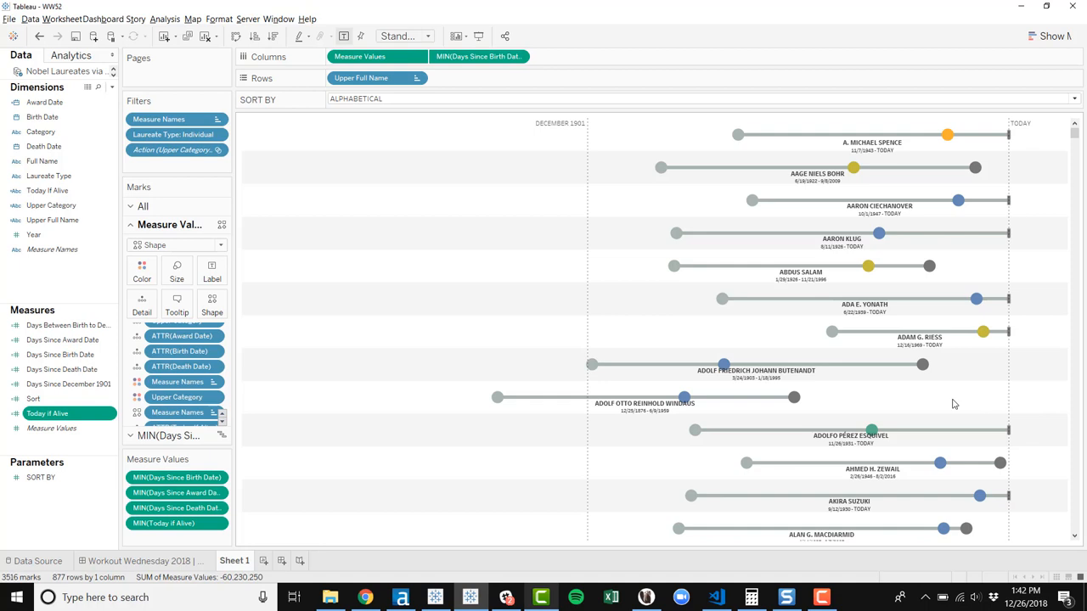
mouse_move(297, 416)
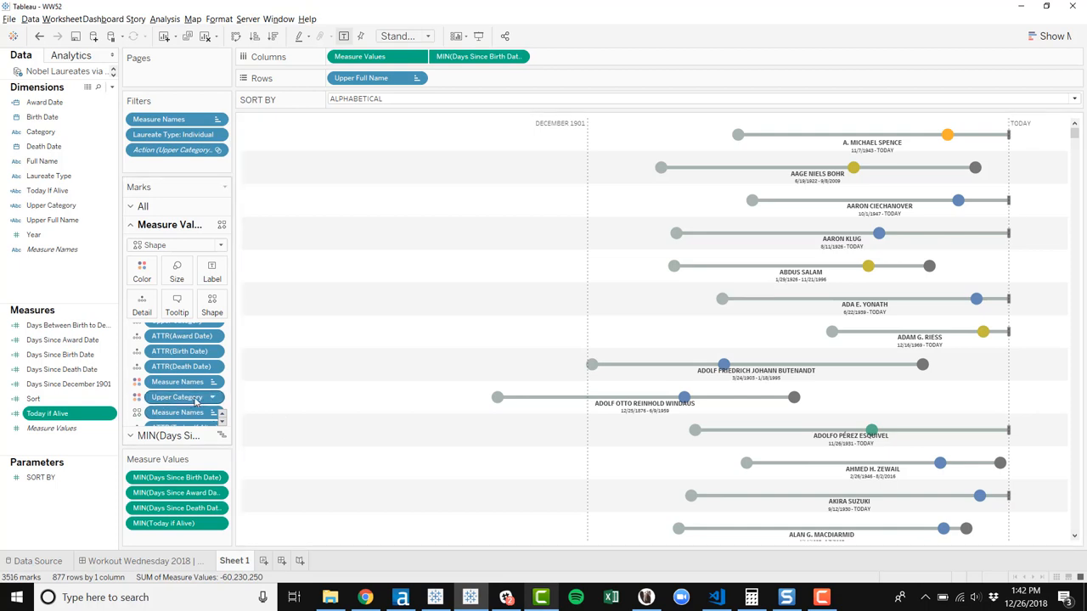
left_click(51, 206)
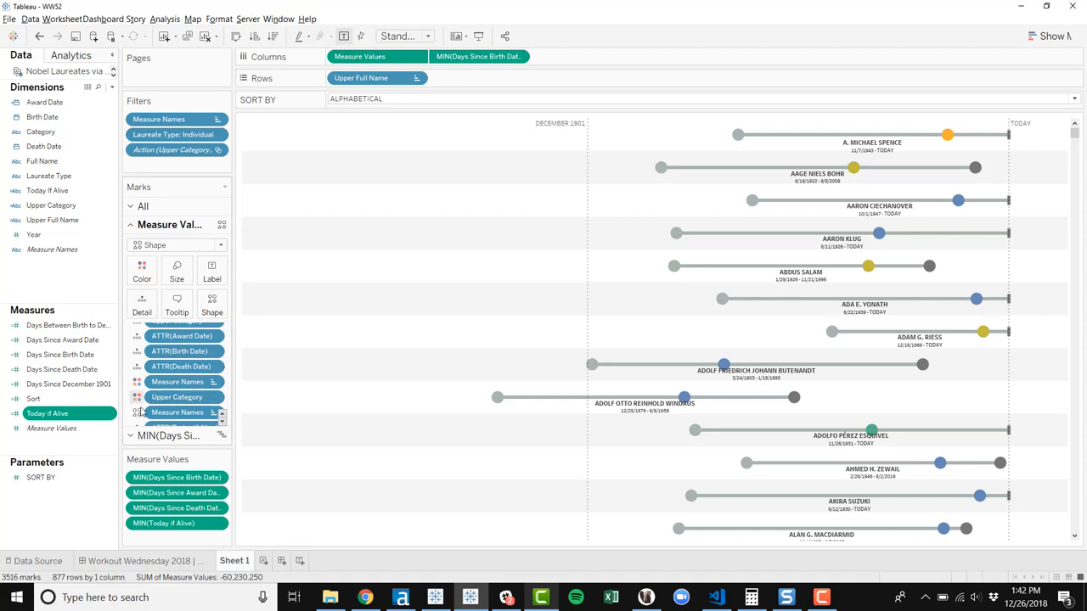
mouse_move(177, 412)
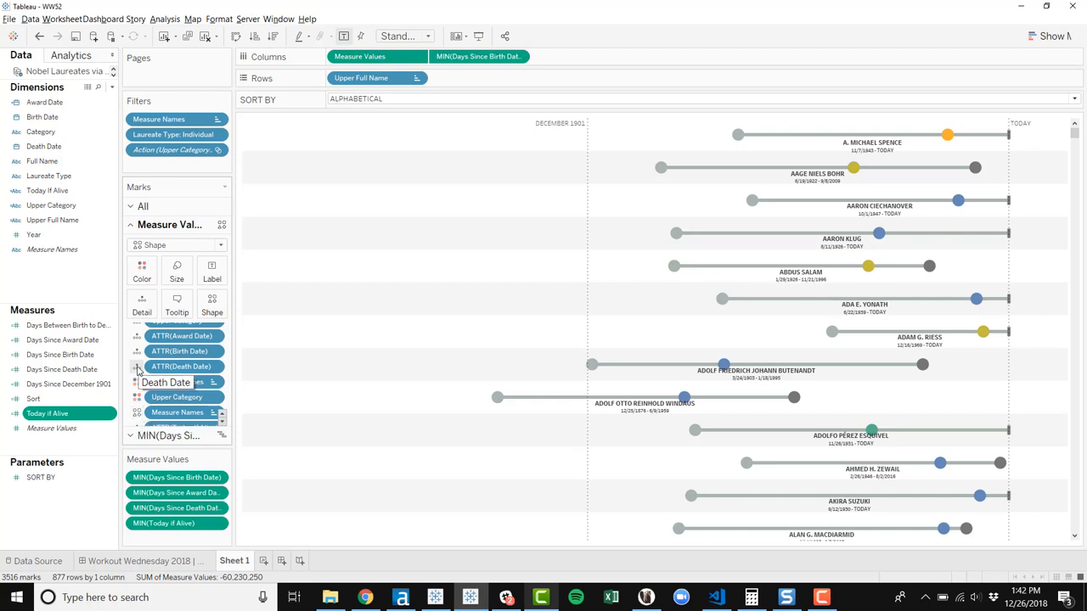
left_click(137, 366)
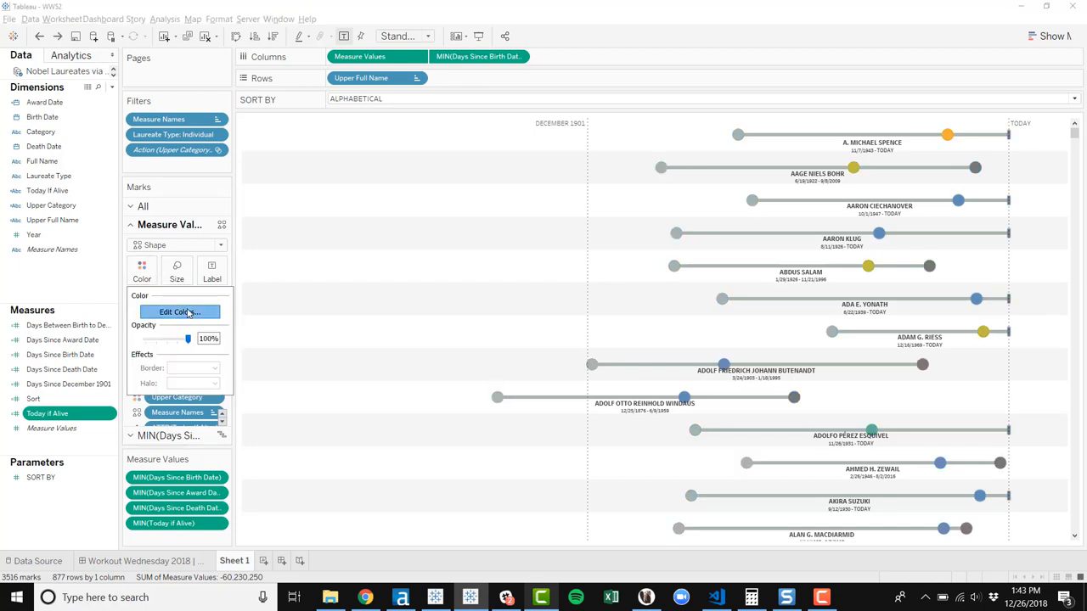
left_click(179, 312)
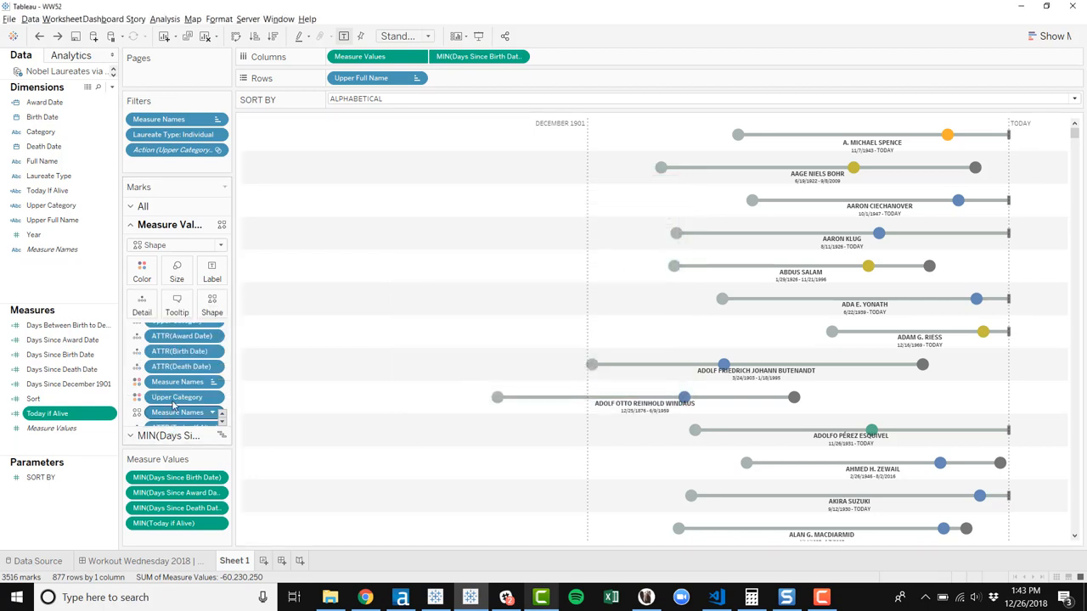
mouse_move(177, 382)
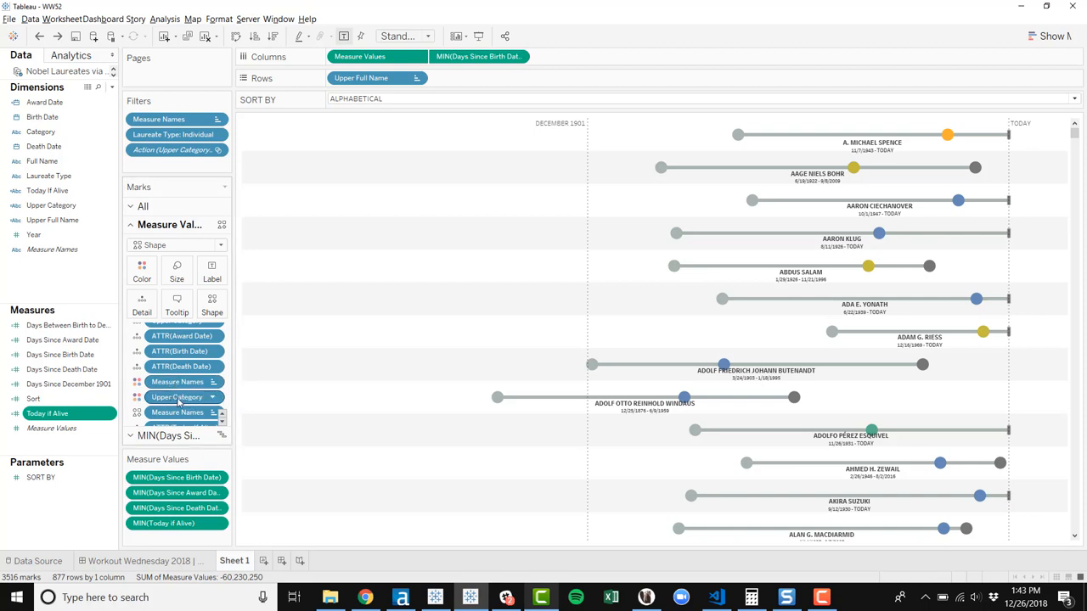
left_click(179, 312)
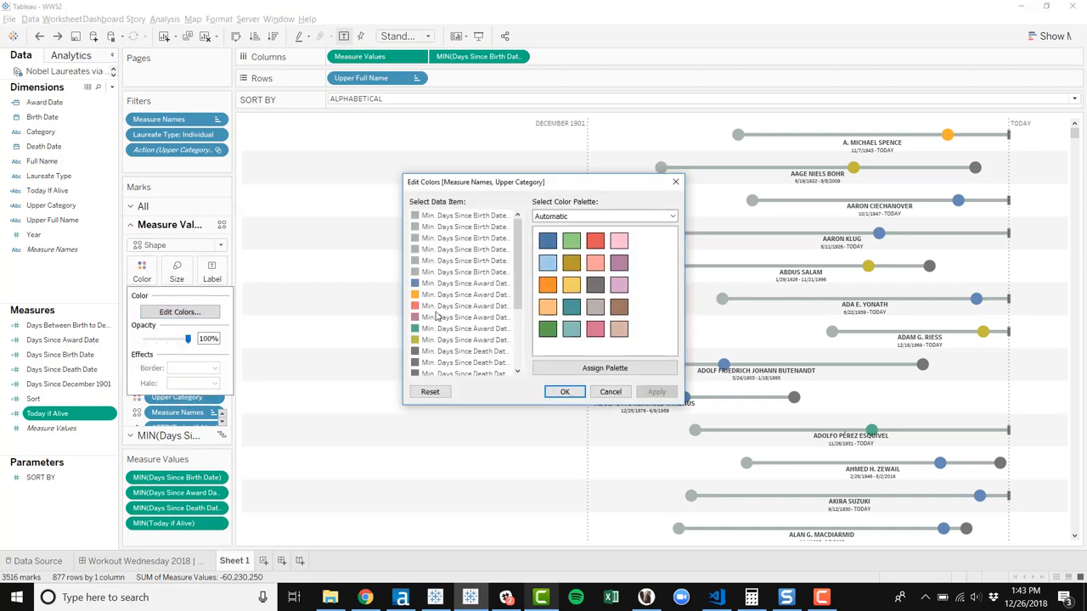
left_click(464, 215)
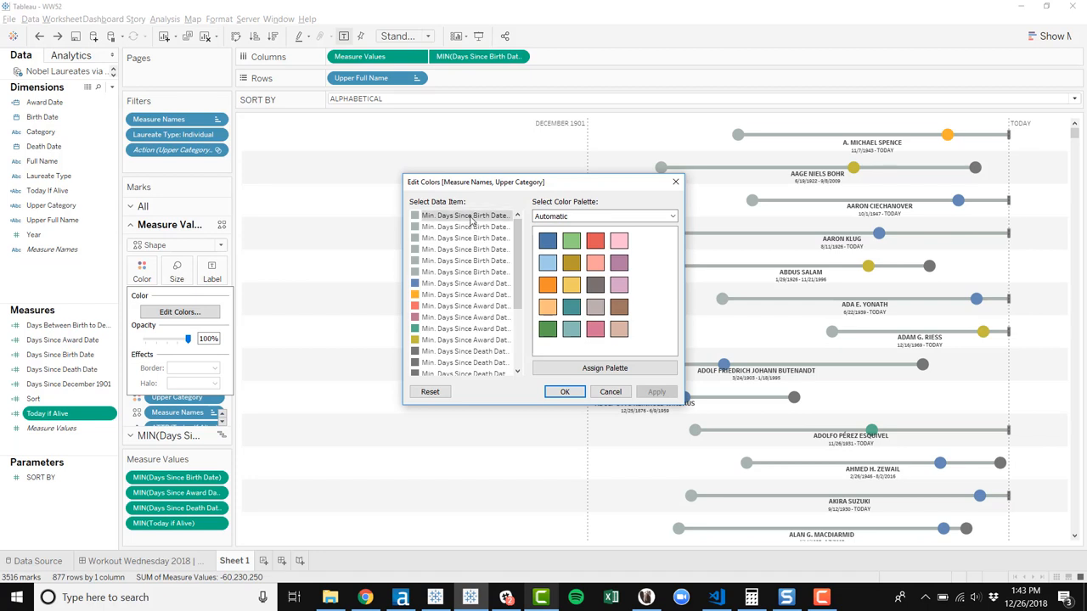
mouse_move(491, 224)
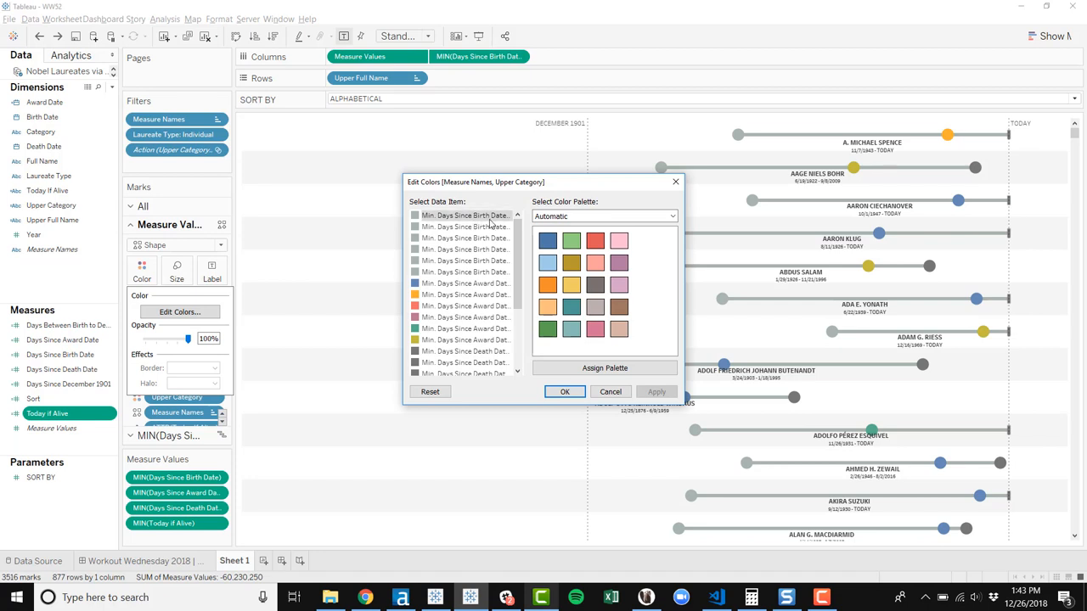
mouse_move(552, 226)
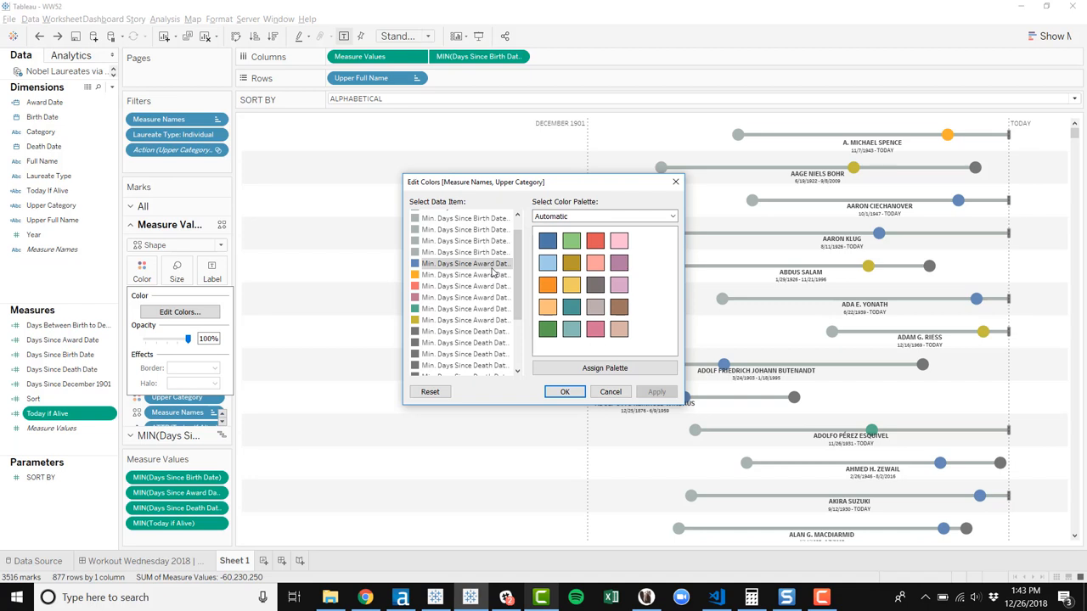
left_click(564, 391)
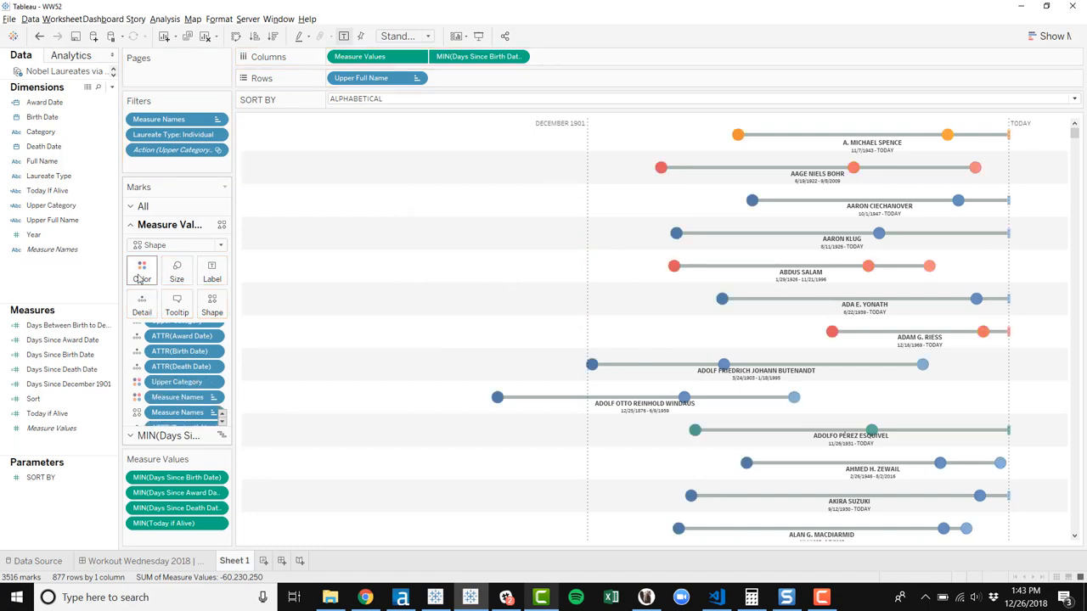
left_click(141, 272)
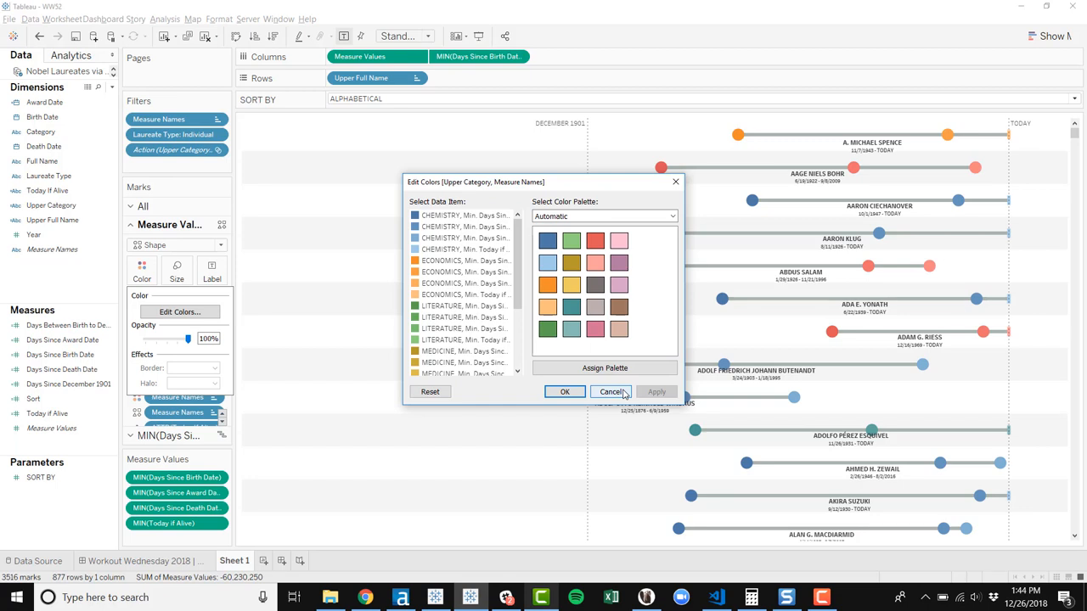
left_click(611, 391)
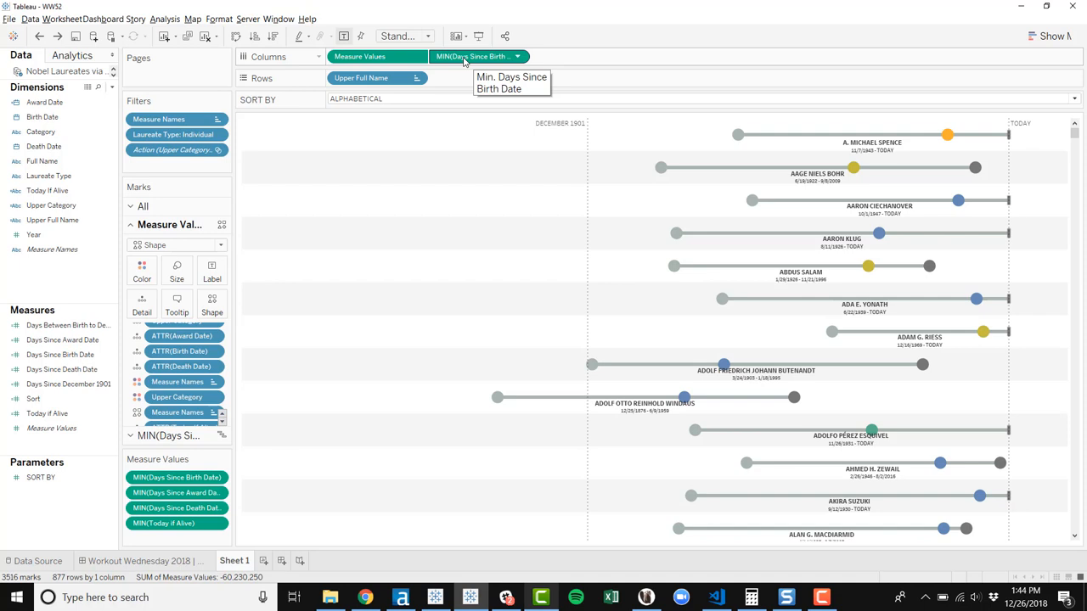
mouse_move(462, 61)
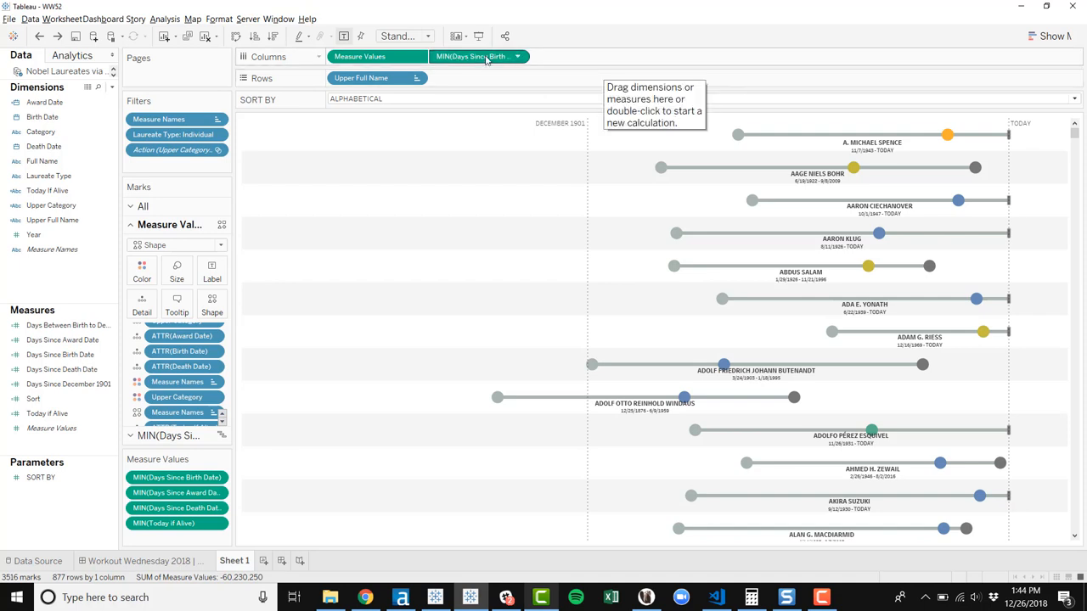
- View the Days Since Birth Date formula unchanged, then select the MIN(Days Since...) Gantt Bar marks
left_click(60, 354)
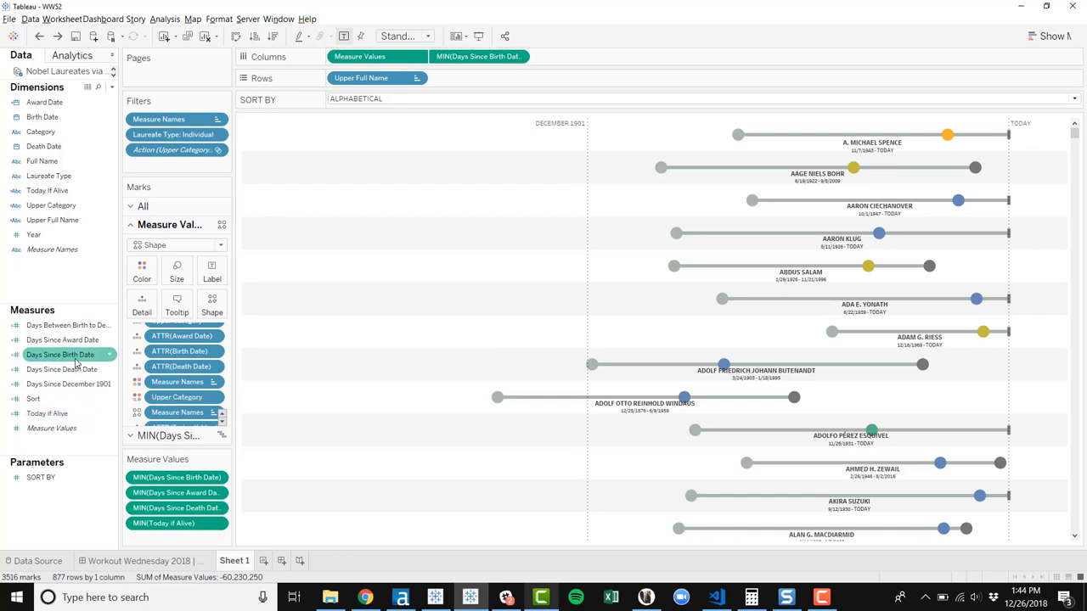
double_click(61, 354)
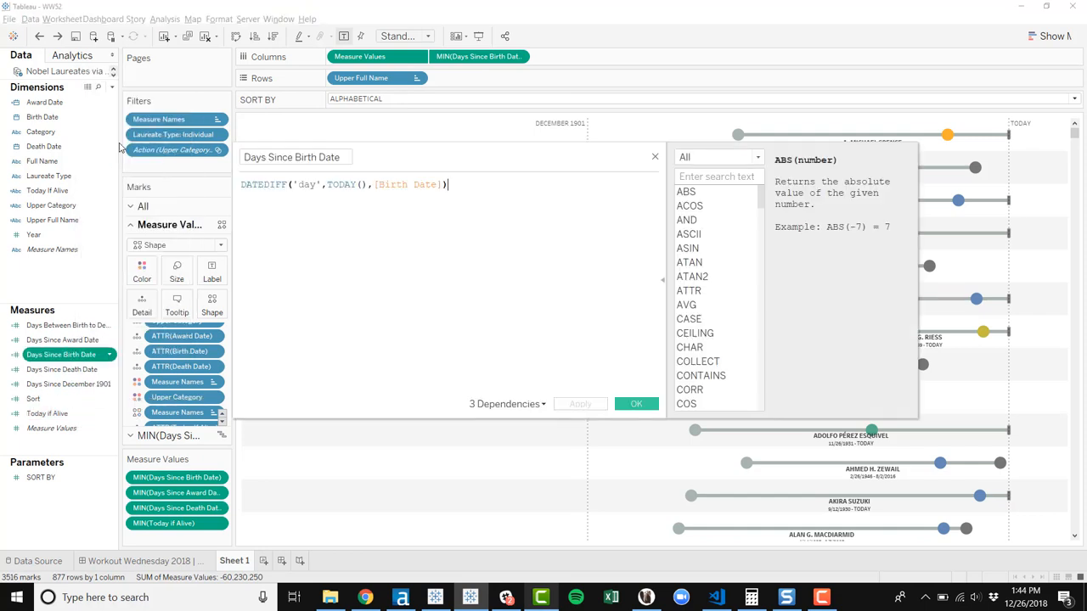
left_click(446, 184)
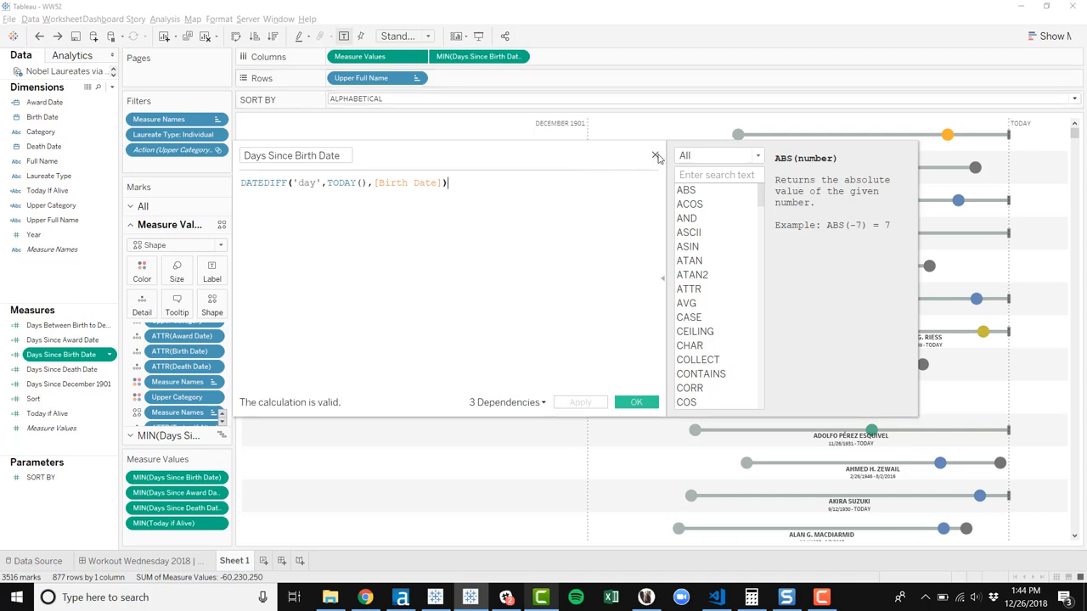
left_click(656, 157)
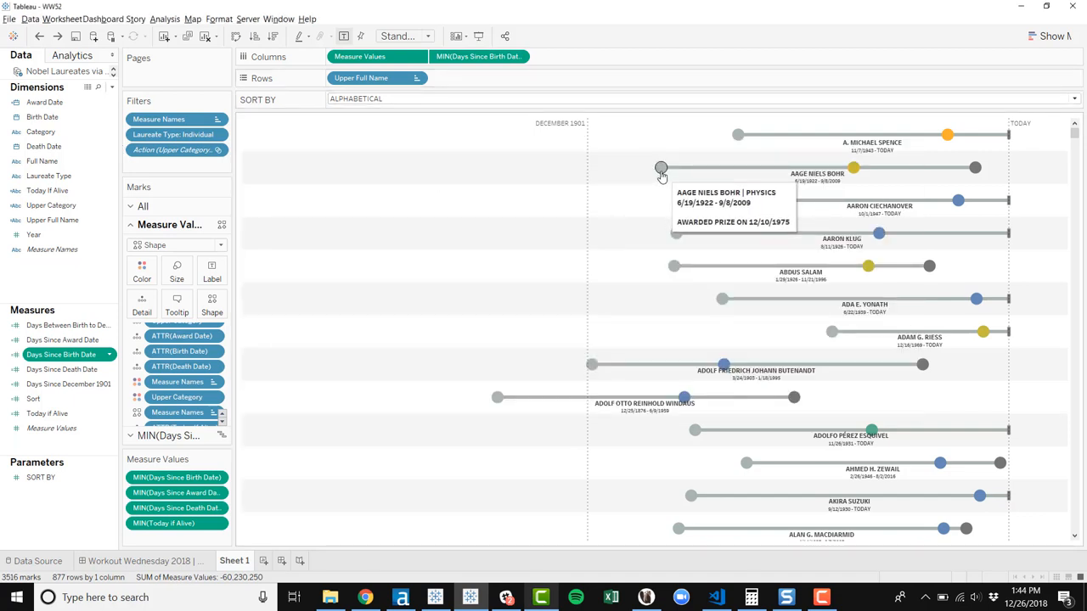
mouse_move(158, 435)
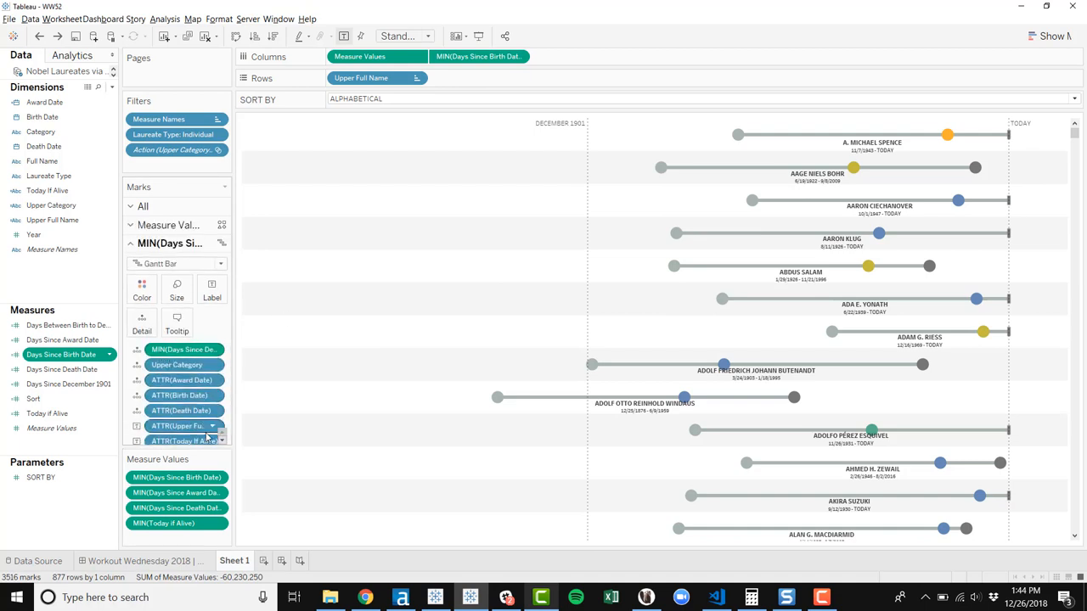
scroll("down", 3)
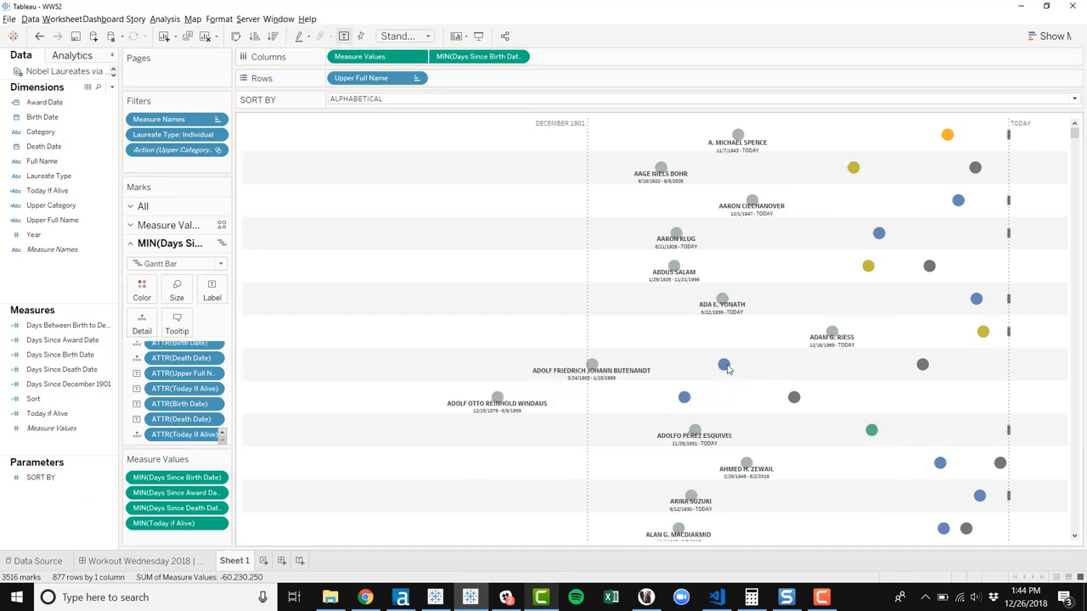
mouse_move(673, 266)
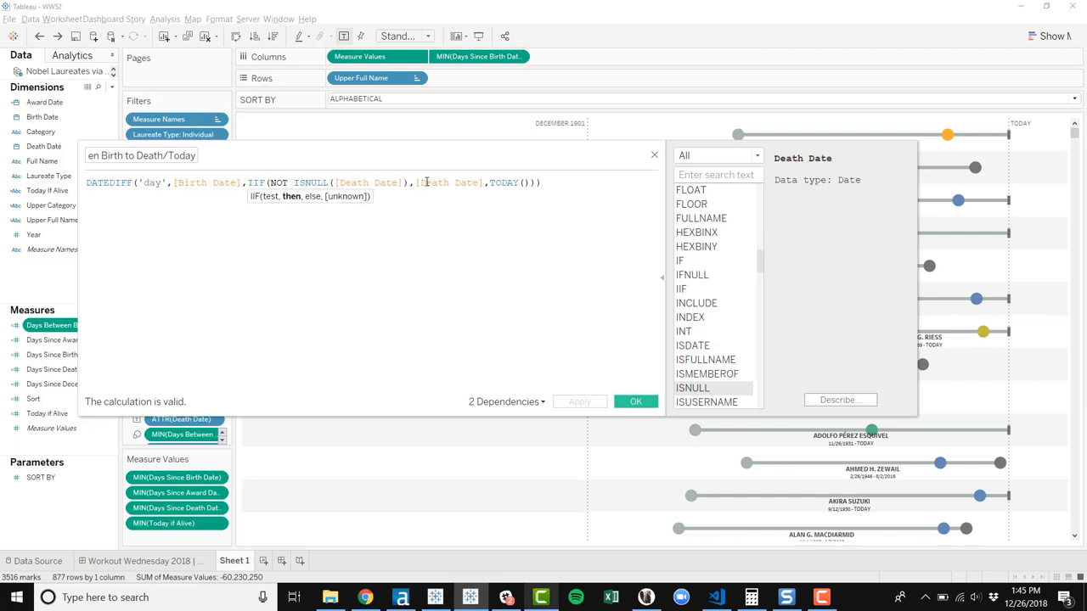
- Save DATEDIFF('day',[Birth Date],IIF(NOT ISNULL([Death Date]),[Death Date],TODAY()))
left_click(505, 183)
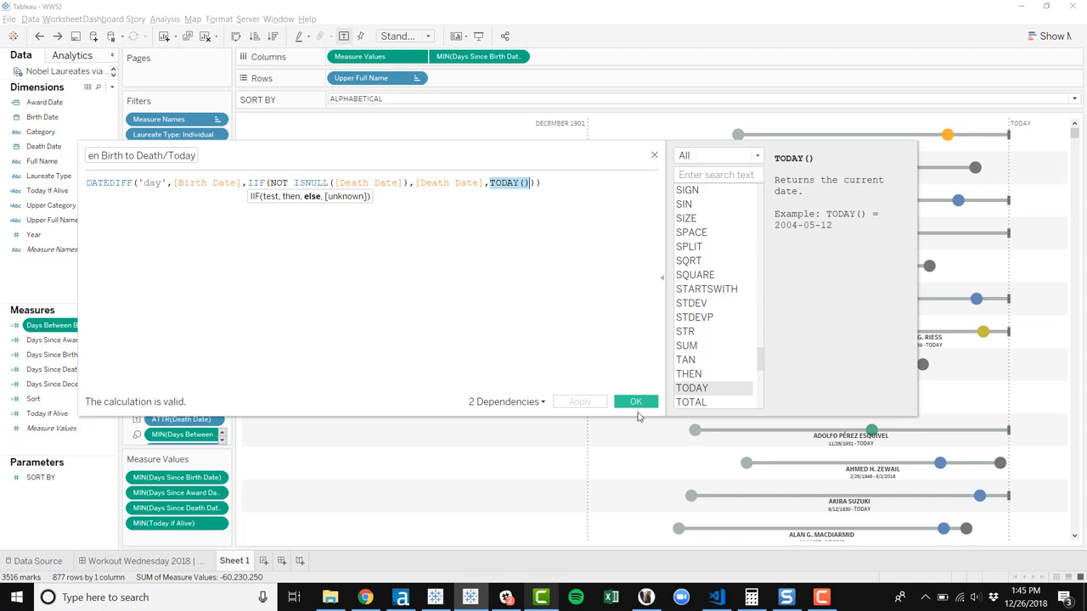
left_click(635, 400)
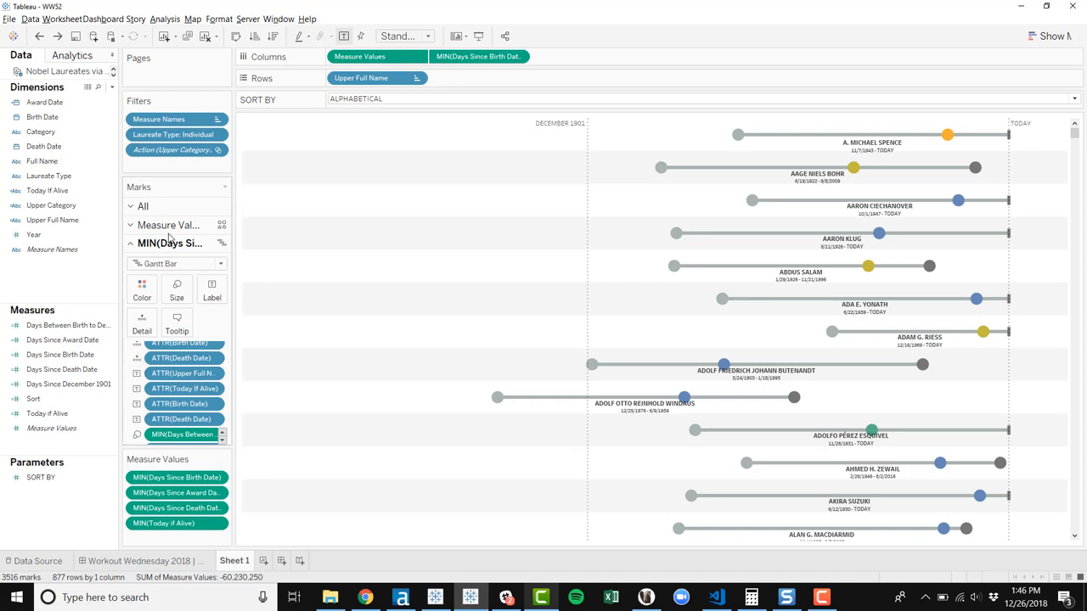
mouse_move(660, 168)
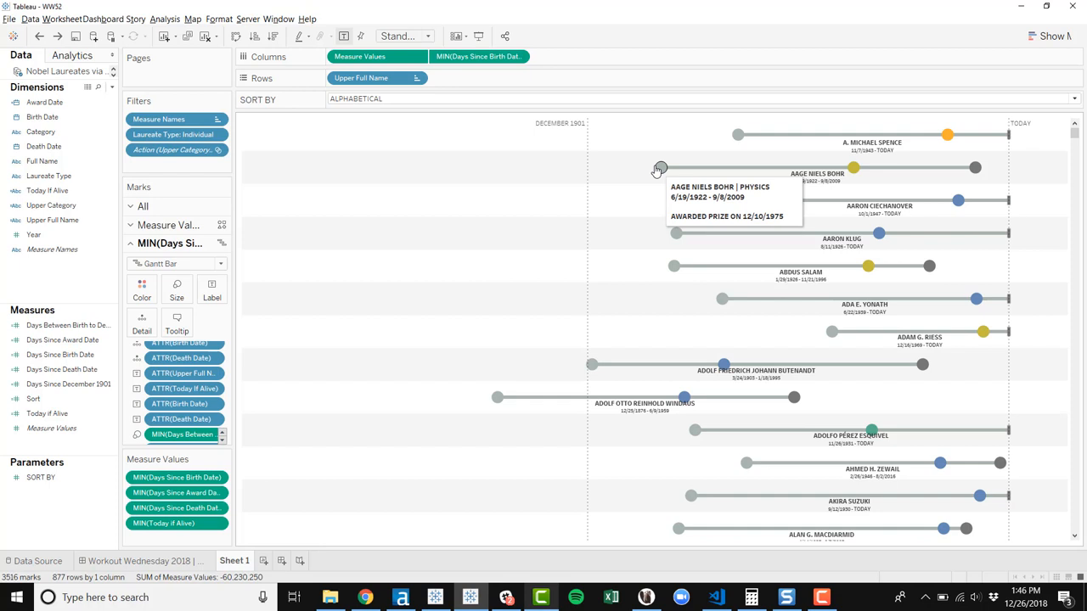
mouse_move(387, 134)
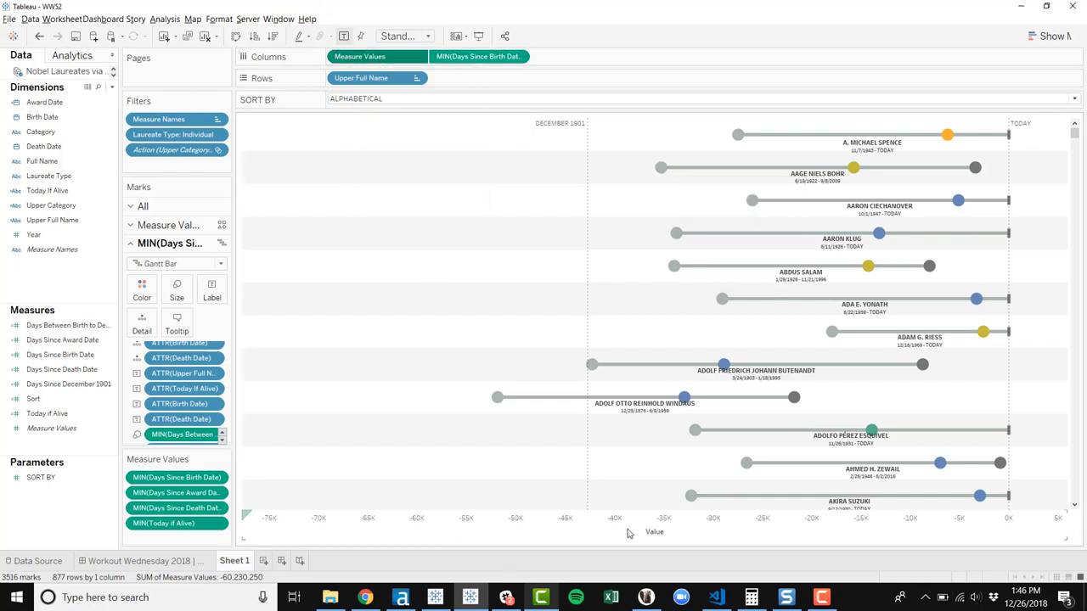
- Bring up the bottom Value axis menu to turn off Show Header
right_click(653, 533)
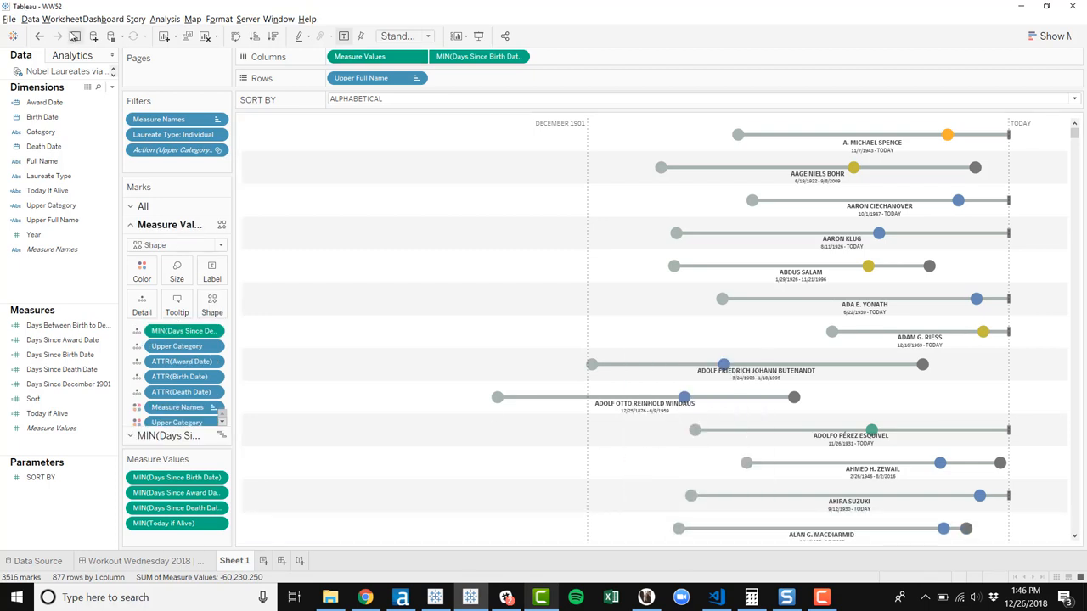
mouse_move(75, 41)
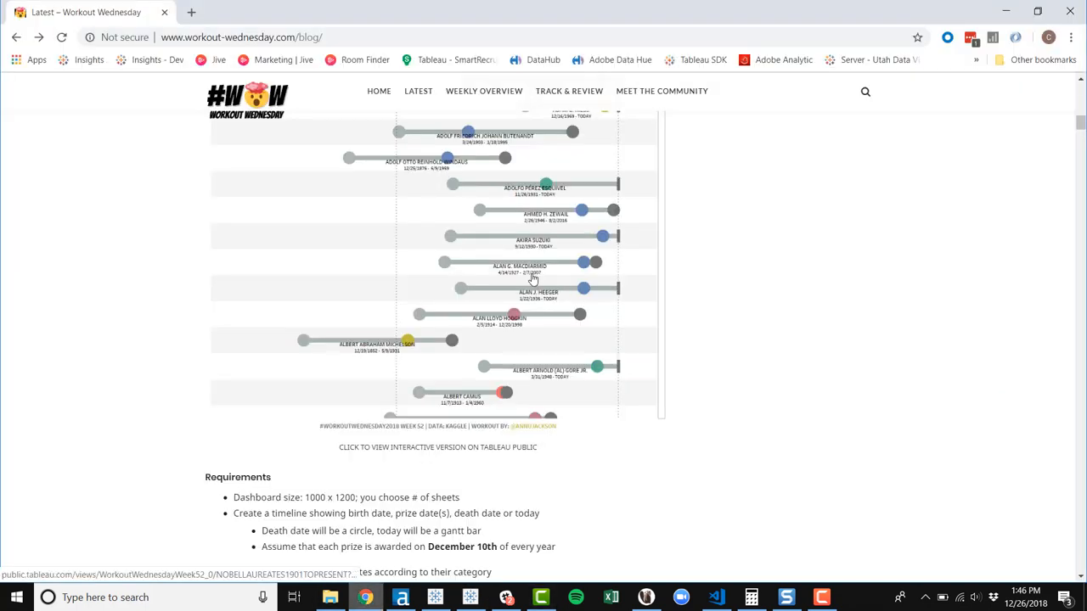
mouse_move(504, 285)
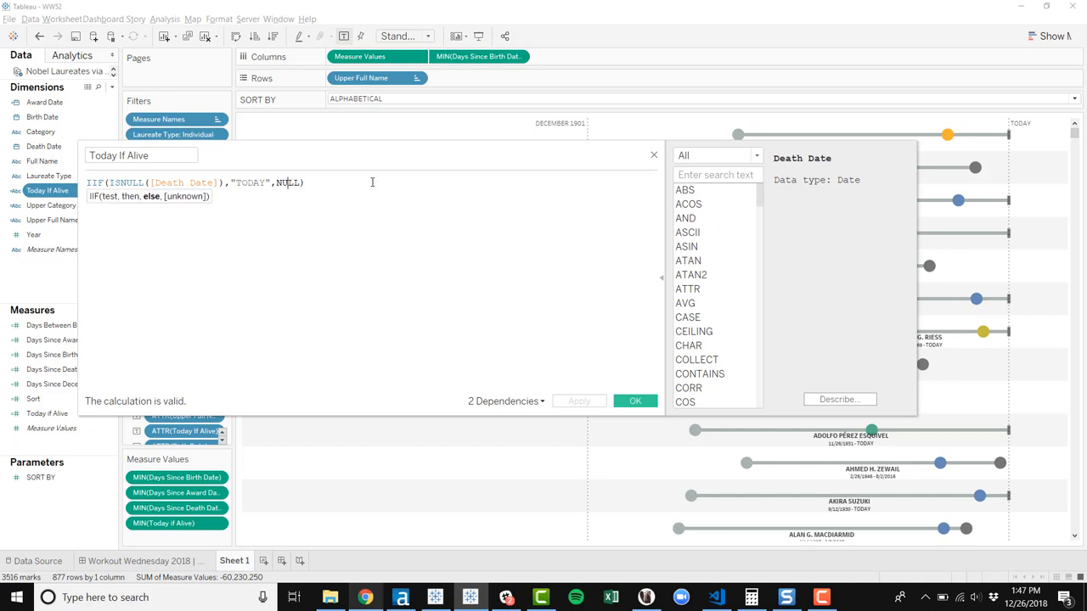
- Save Today If Alive and make gantt labels a Tableau Bold 8 name above the dates
left_click(635, 401)
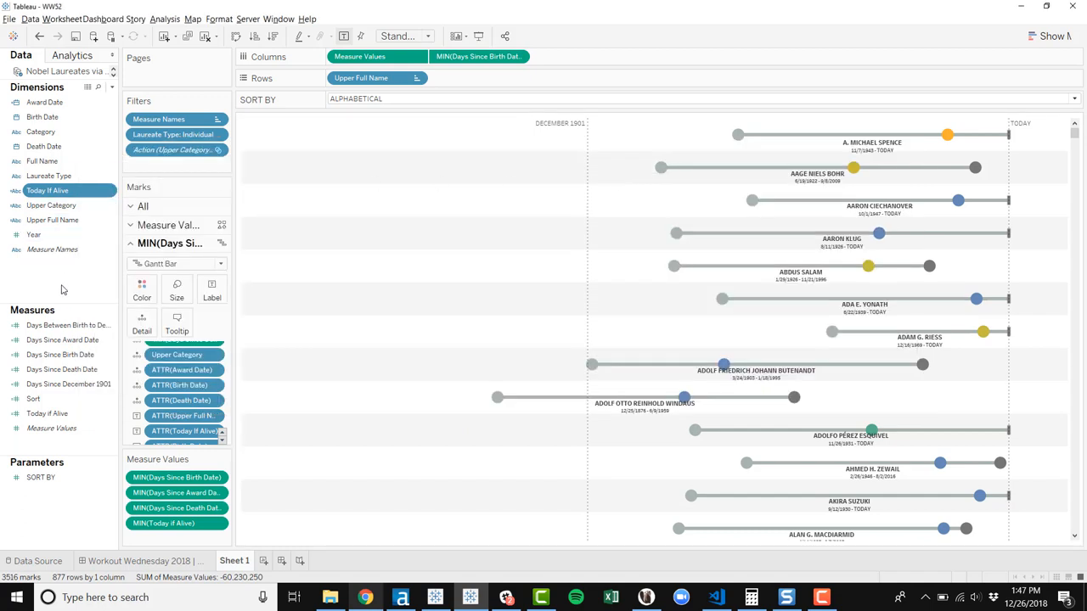
mouse_move(68, 296)
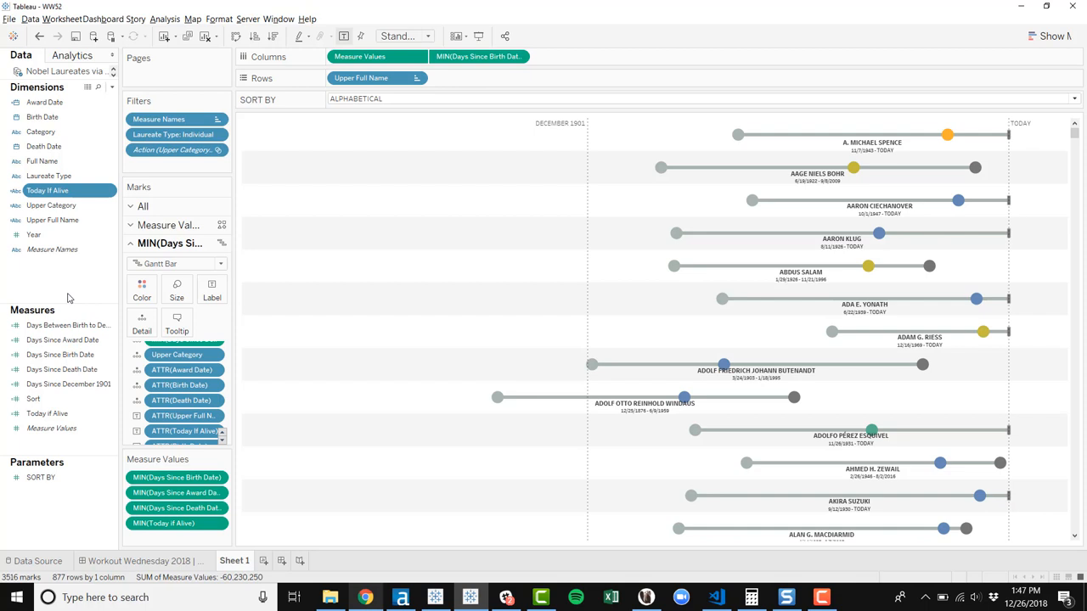
left_click(211, 288)
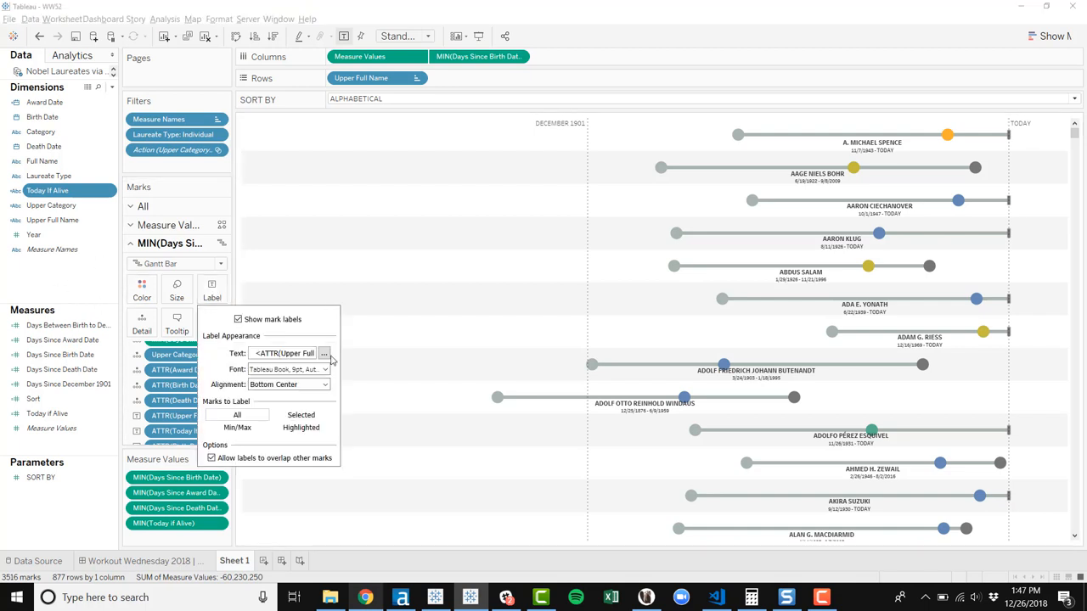
left_click(323, 353)
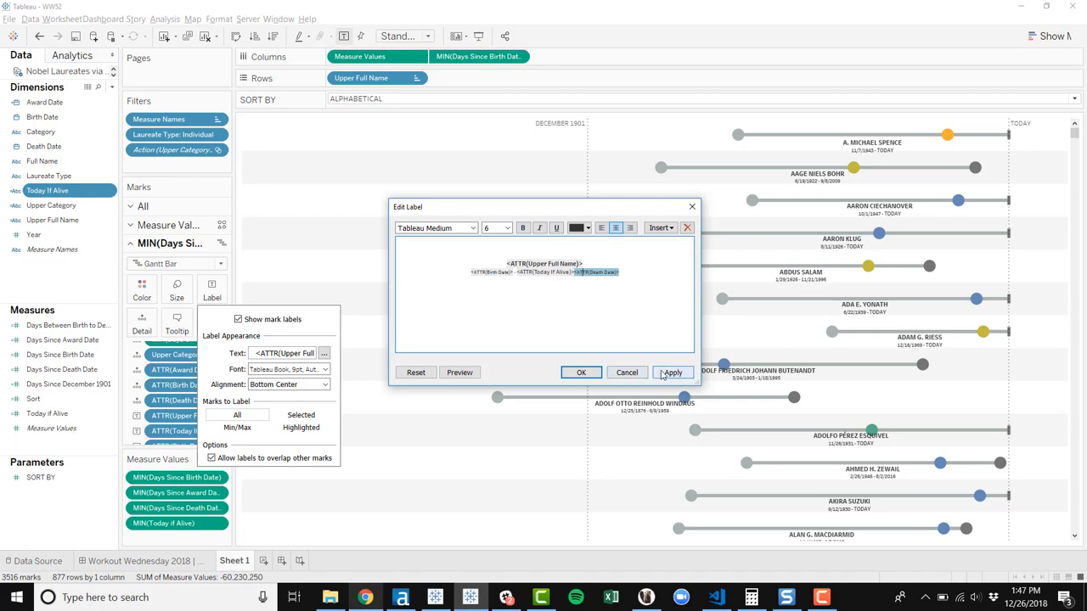
mouse_move(536, 312)
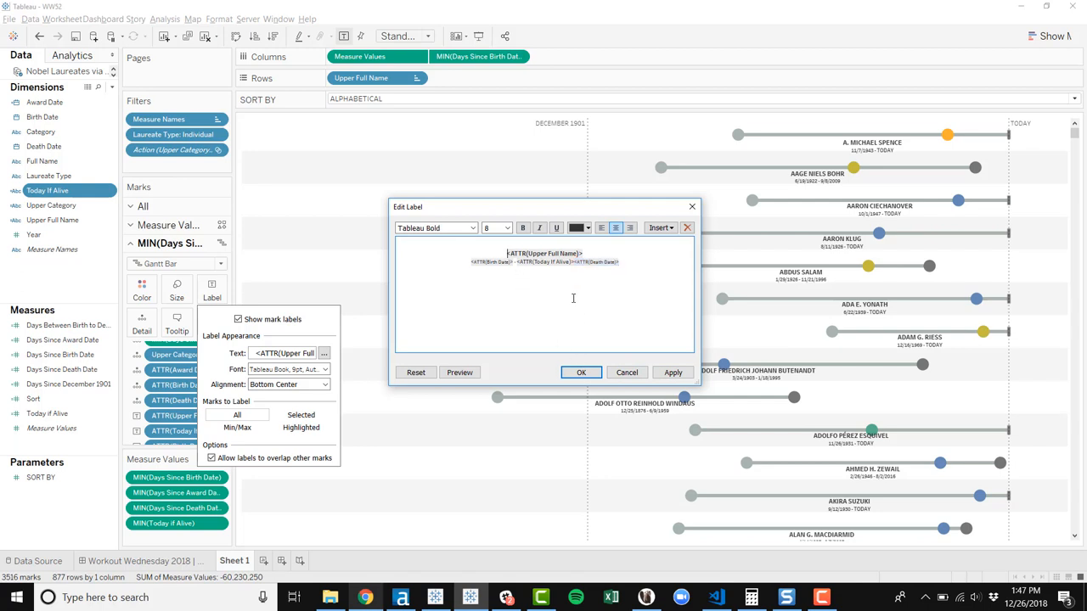
left_click(673, 372)
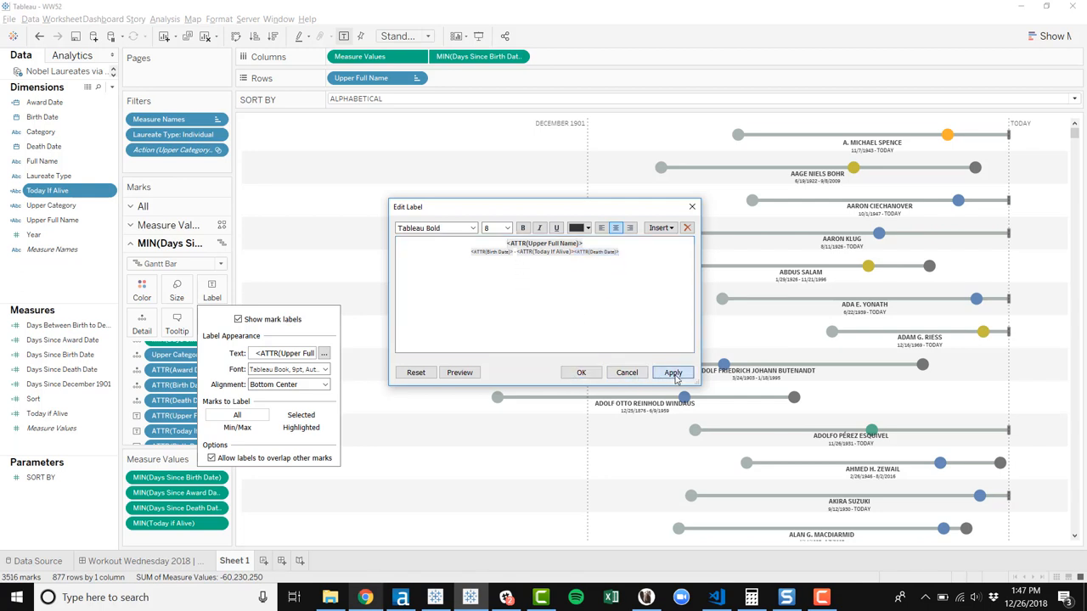
left_click(672, 372)
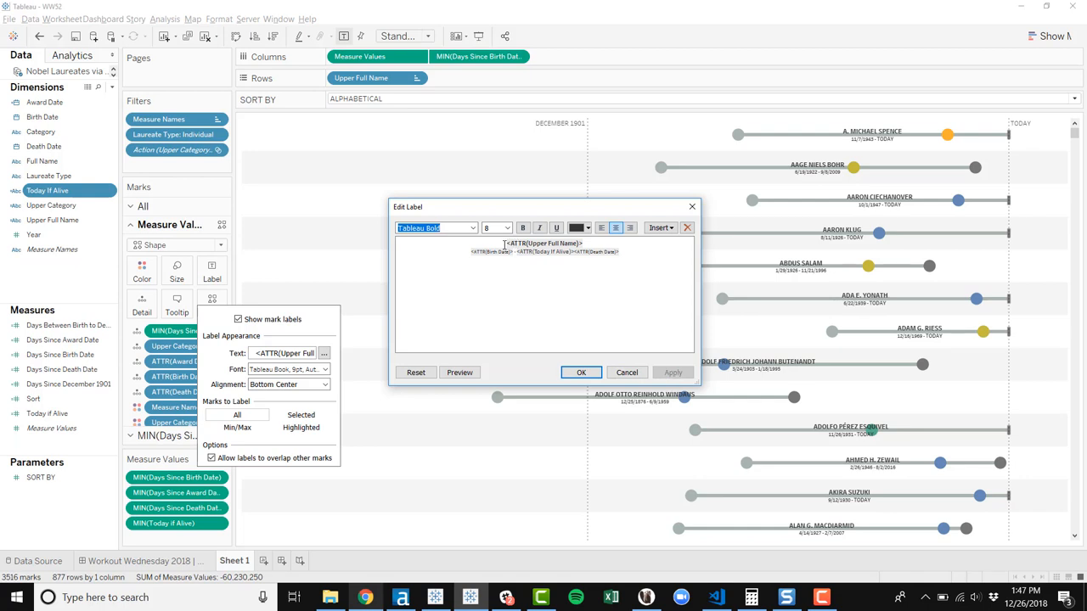
left_click(547, 264)
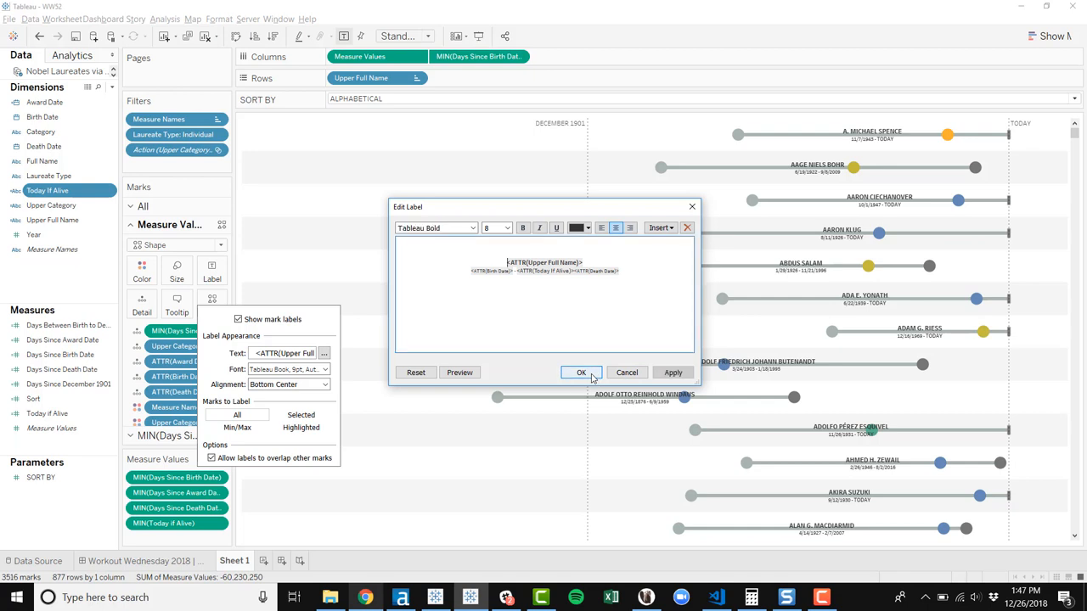
left_click(581, 372)
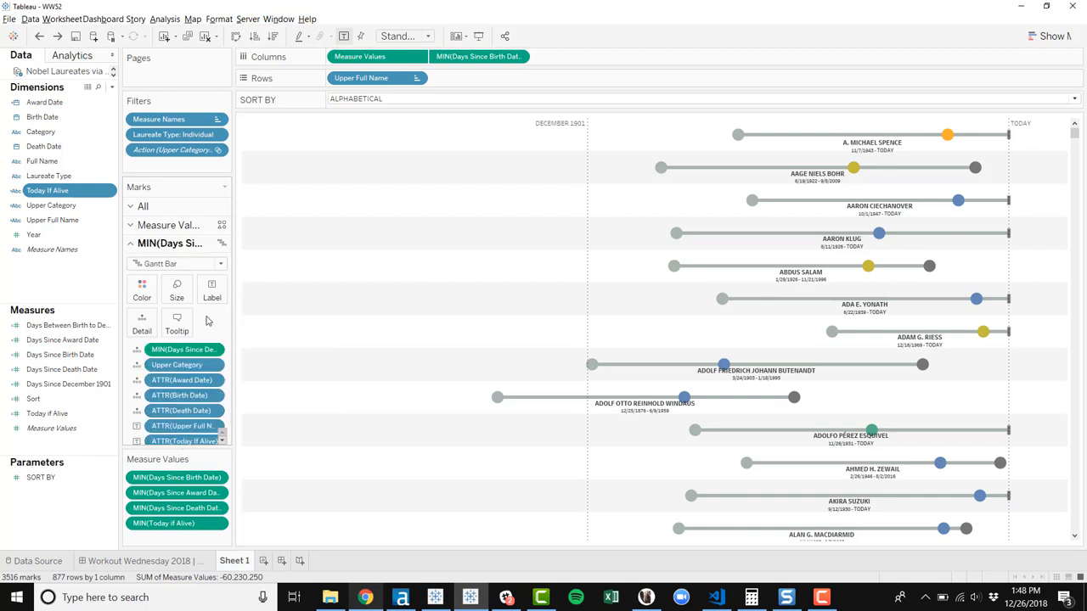
- Align circle labels horizontally centred at the bottom and show laureate name row headers
left_click(212, 288)
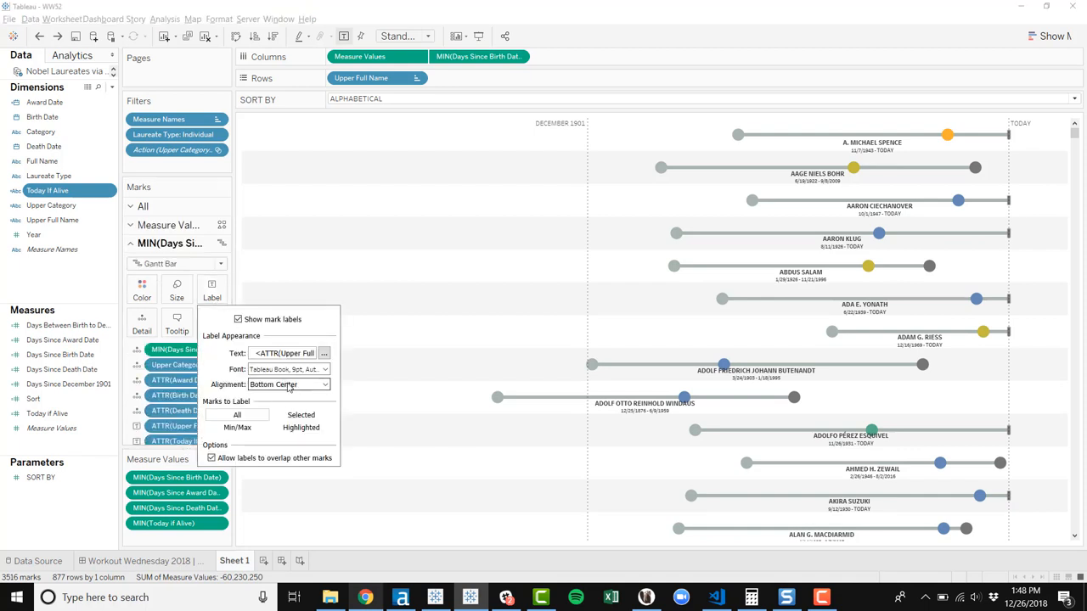
left_click(289, 384)
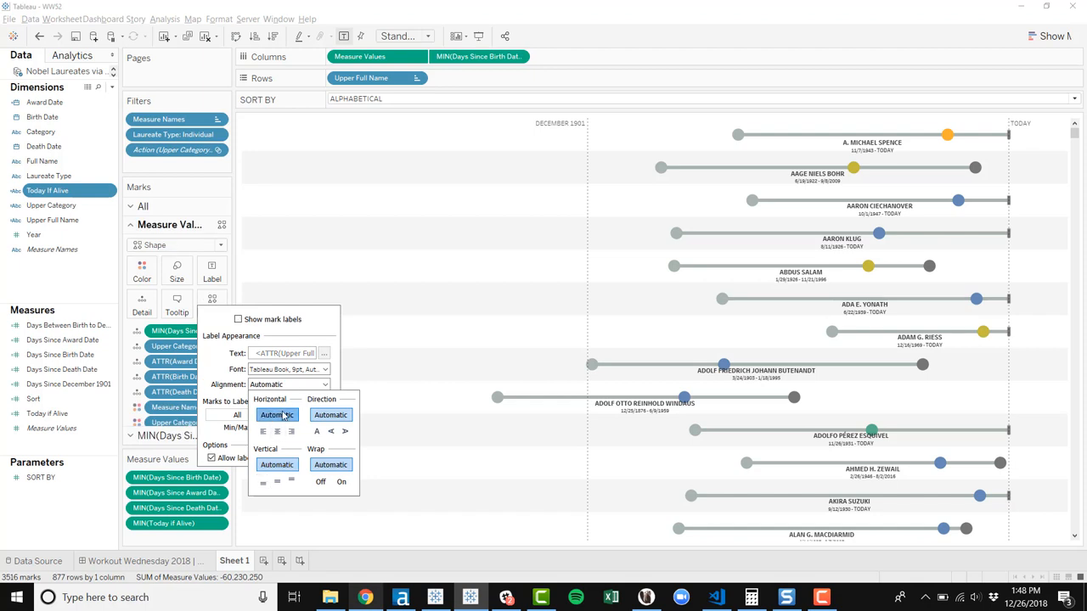
left_click(289, 384)
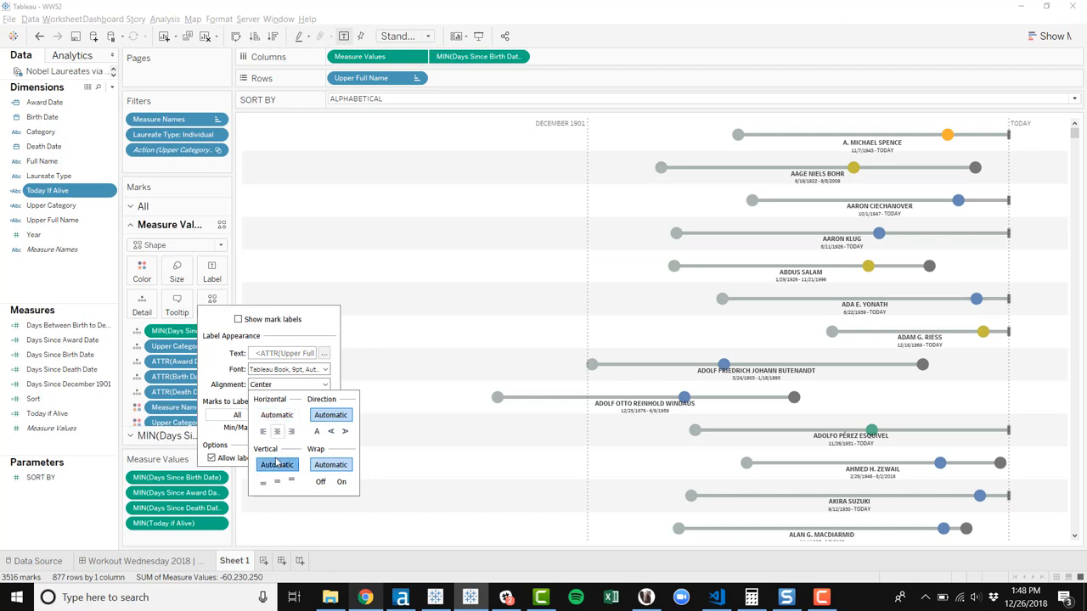
left_click(264, 481)
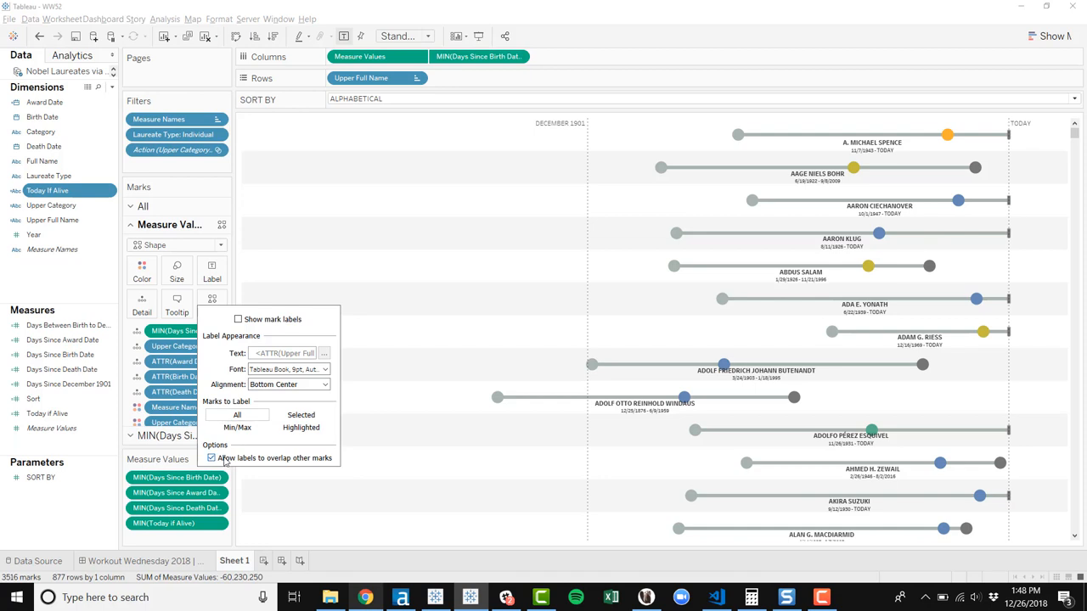
right_click(361, 77)
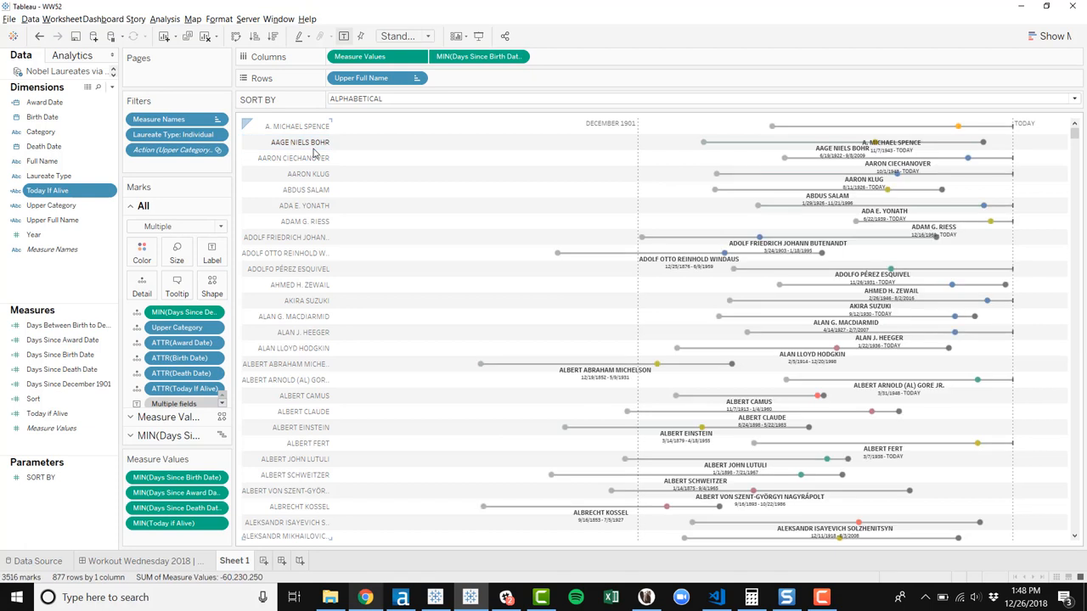
- Uncheck Show Header for the Upper Full Name row headers
left_click(300, 141)
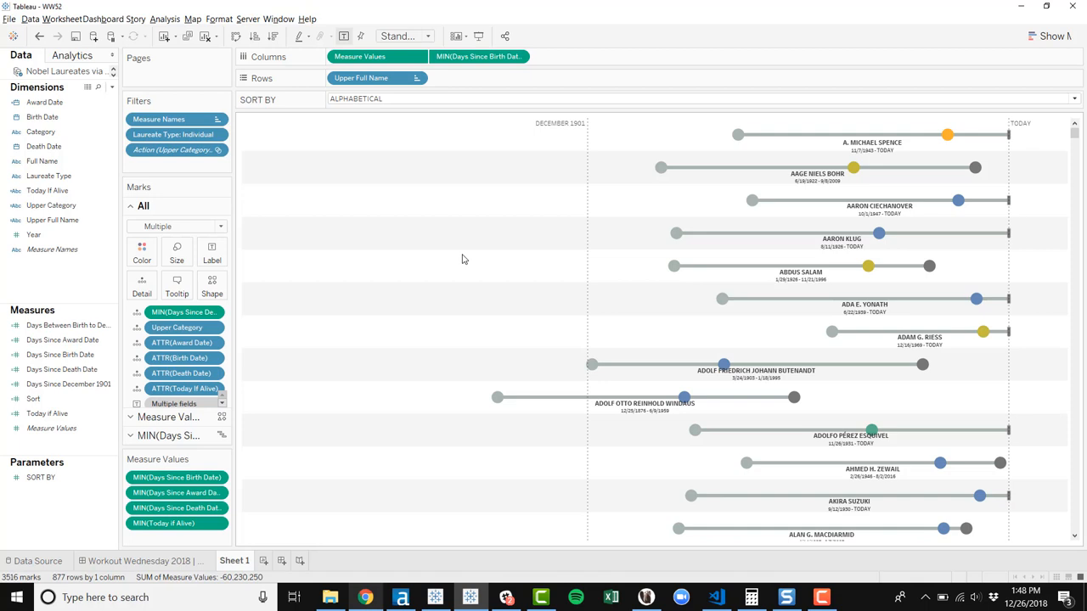
mouse_move(482, 201)
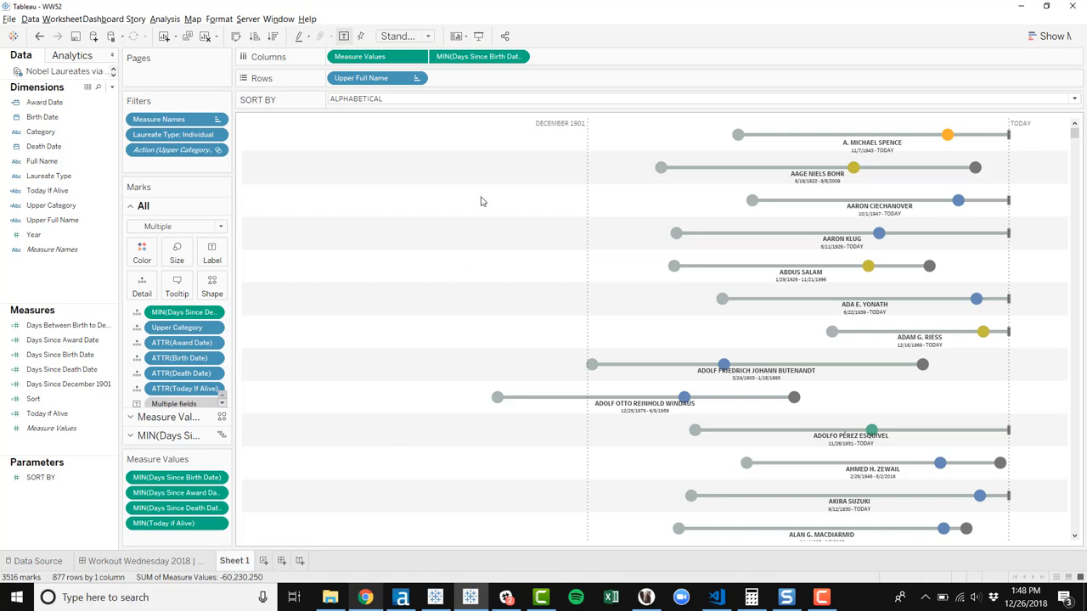
mouse_move(585, 210)
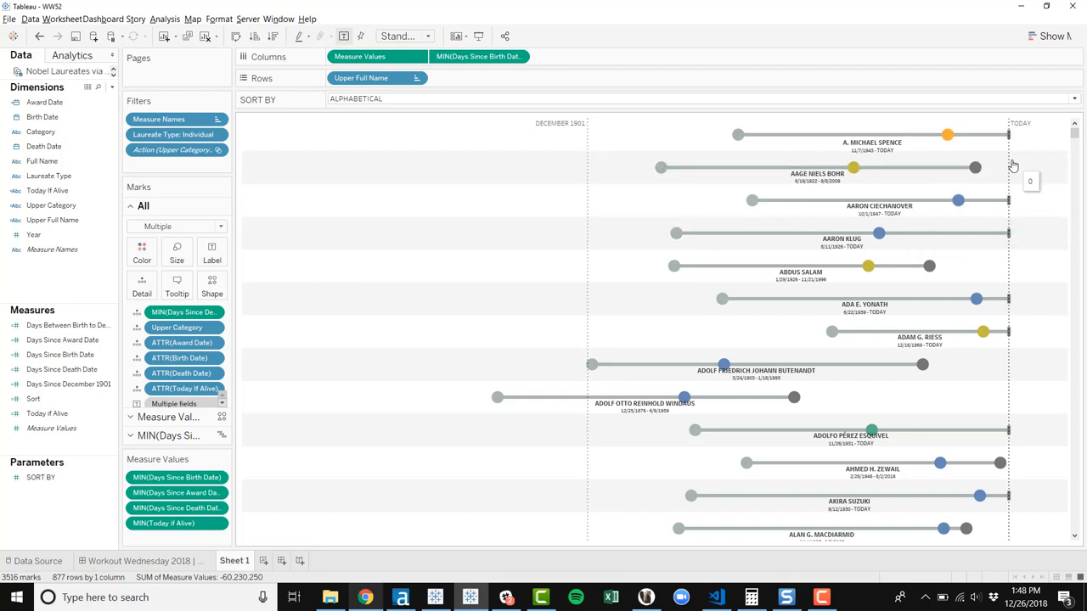
mouse_move(1010, 166)
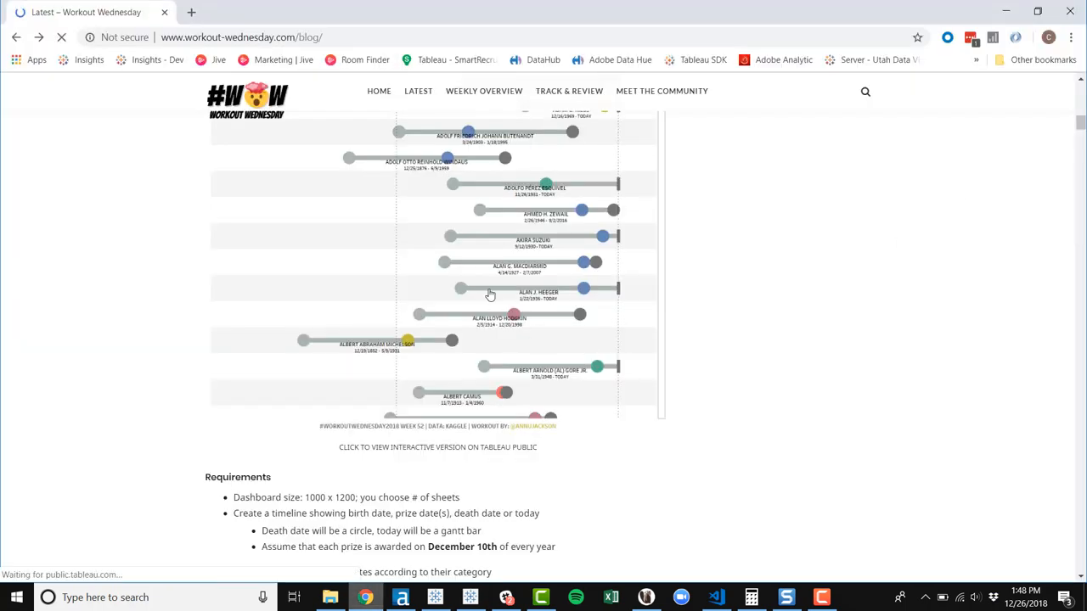
- Open the Nobel Laureates, 1901 to Present viz on Tableau Public from the blog post
left_click(437, 447)
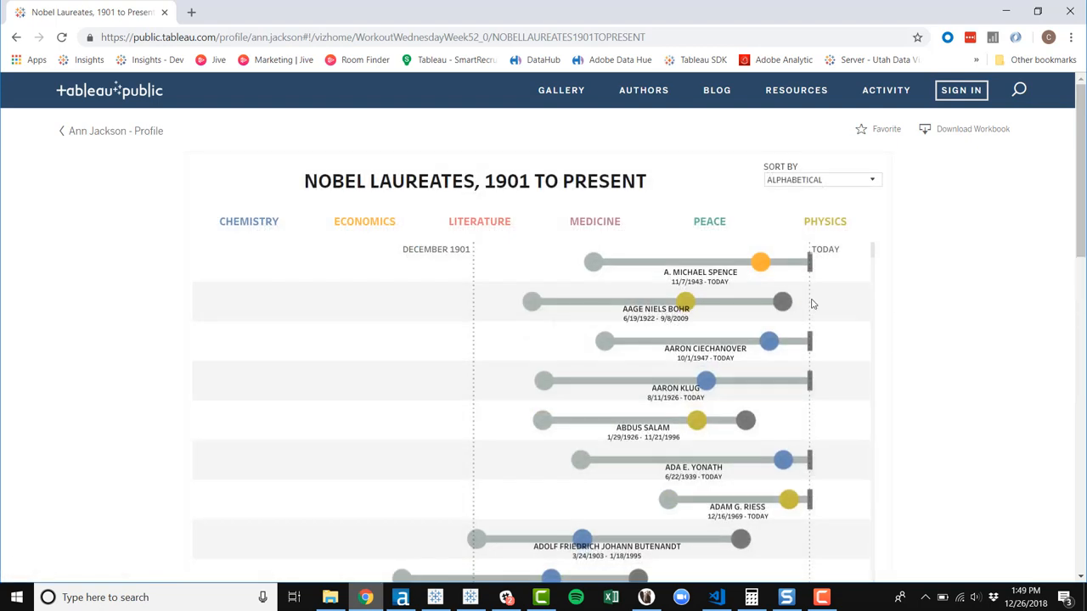
mouse_move(809, 301)
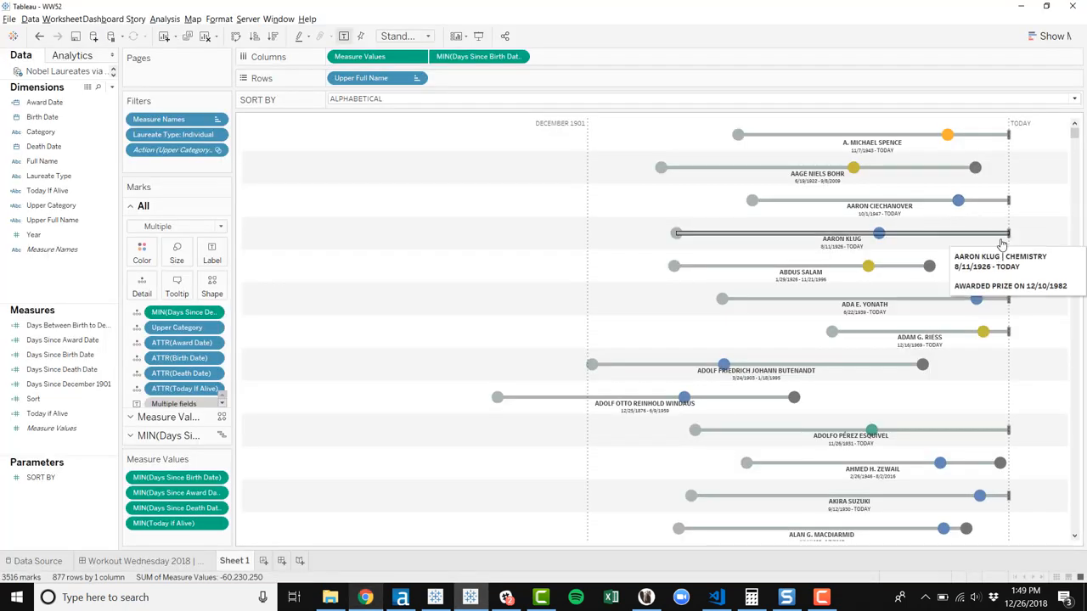
mouse_move(1010, 263)
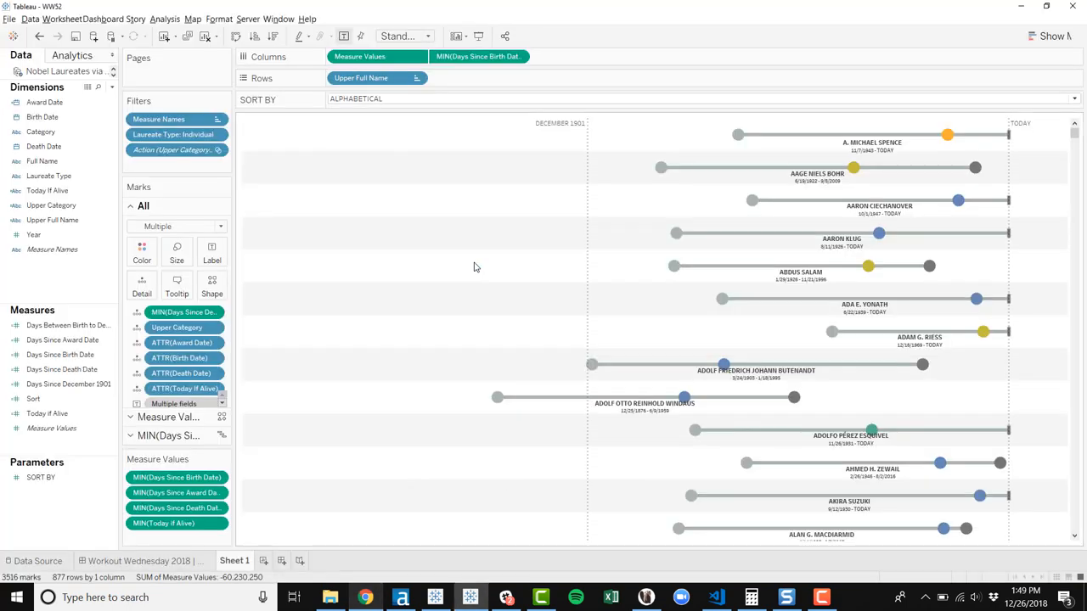
mouse_move(513, 215)
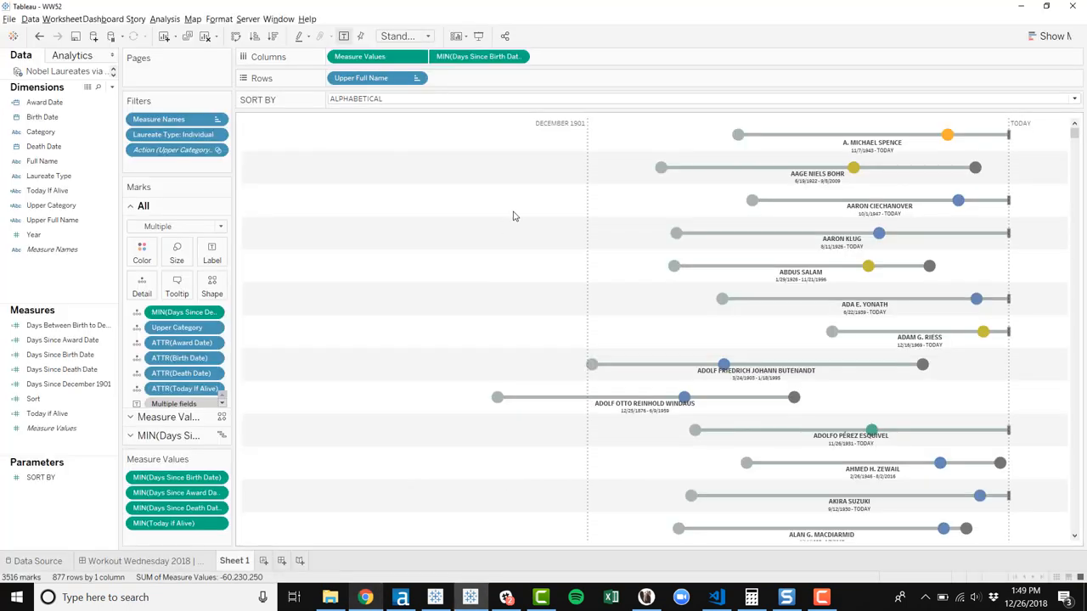
mouse_move(589, 161)
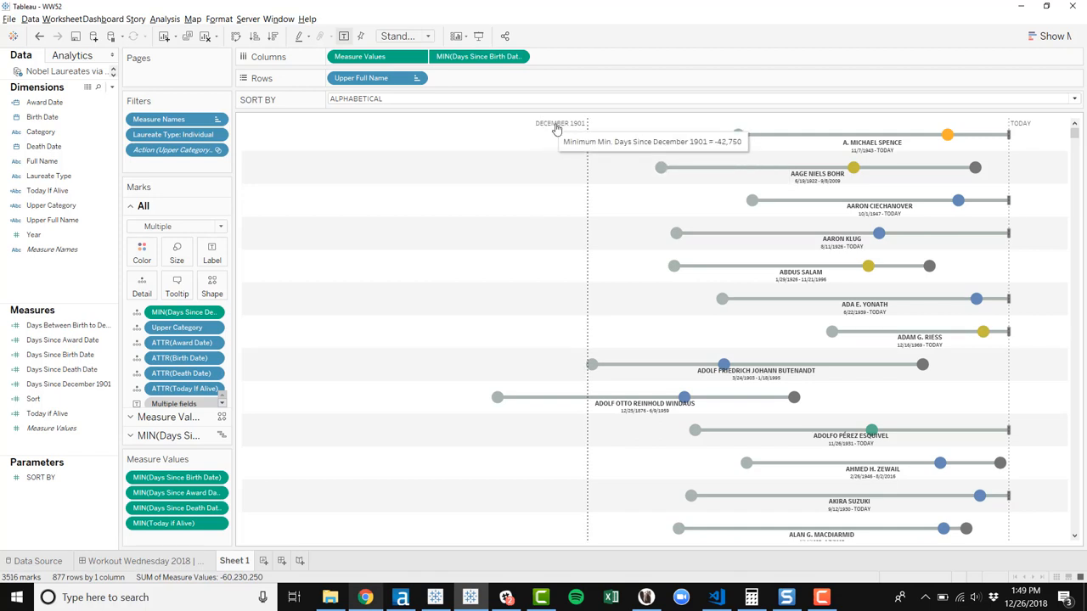
mouse_move(202, 568)
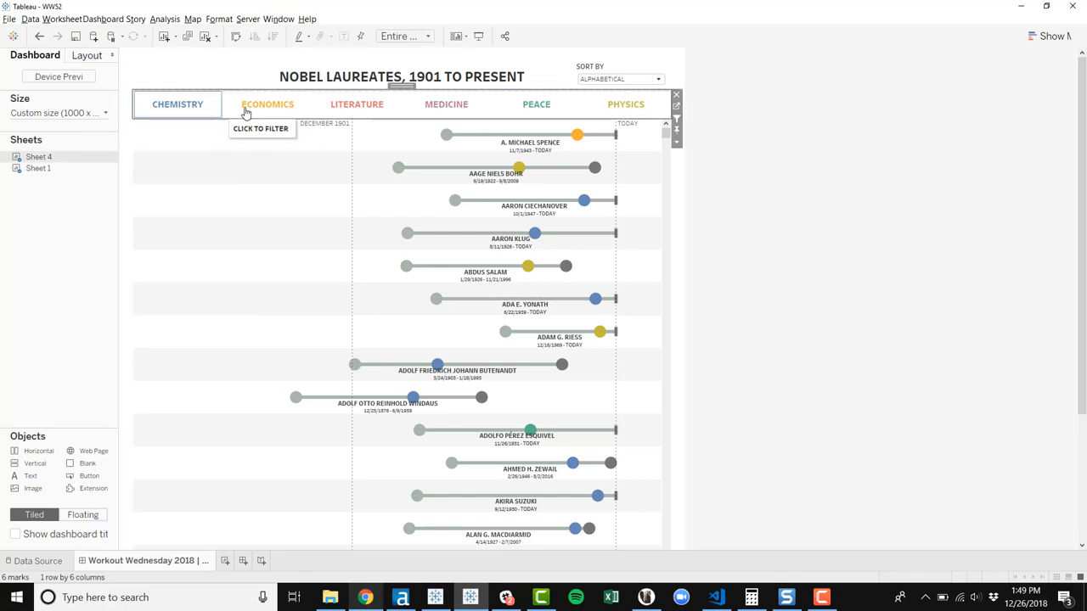
mouse_move(268, 111)
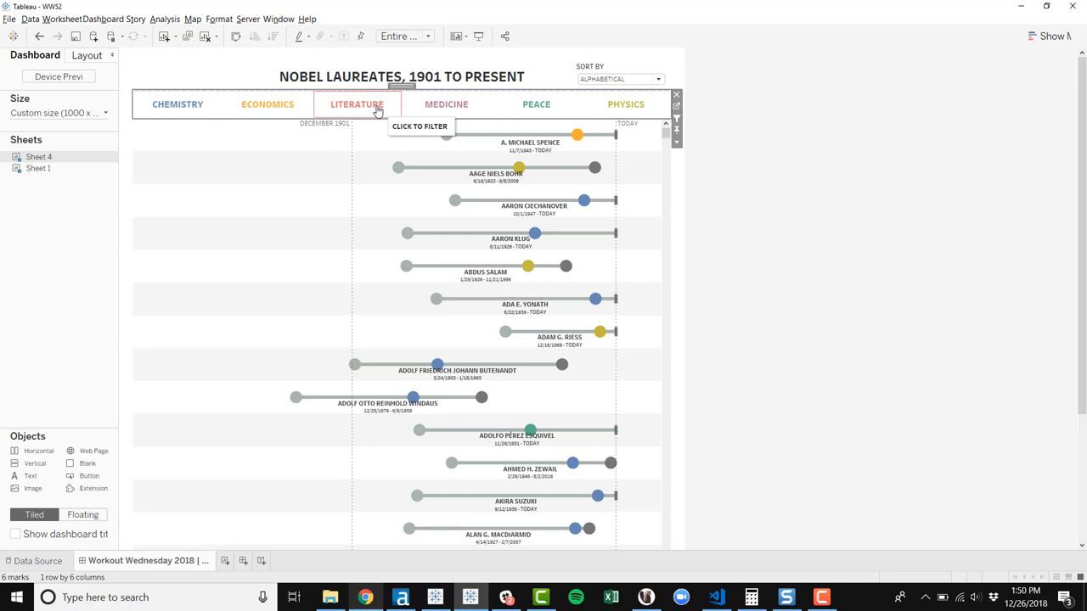
mouse_move(416, 106)
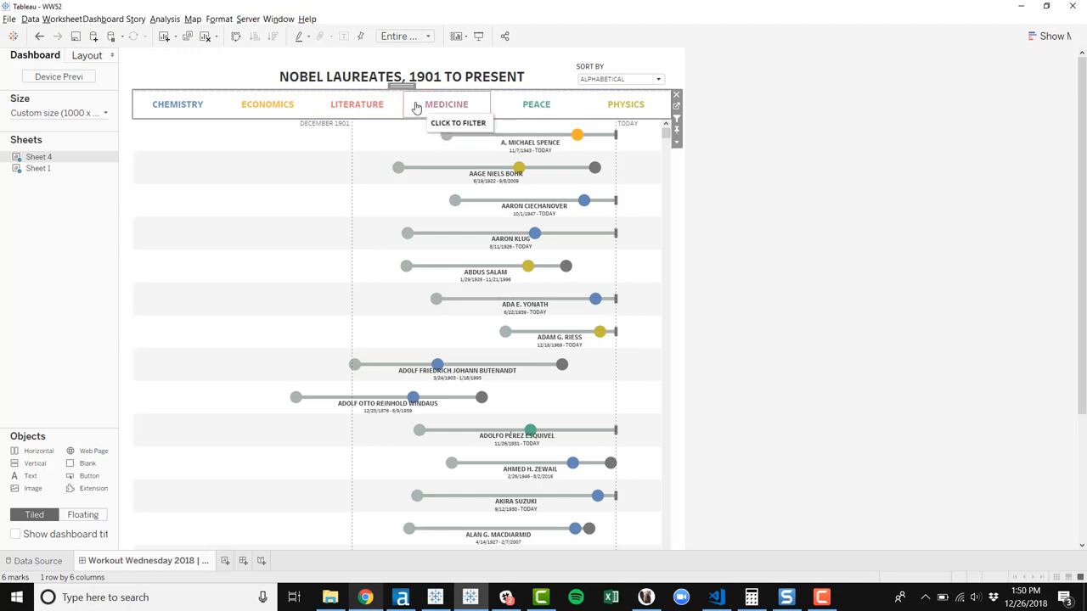
left_click(357, 103)
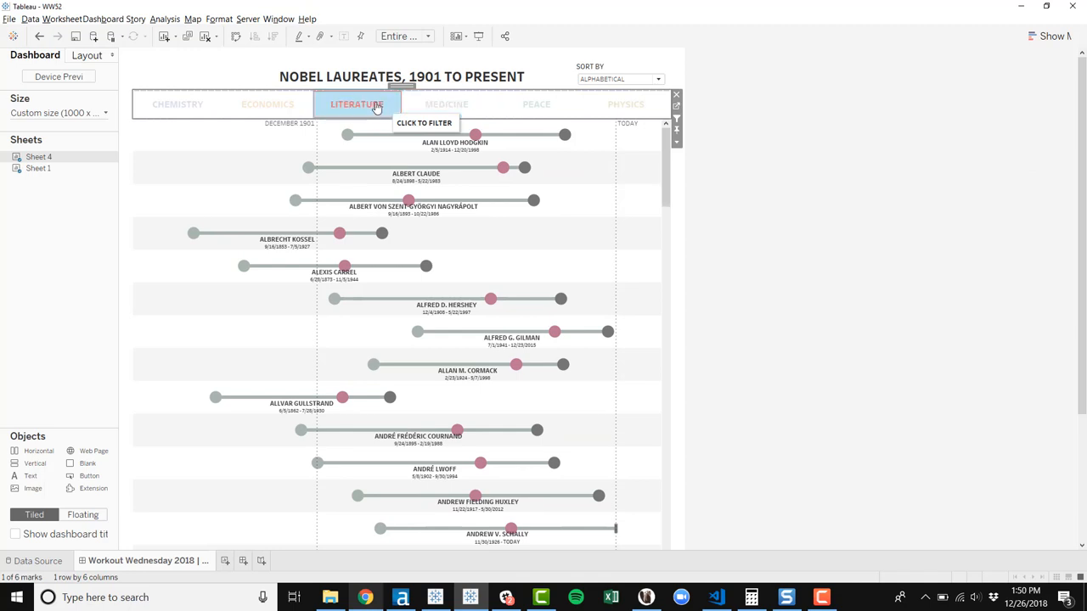
left_click(268, 103)
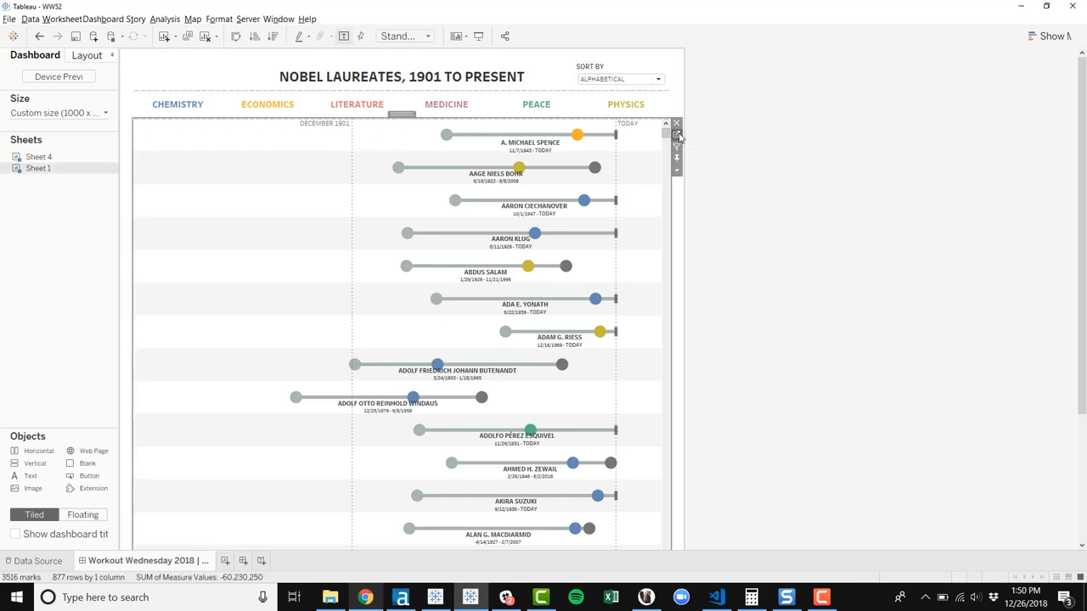
- On Sheet 1, review SORT BY's alphabetical, birth, prize and death date values, then close
left_click(234, 560)
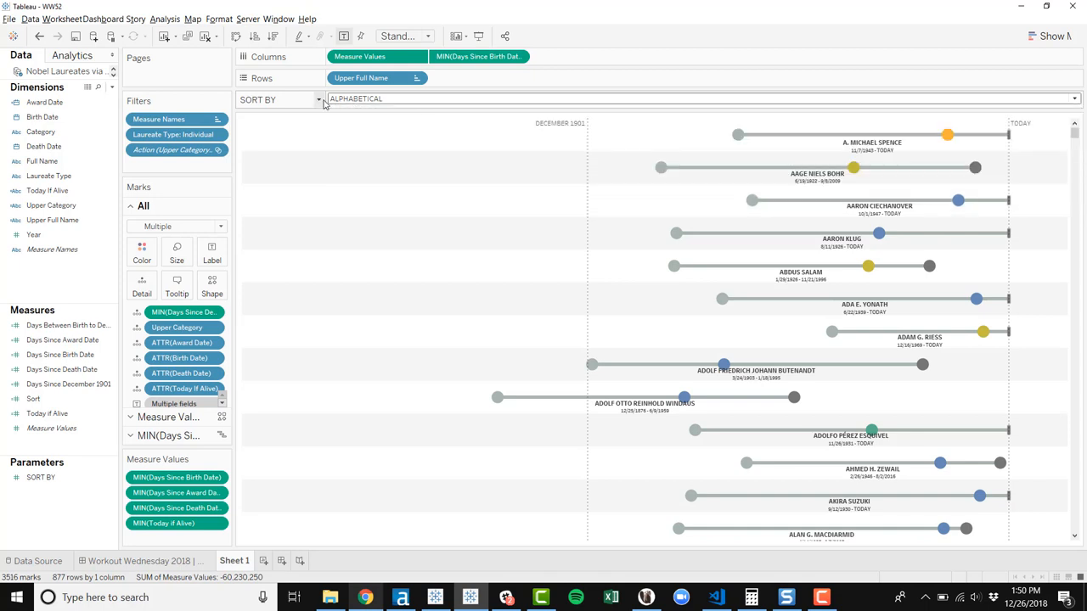
left_click(318, 100)
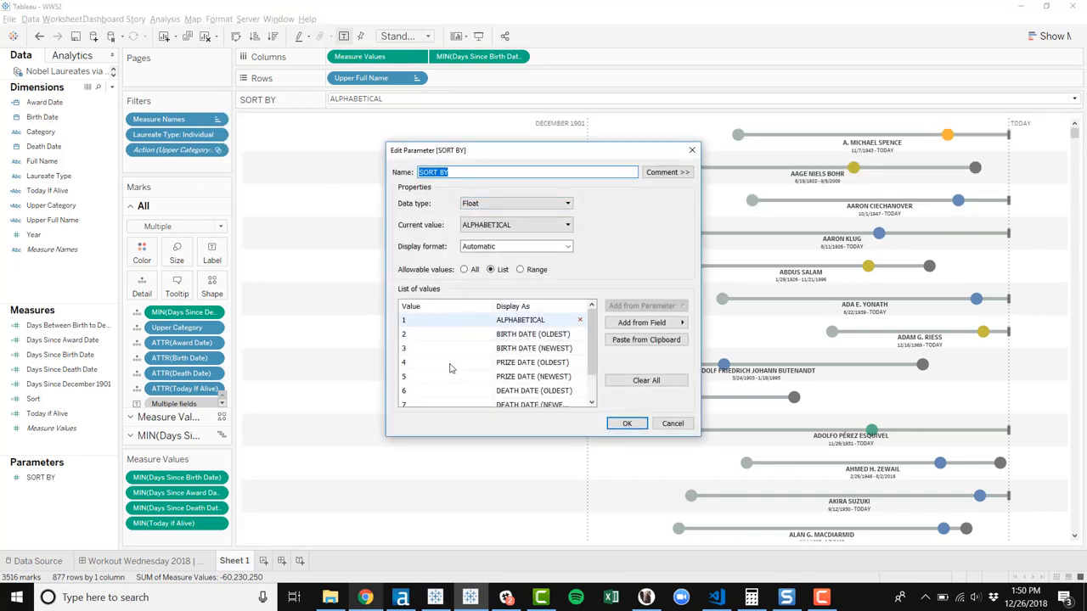
left_click(533, 391)
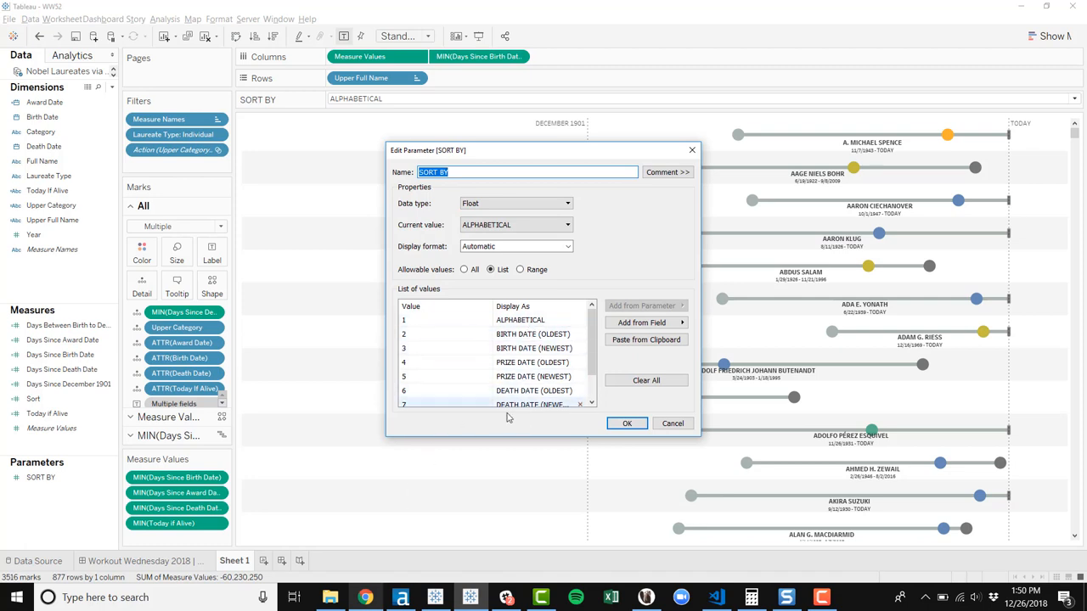
left_click(627, 423)
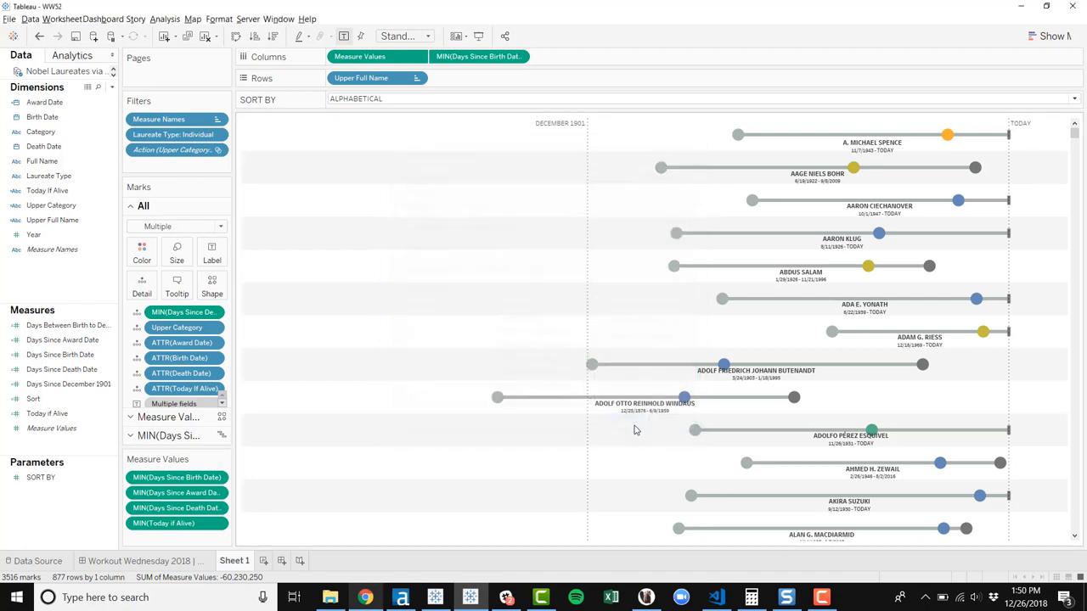
right_click(34, 399)
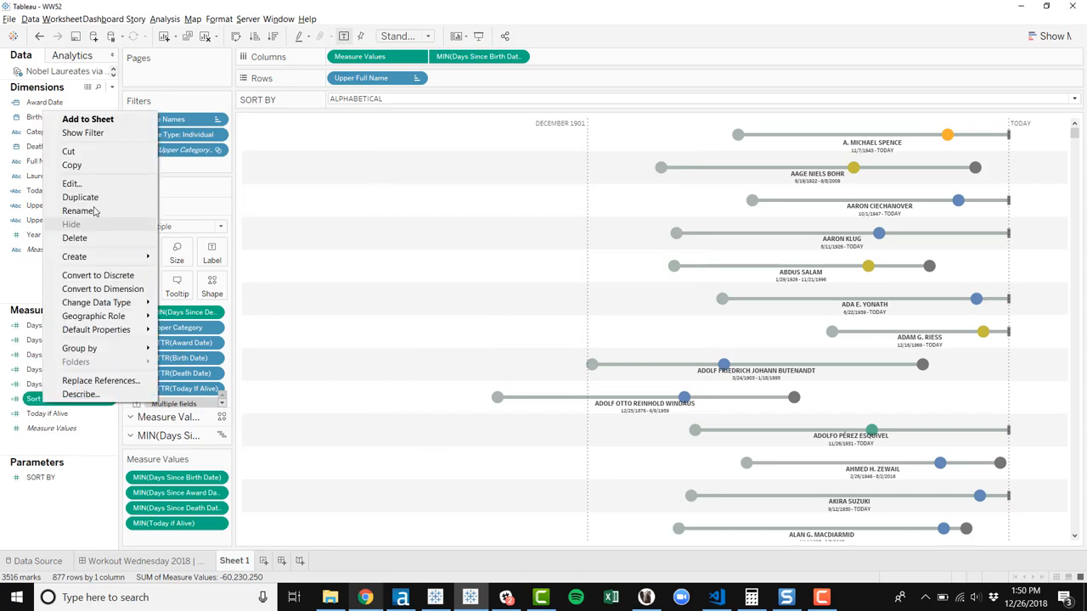
left_click(72, 184)
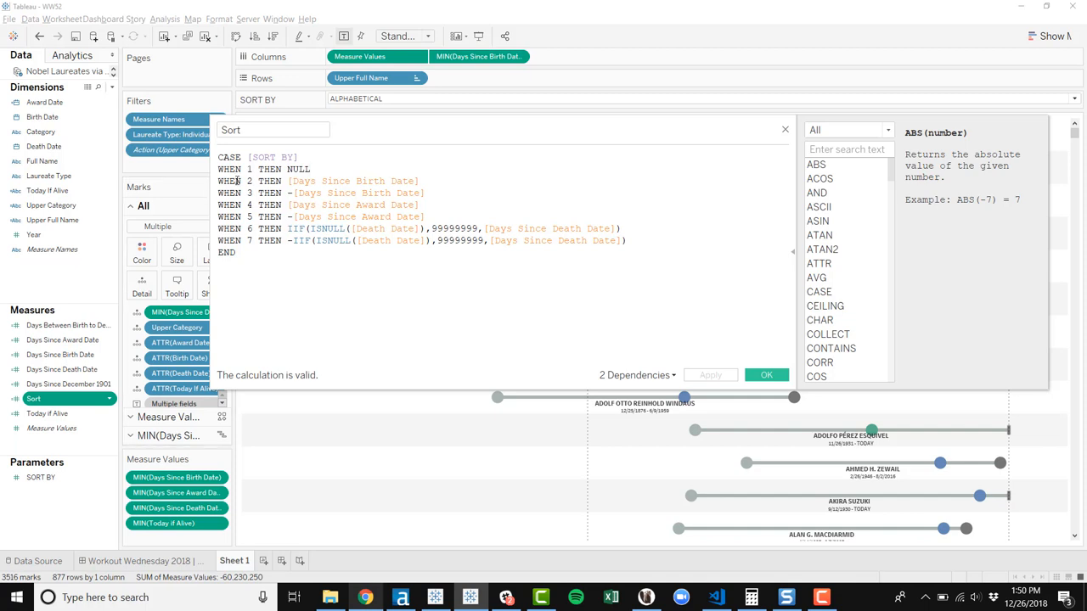
left_click(310, 169)
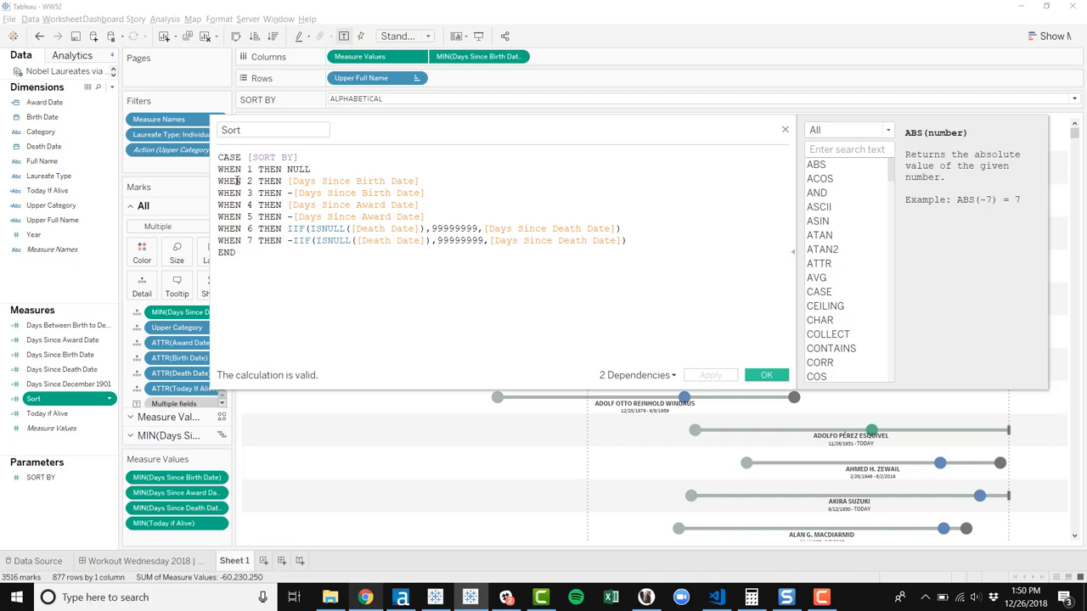
left_click(331, 180)
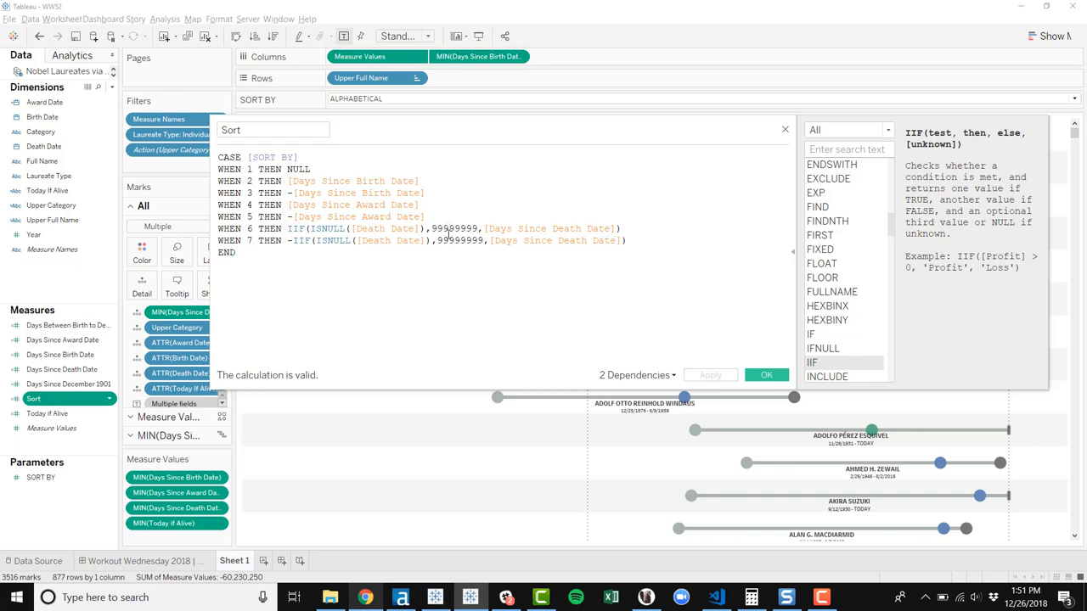
mouse_move(447, 242)
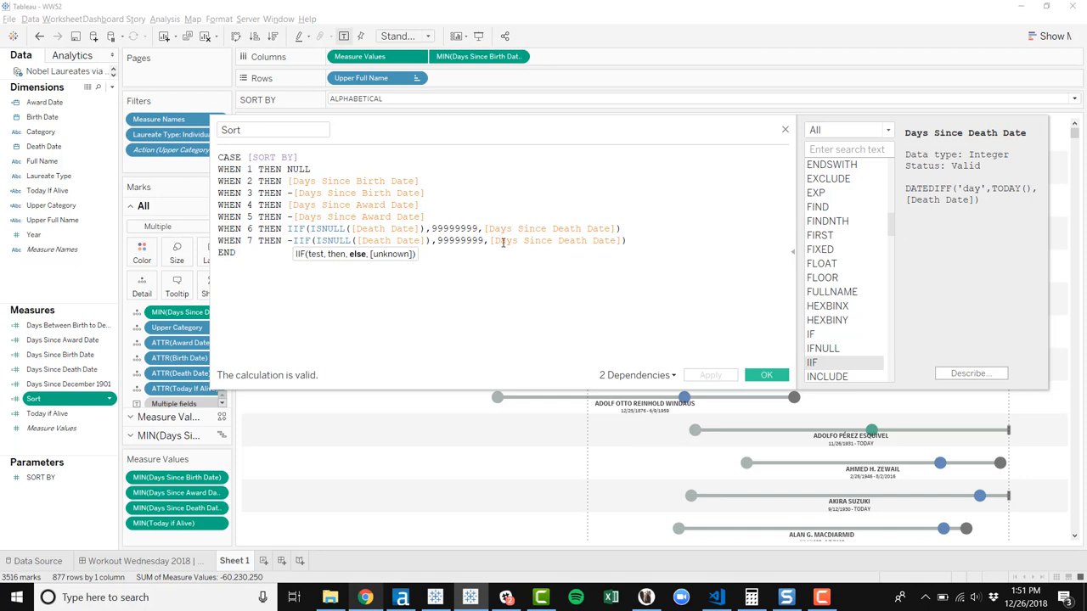
mouse_move(673, 379)
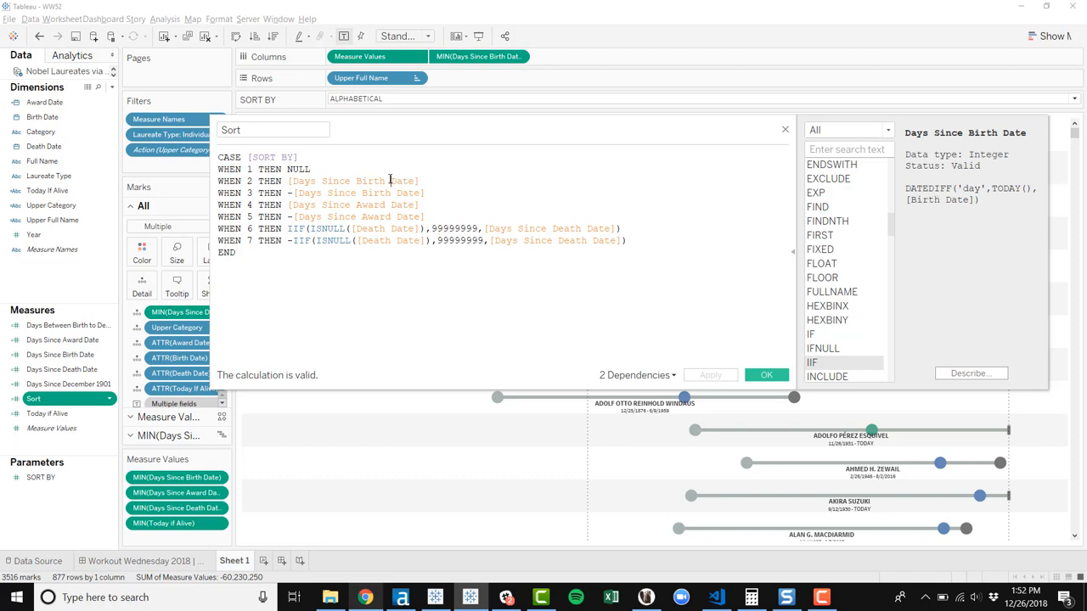
left_click(418, 181)
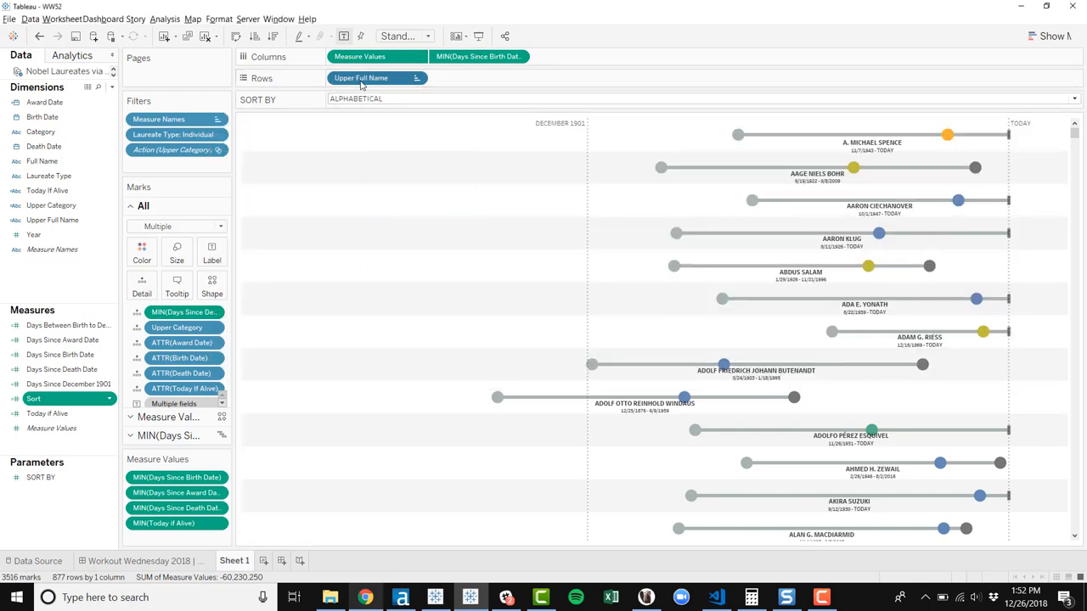
left_click(360, 78)
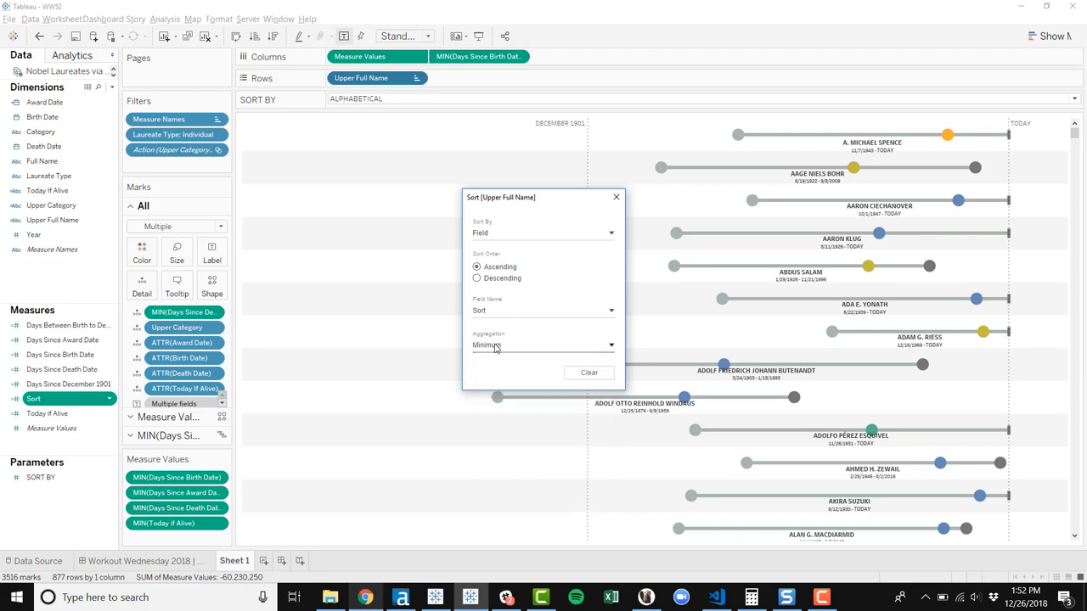
left_click(616, 196)
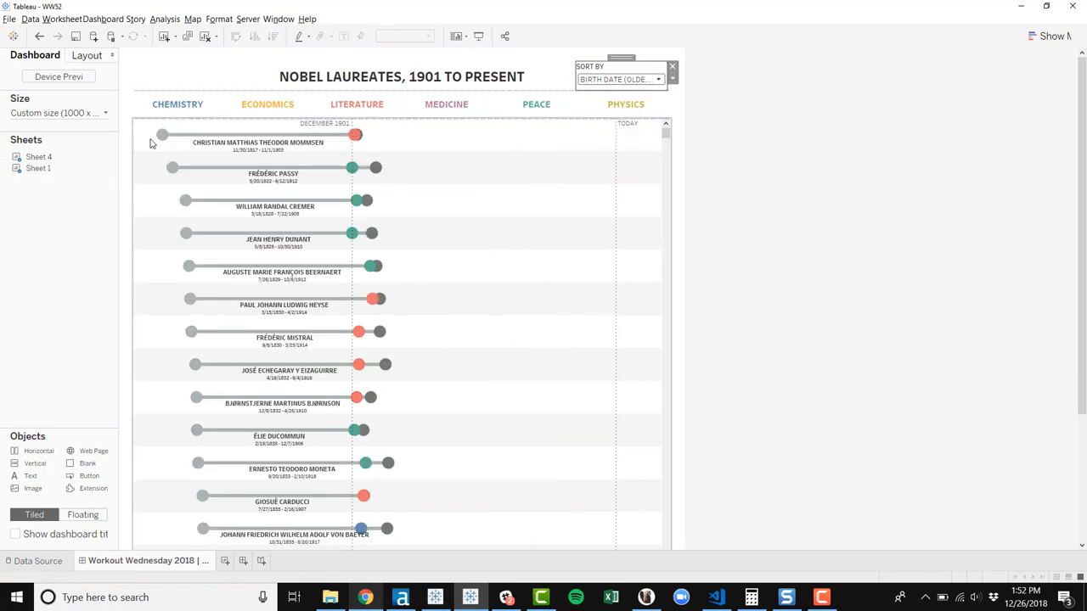
mouse_move(221, 141)
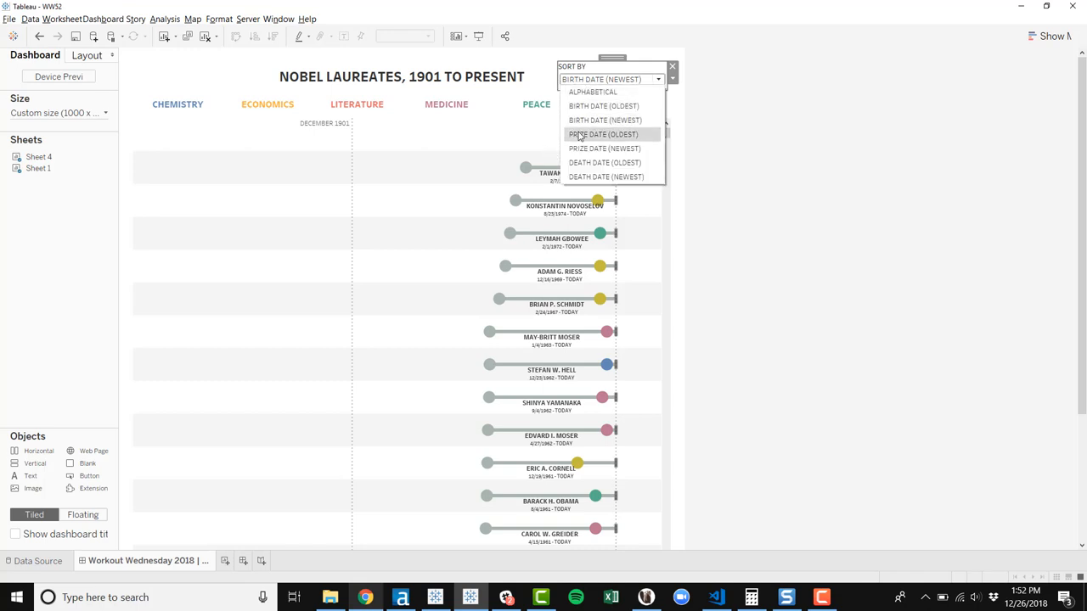
- Sort the dashboard by Prize Date (Oldest), Prize Date (Newest), then back to Alphabetical
left_click(601, 135)
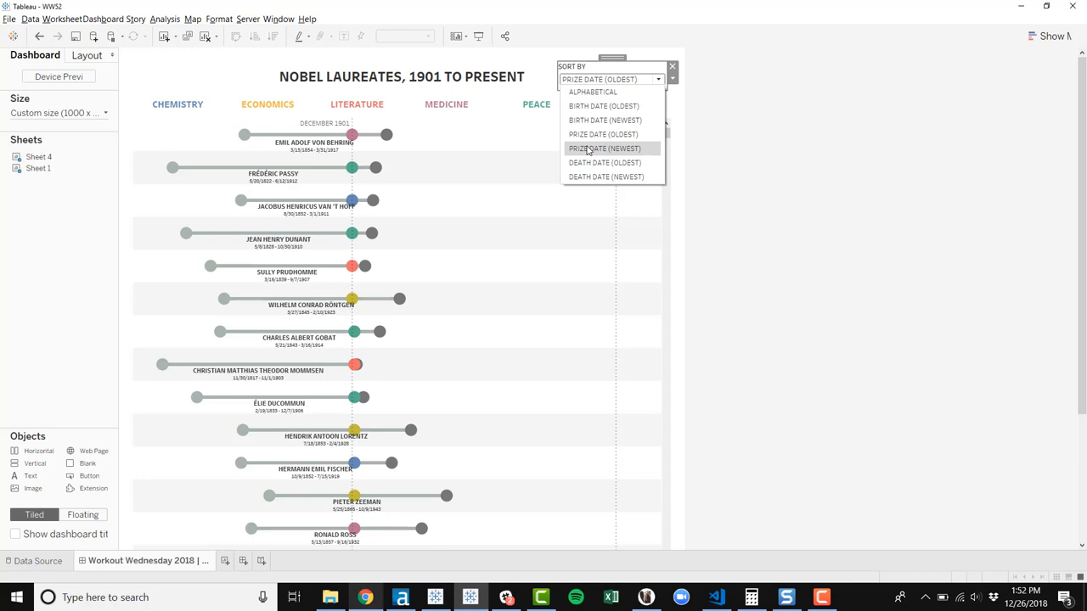
left_click(604, 149)
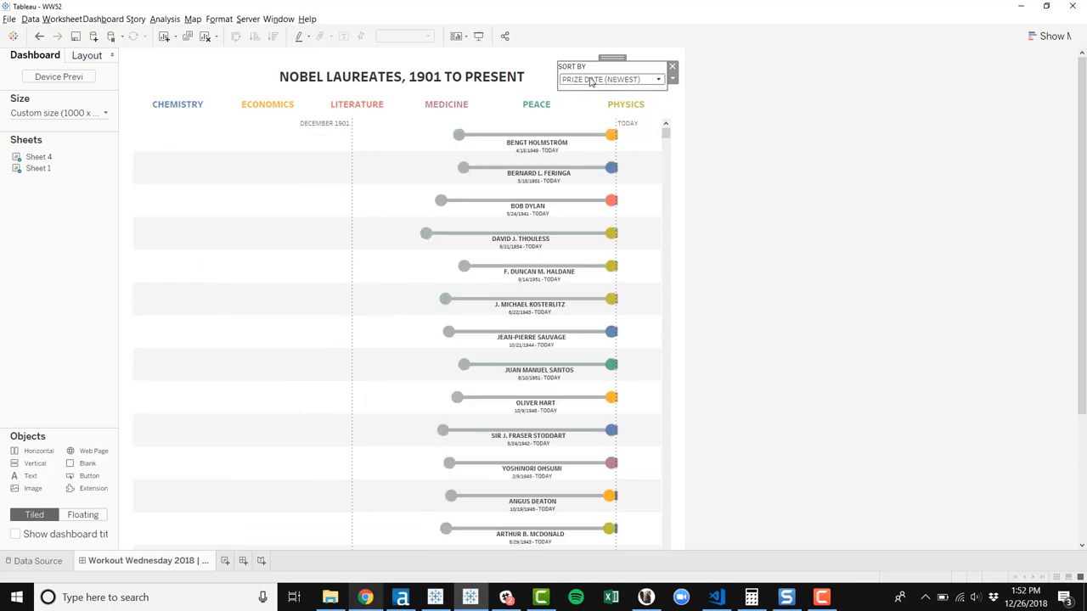
left_click(612, 79)
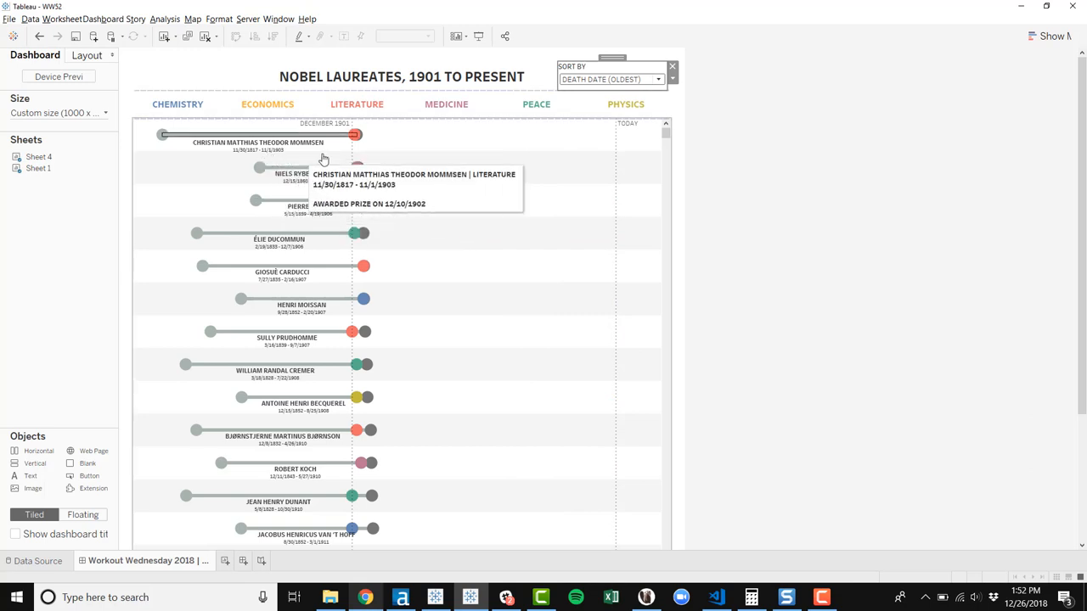
mouse_move(377, 153)
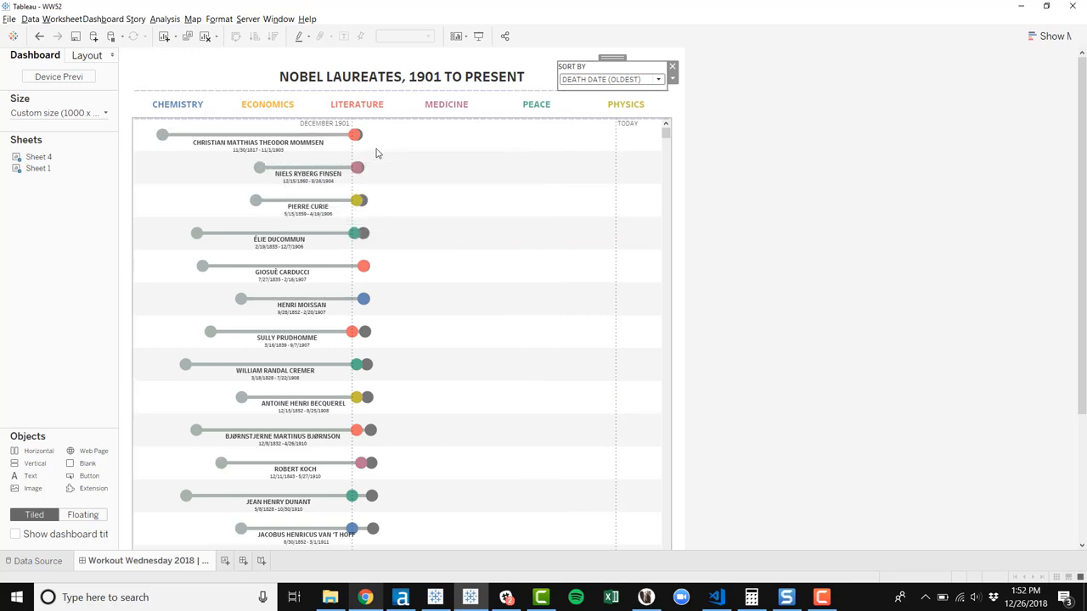
mouse_move(607, 178)
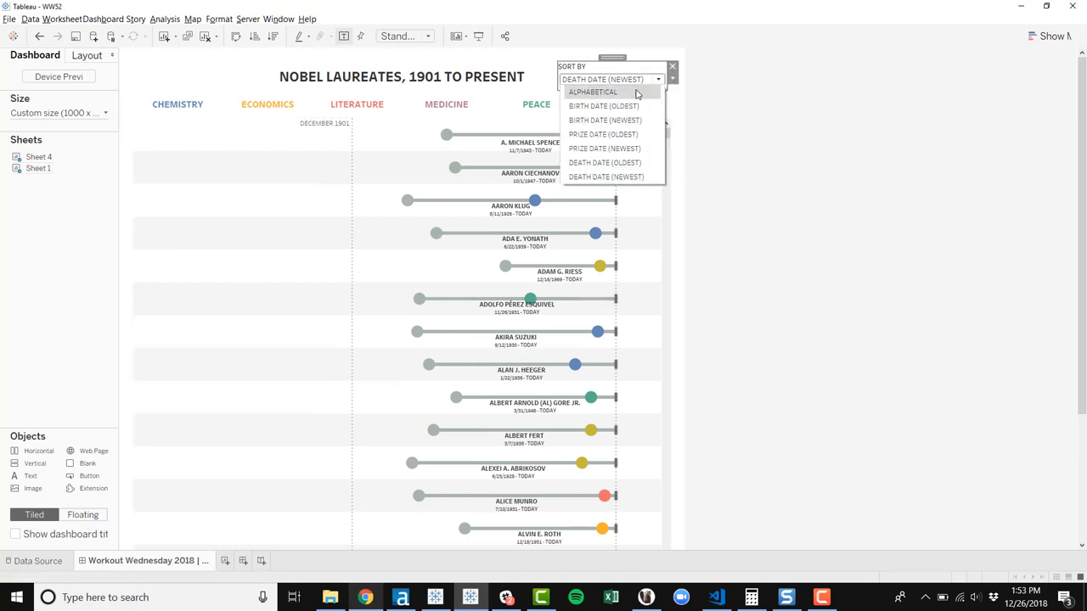
left_click(593, 91)
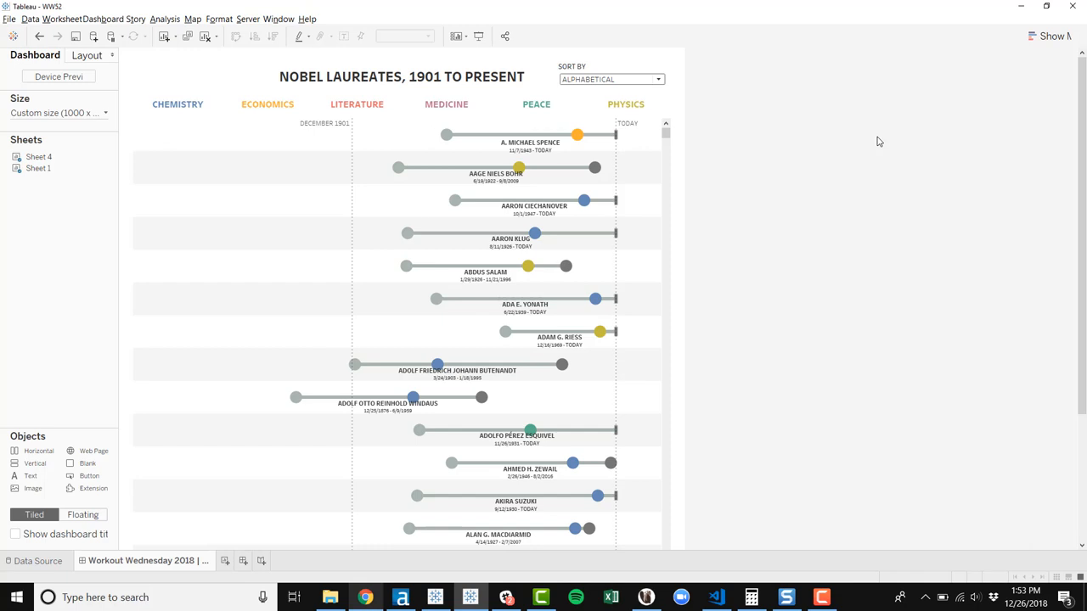
mouse_move(881, 150)
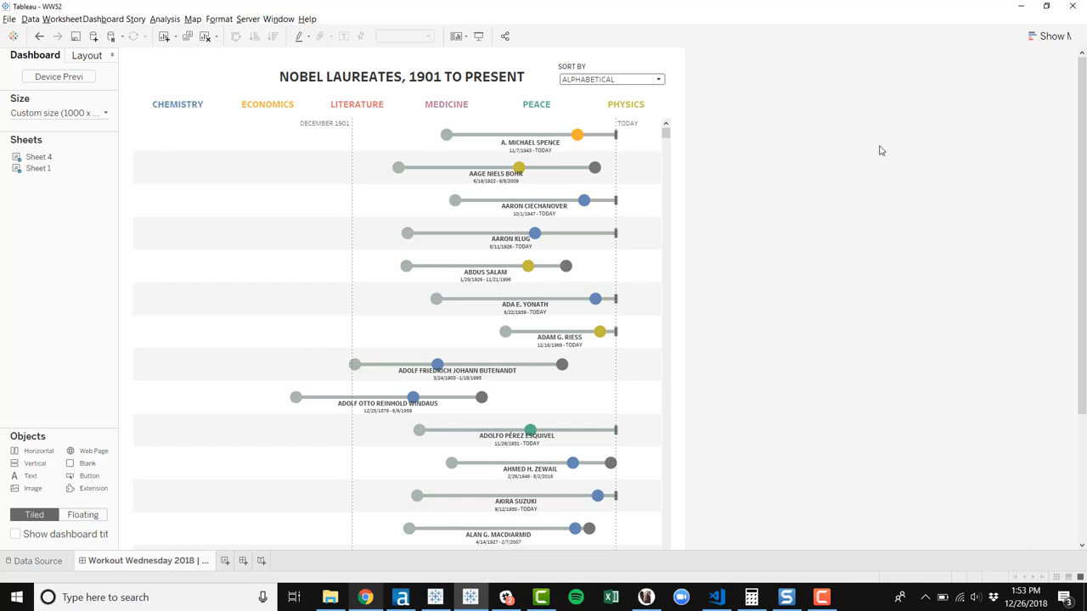
mouse_move(649, 189)
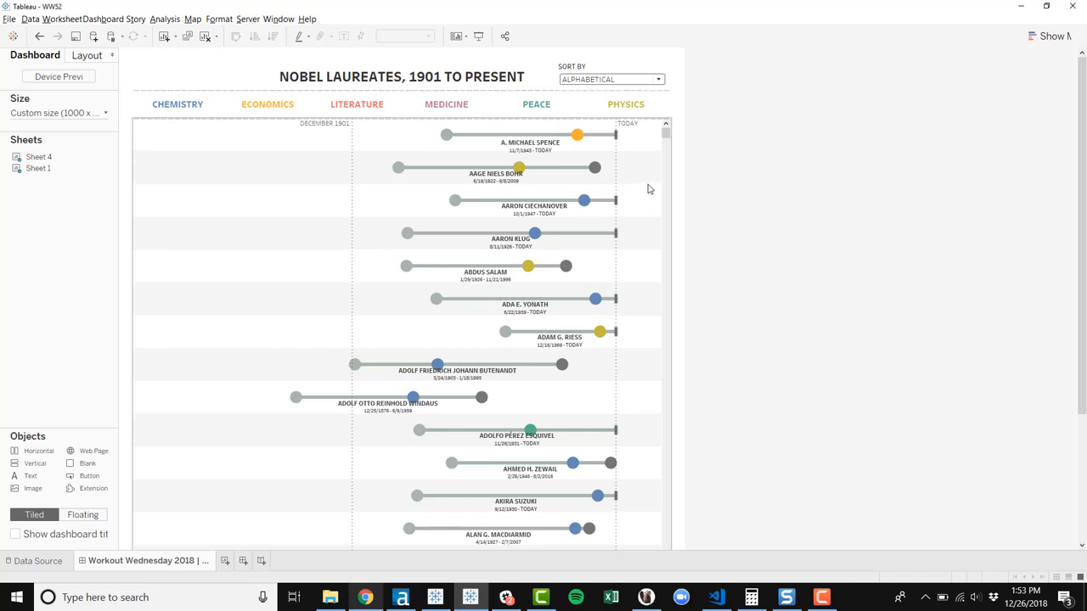
mouse_move(630, 164)
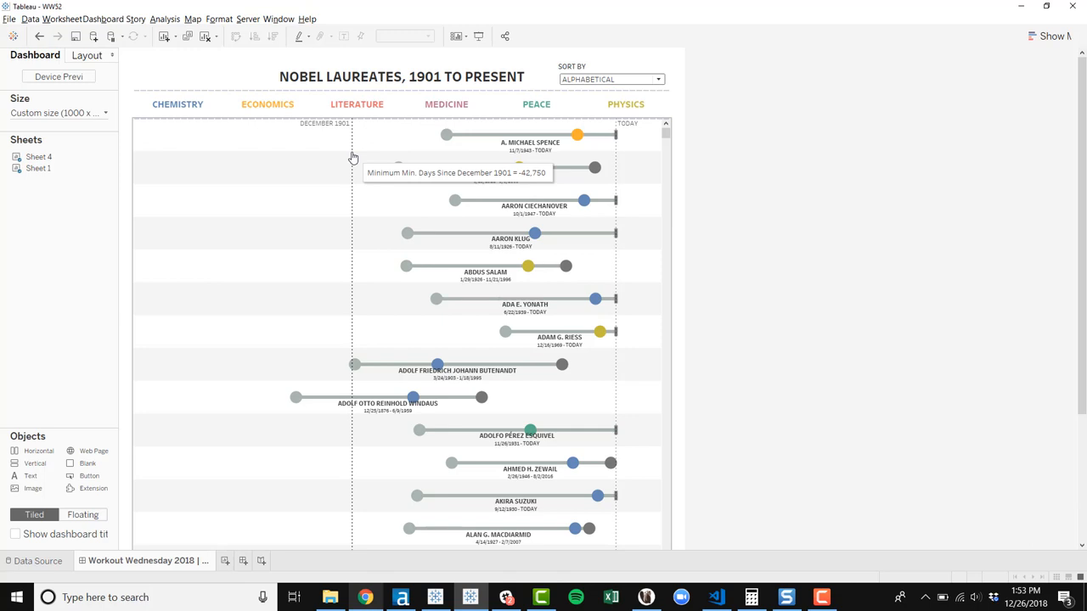
mouse_move(694, 136)
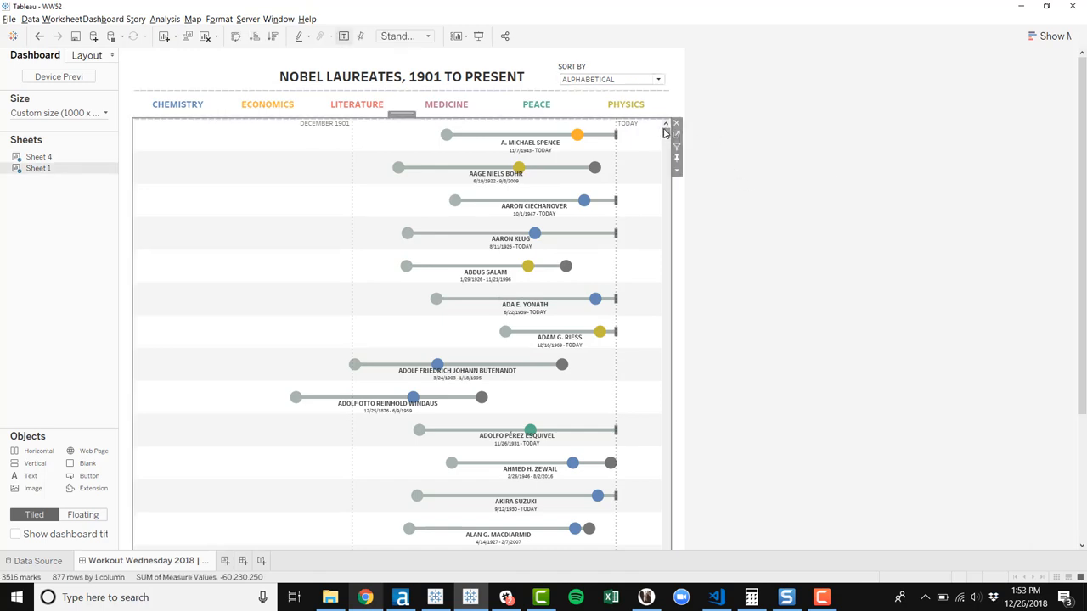
mouse_move(669, 138)
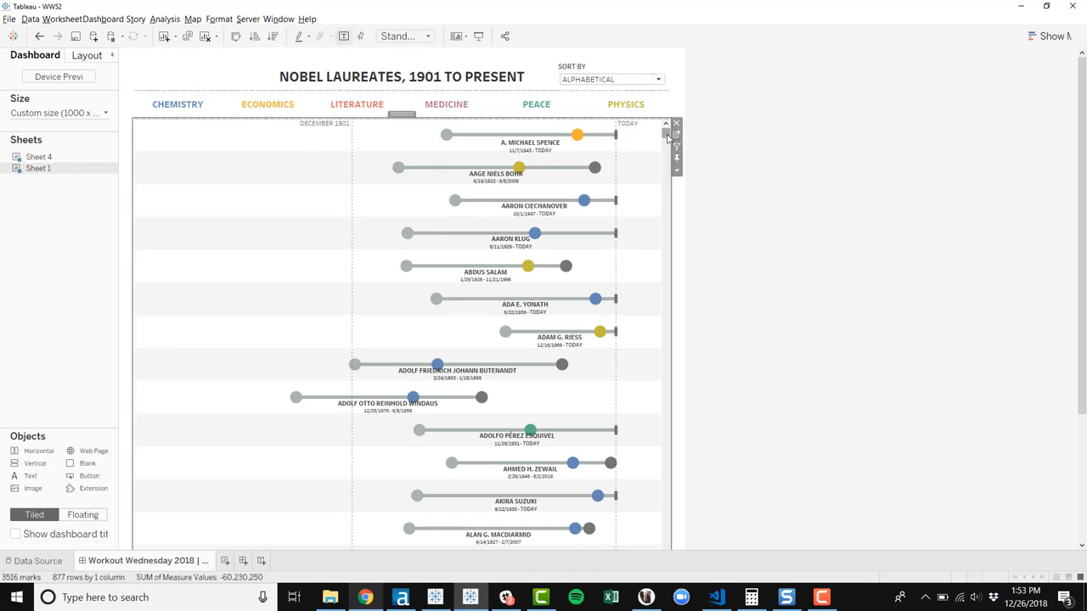